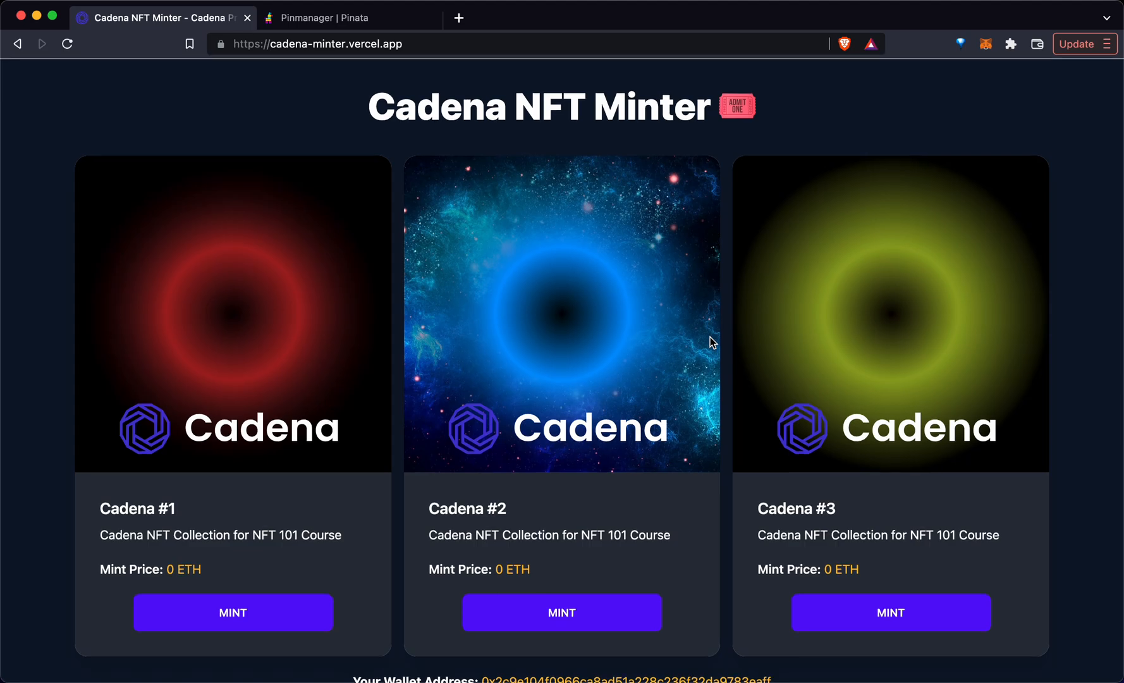
# - Remove the leftover gh repo clone command so the terminal prompt is empty
pyautogui.scroll(3)
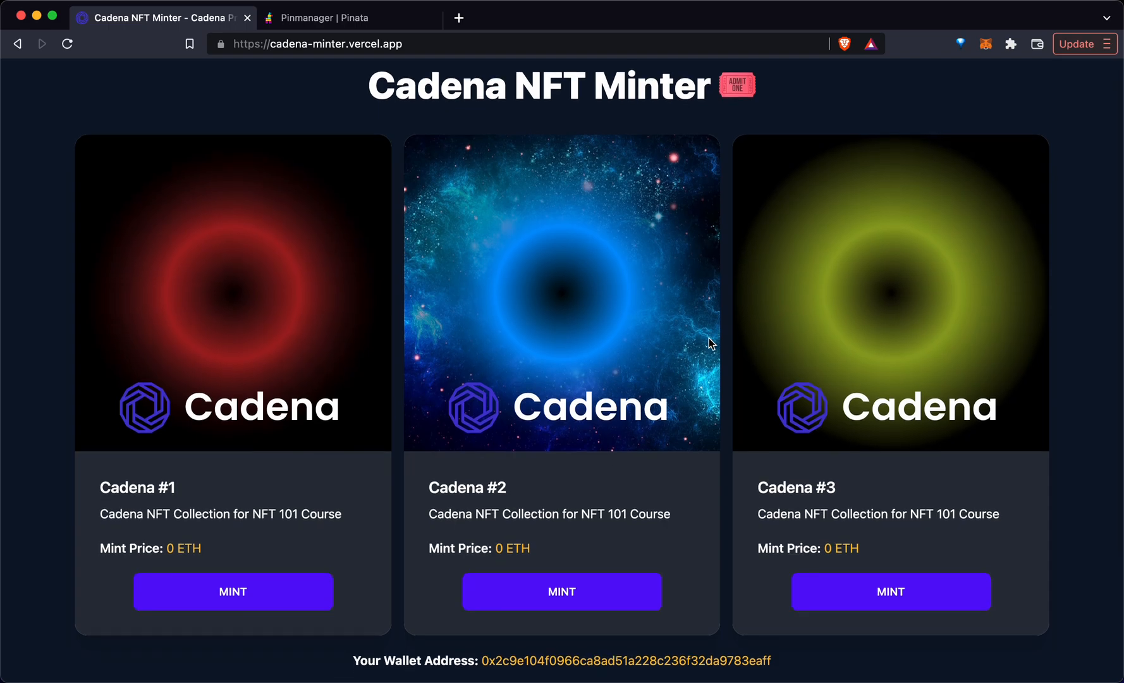
pyautogui.moveTo(712, 297)
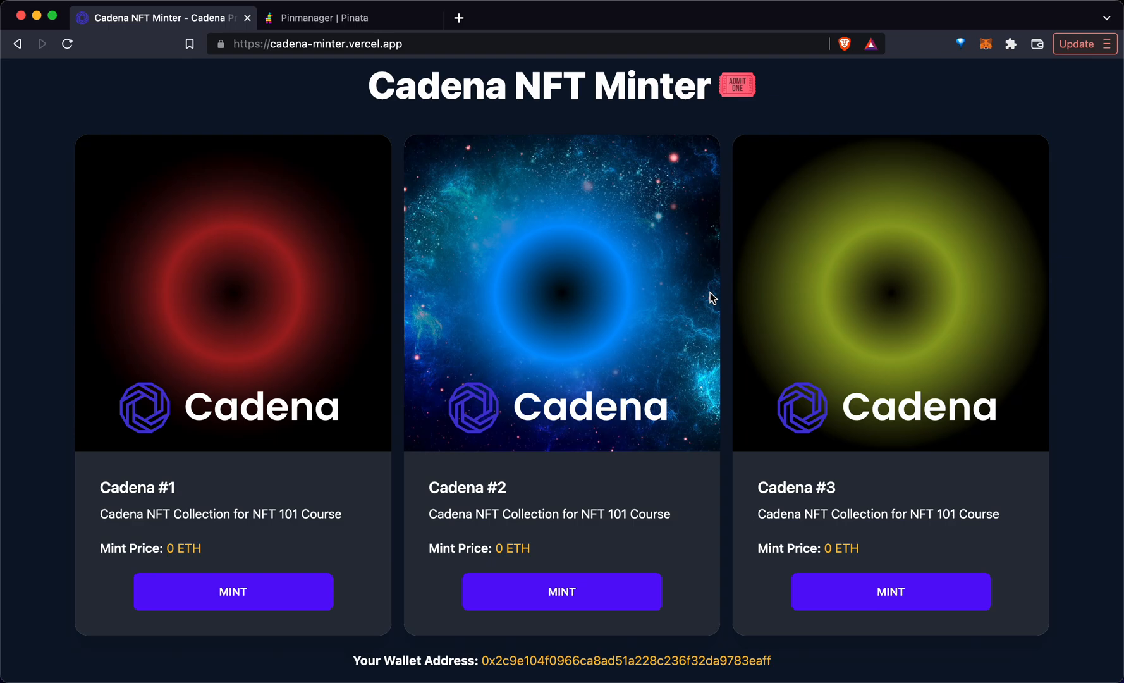
pyautogui.moveTo(712, 298)
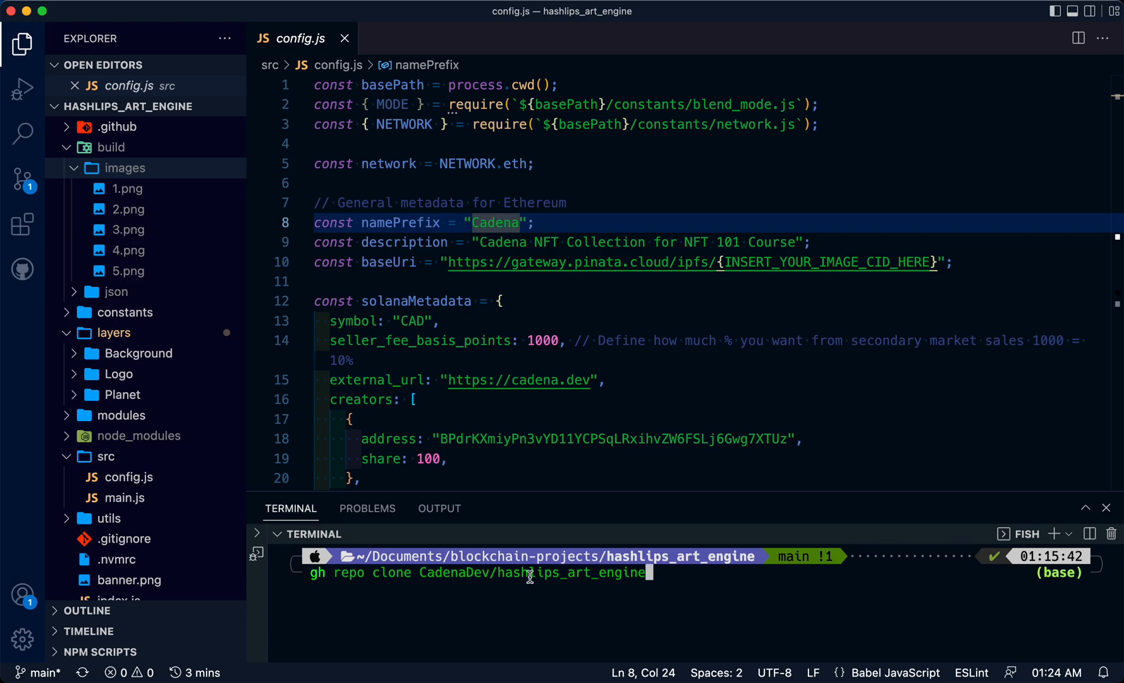
pyautogui.moveTo(550, 594)
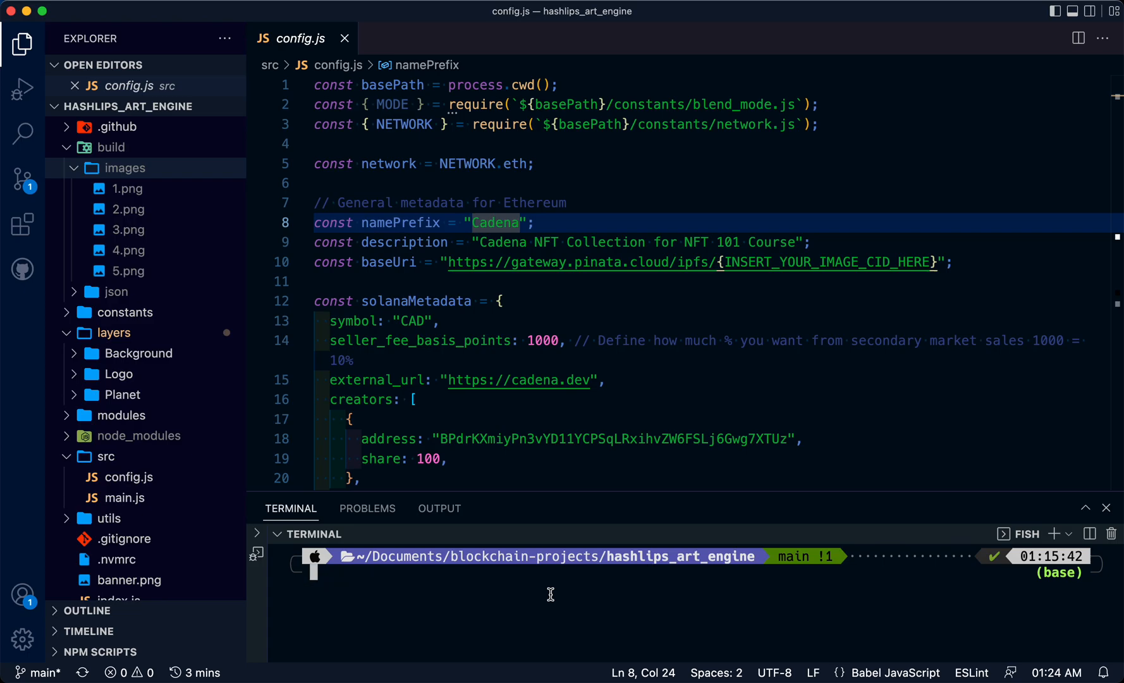
pyautogui.write('npm install -g npm@8.12.2')
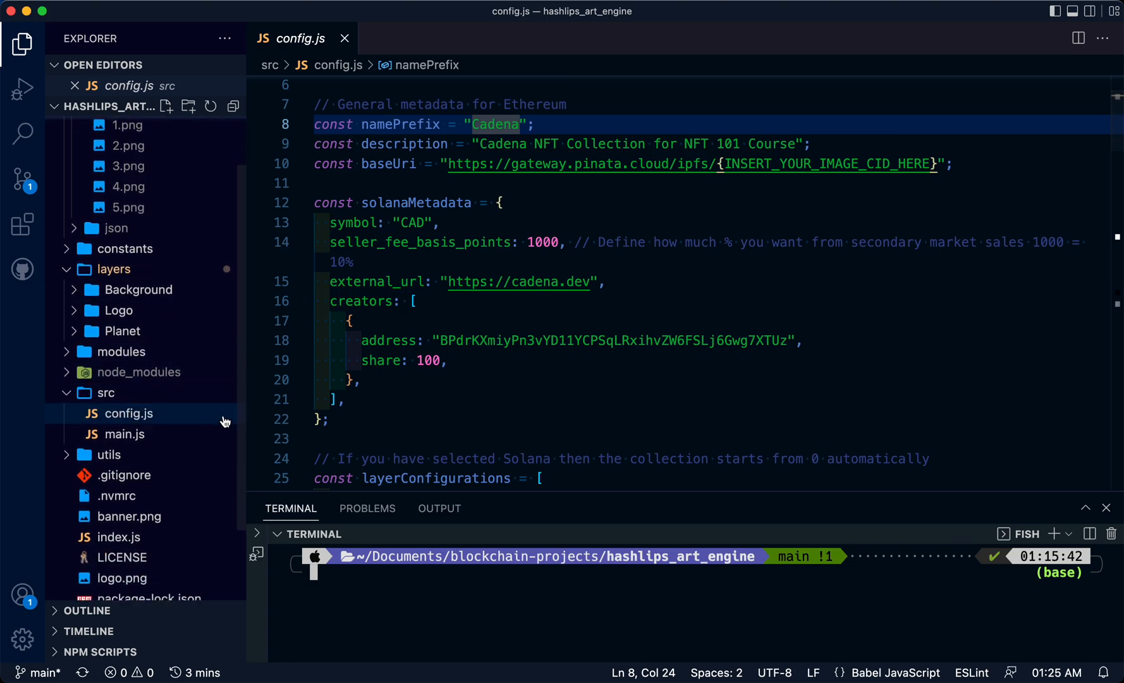
pyautogui.scroll(-3)
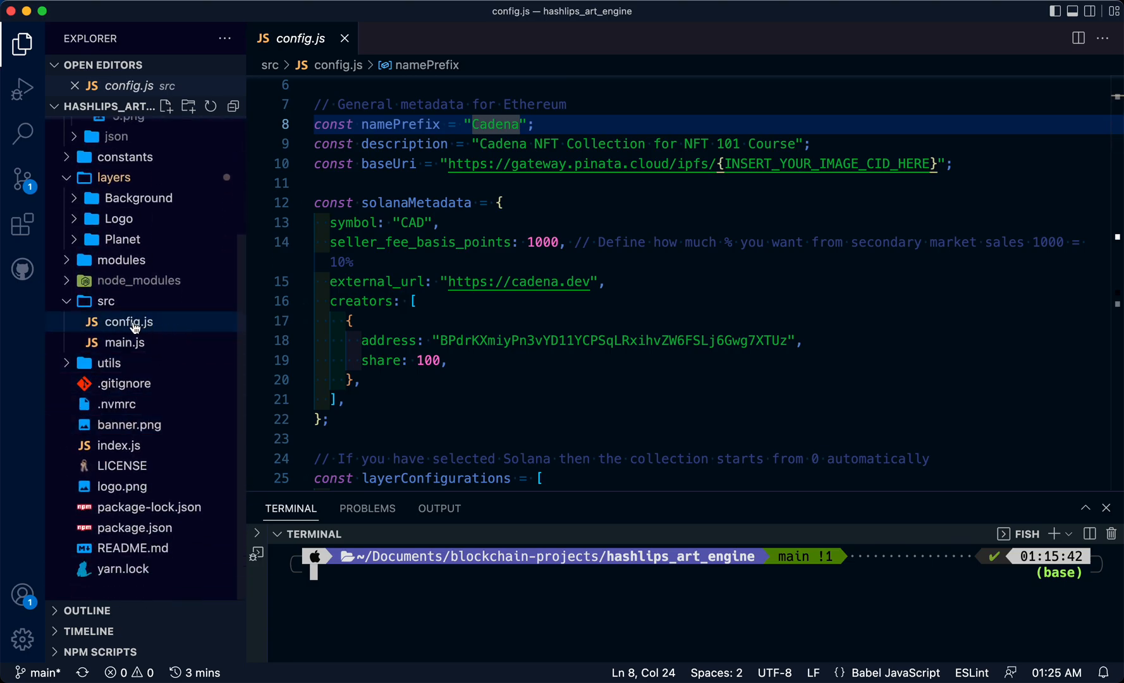
pyautogui.scroll(3)
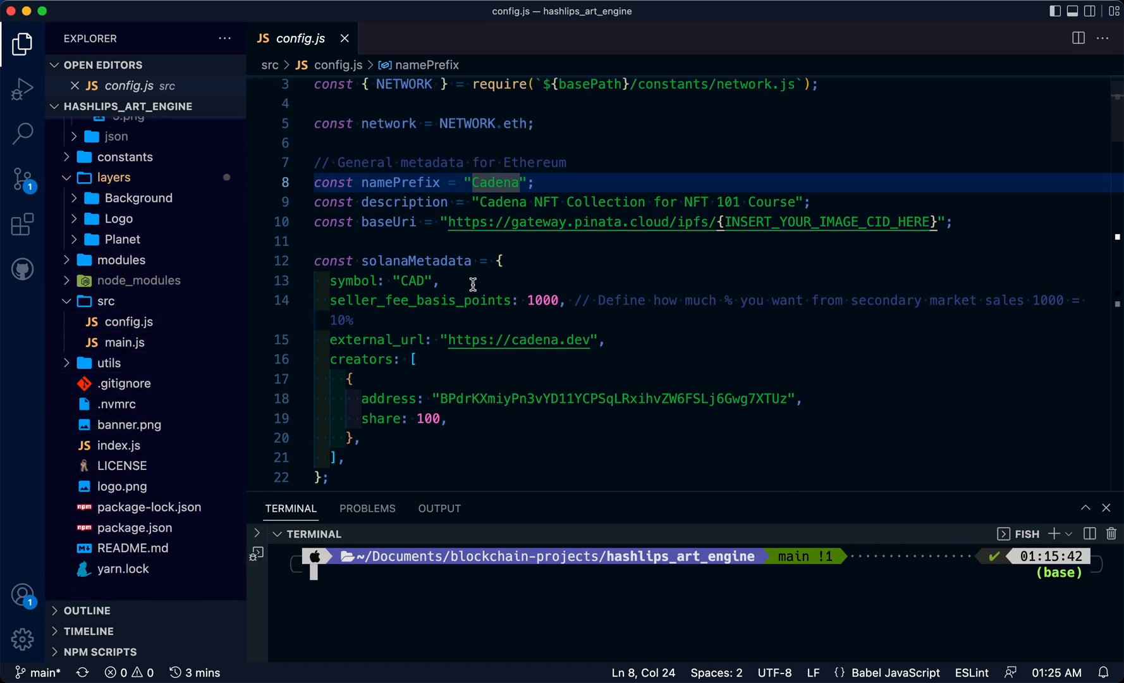
pyautogui.scroll(3)
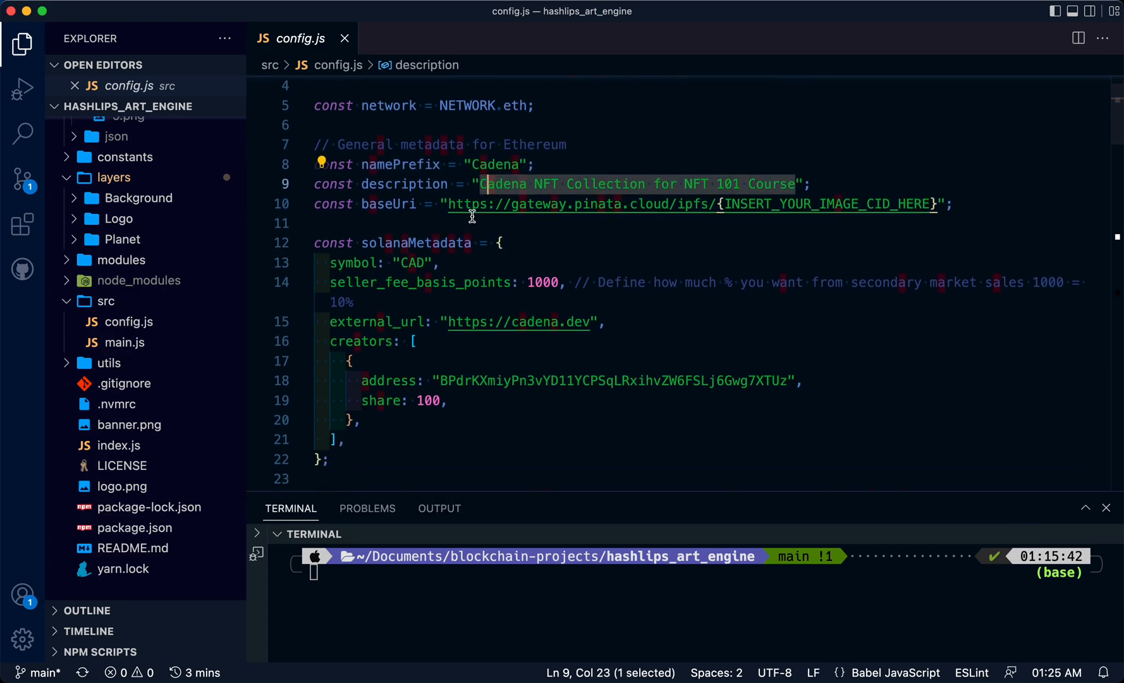
pyautogui.click(488, 204)
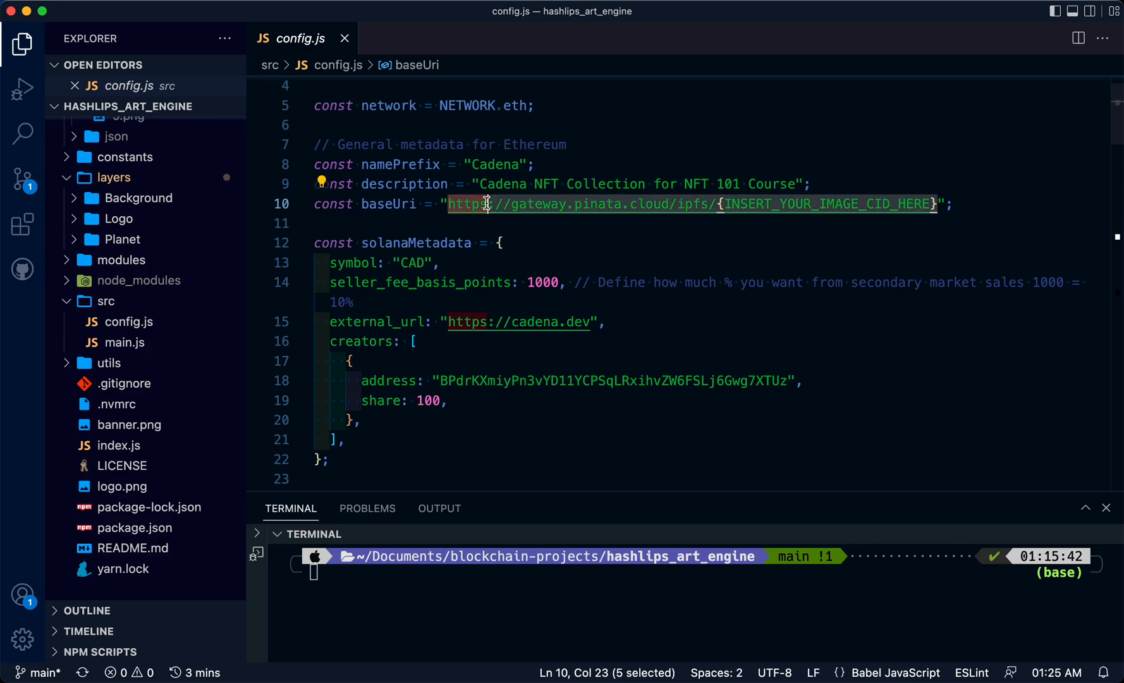
pyautogui.scroll(-3)
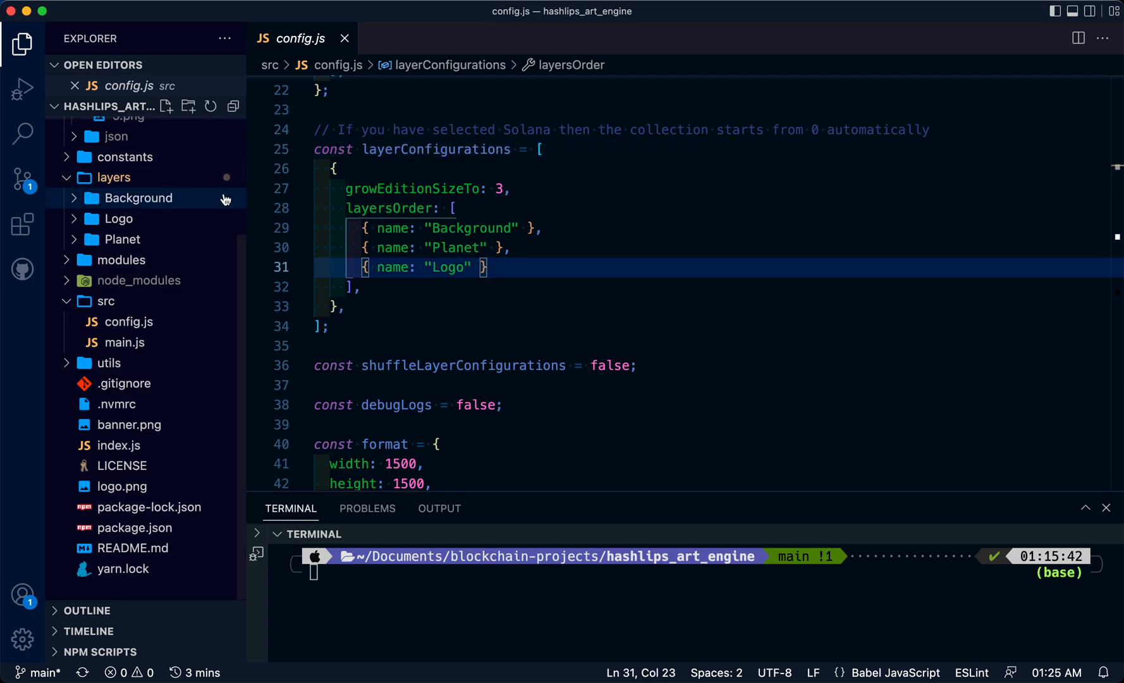
# - Highlight the Background and Logo entries in config.js layersOrder
pyautogui.click(441, 228)
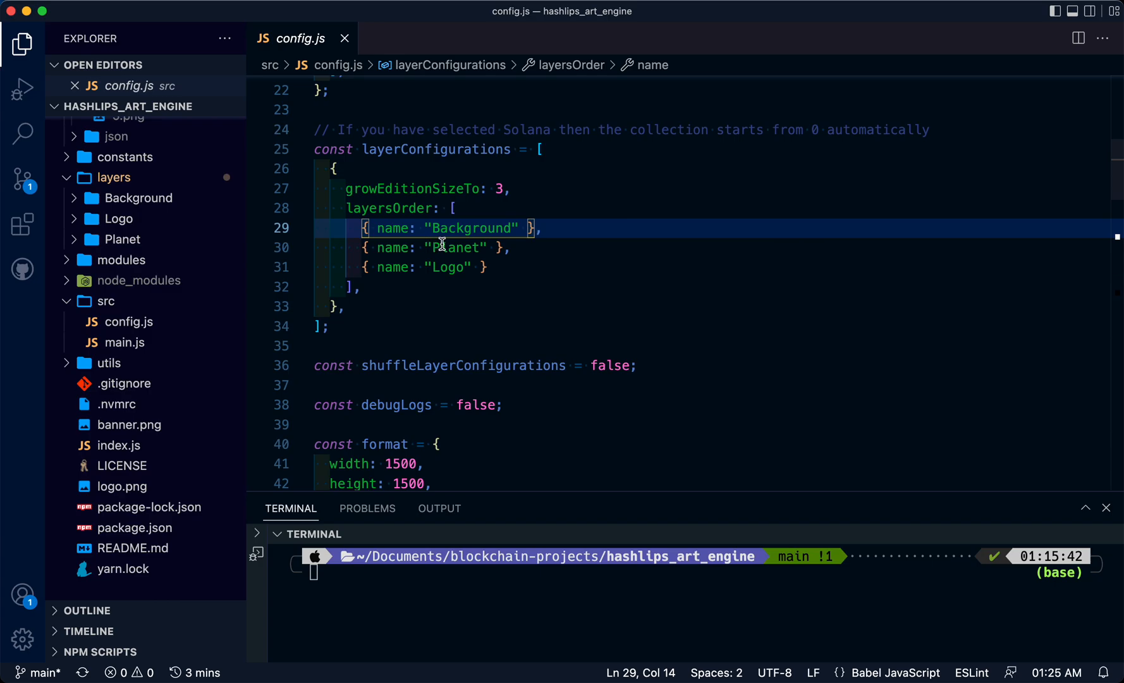
pyautogui.click(489, 228)
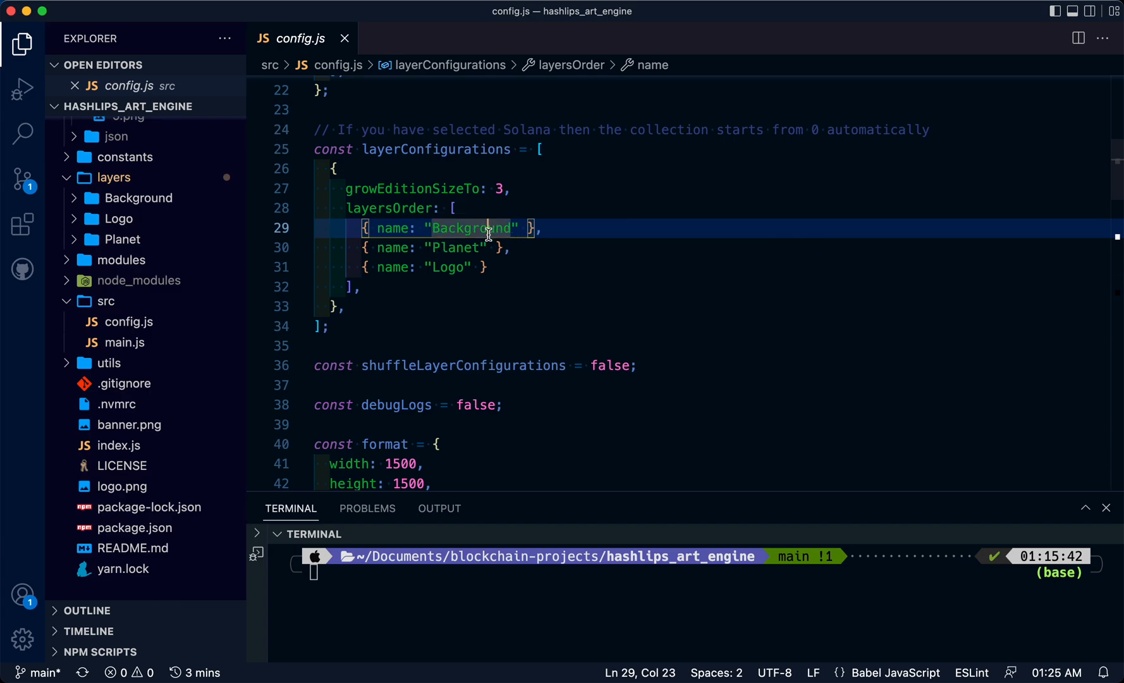
pyautogui.moveTo(469, 248)
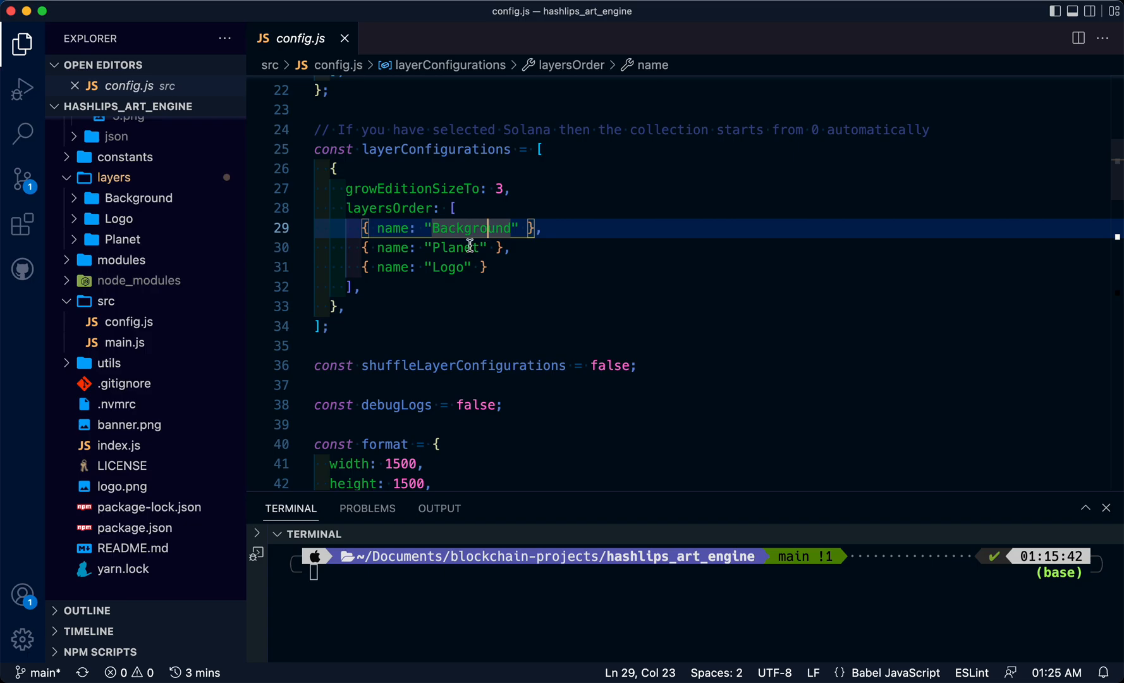
pyautogui.click(462, 248)
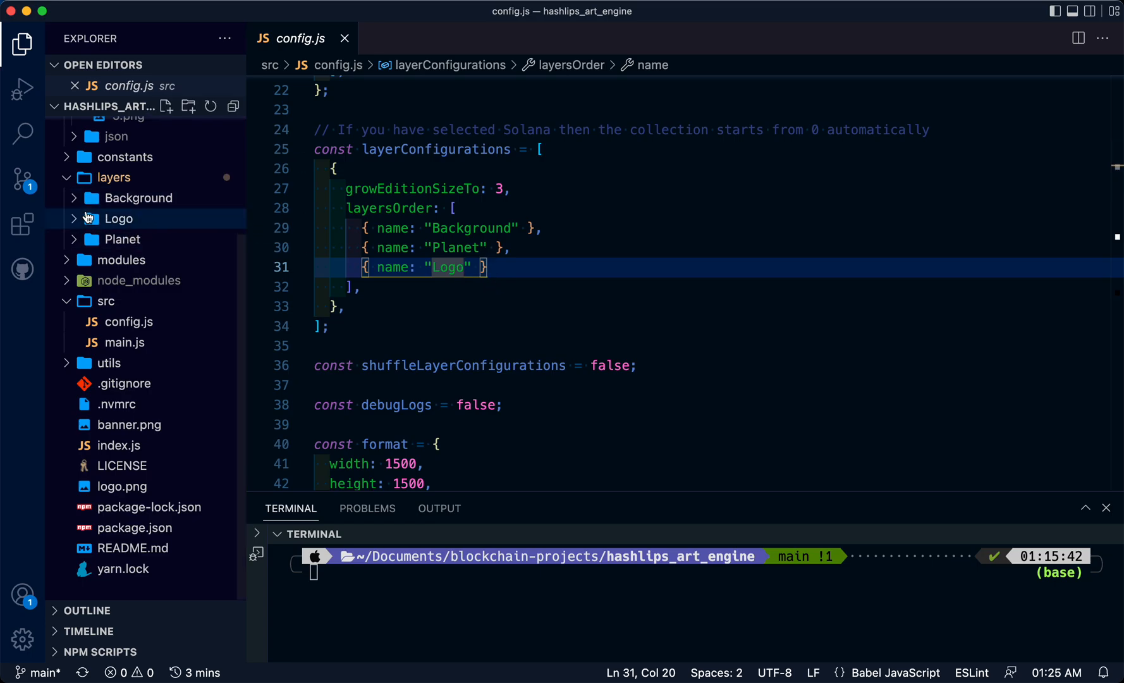
# - Expand the Background, Logo and Planet layer folders in the Explorer sidebar
pyautogui.click(136, 198)
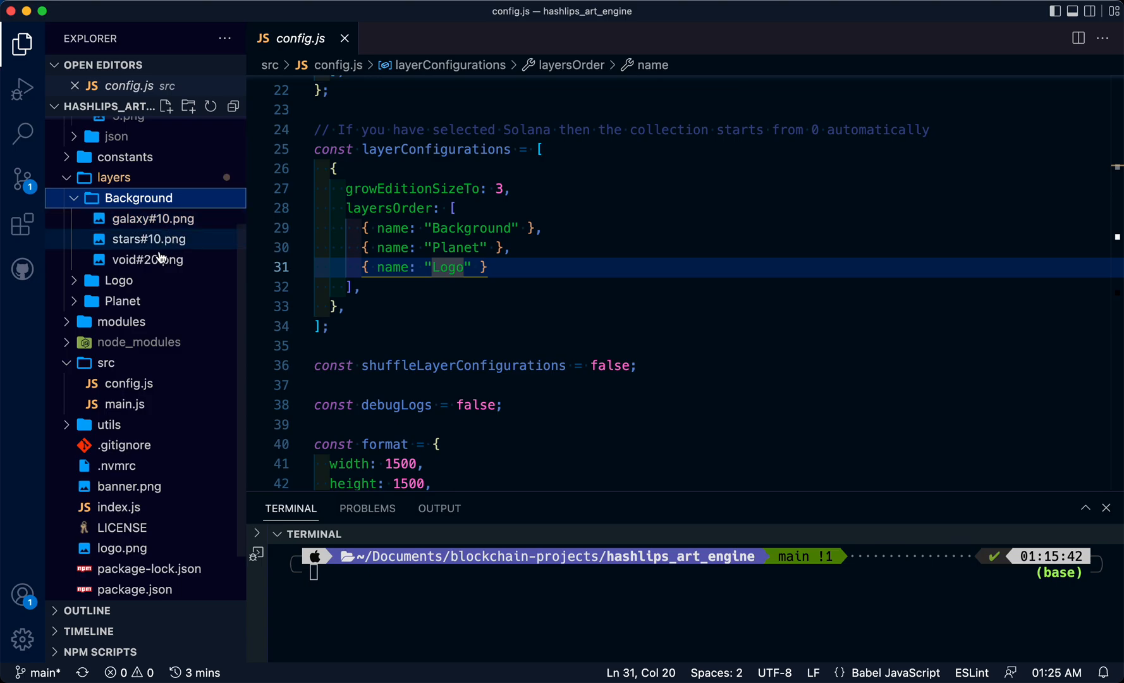
pyautogui.scroll(3)
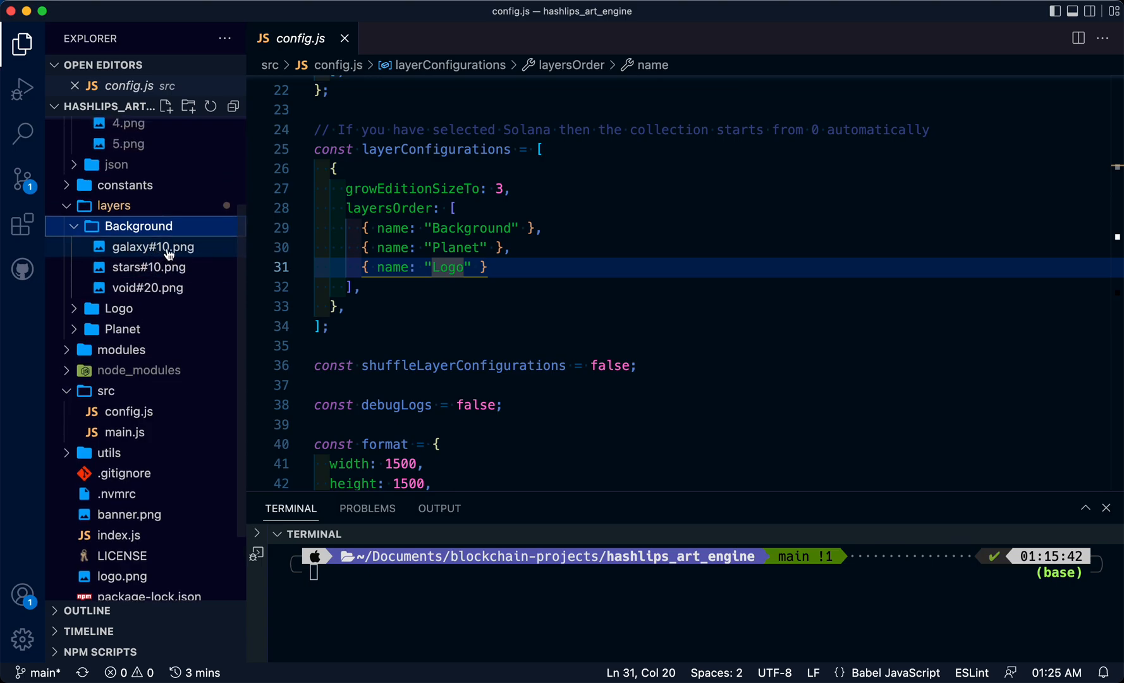
pyautogui.moveTo(160, 293)
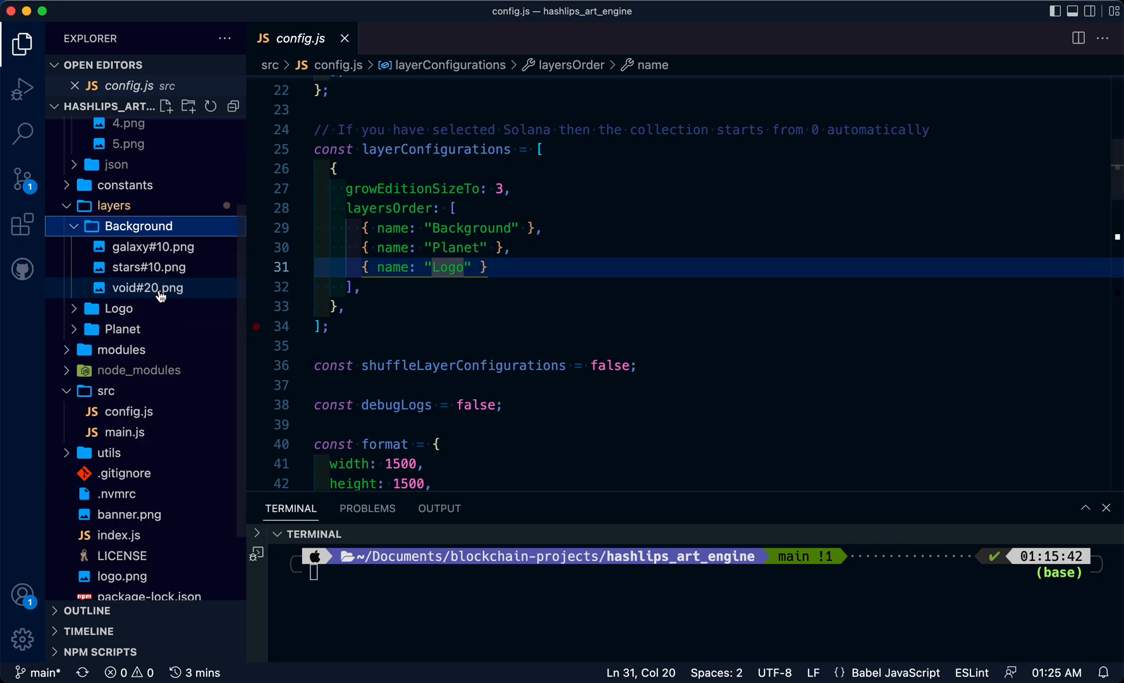
pyautogui.scroll(-3)
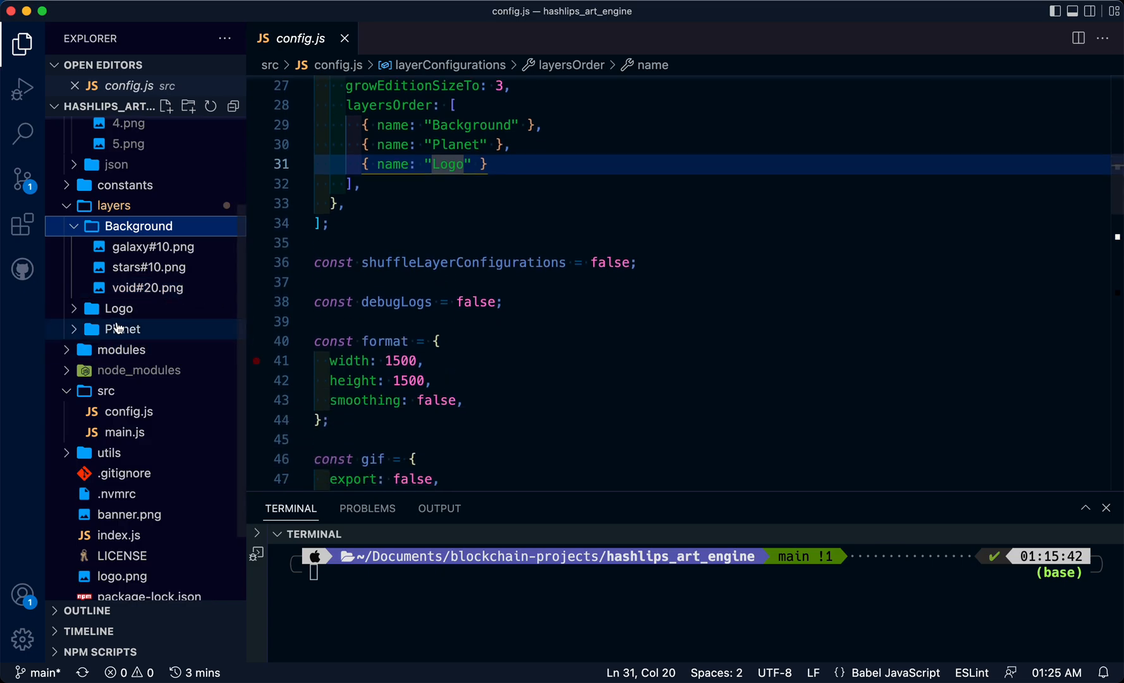
pyautogui.click(123, 329)
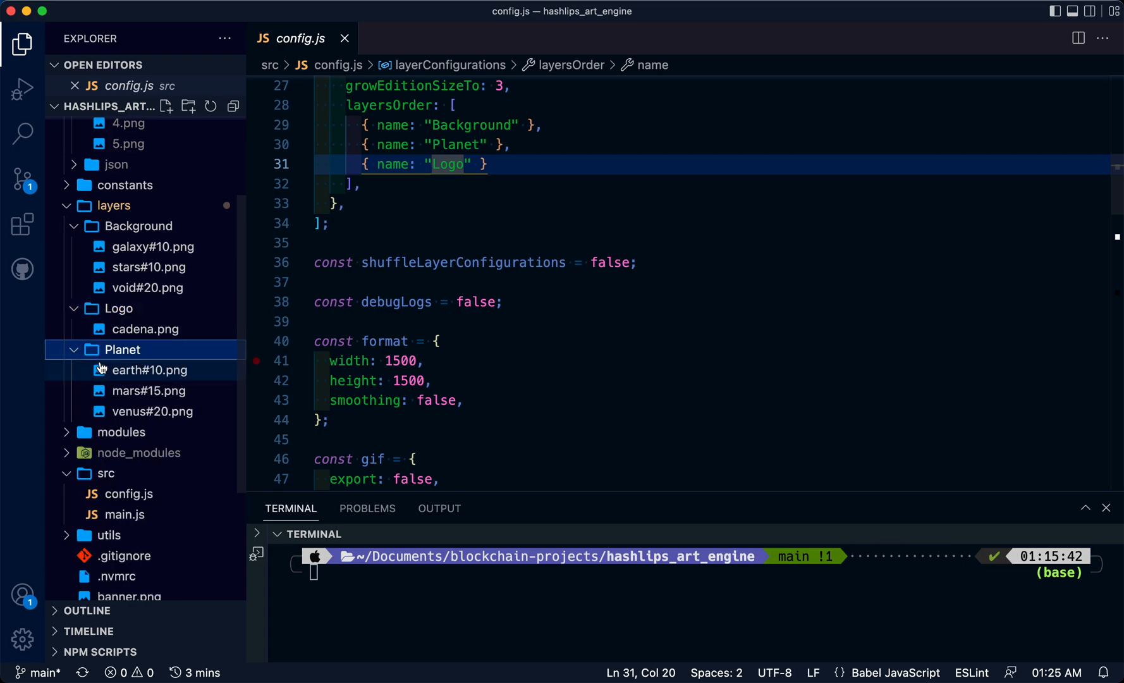
pyautogui.scroll(3)
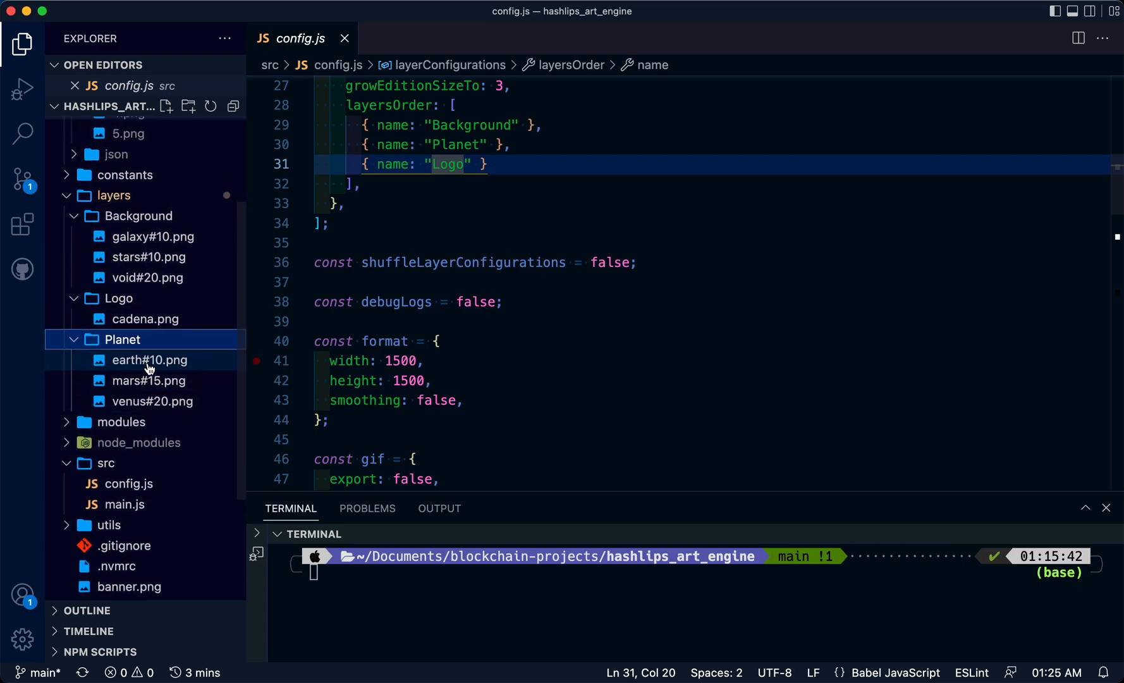
pyautogui.moveTo(154, 236)
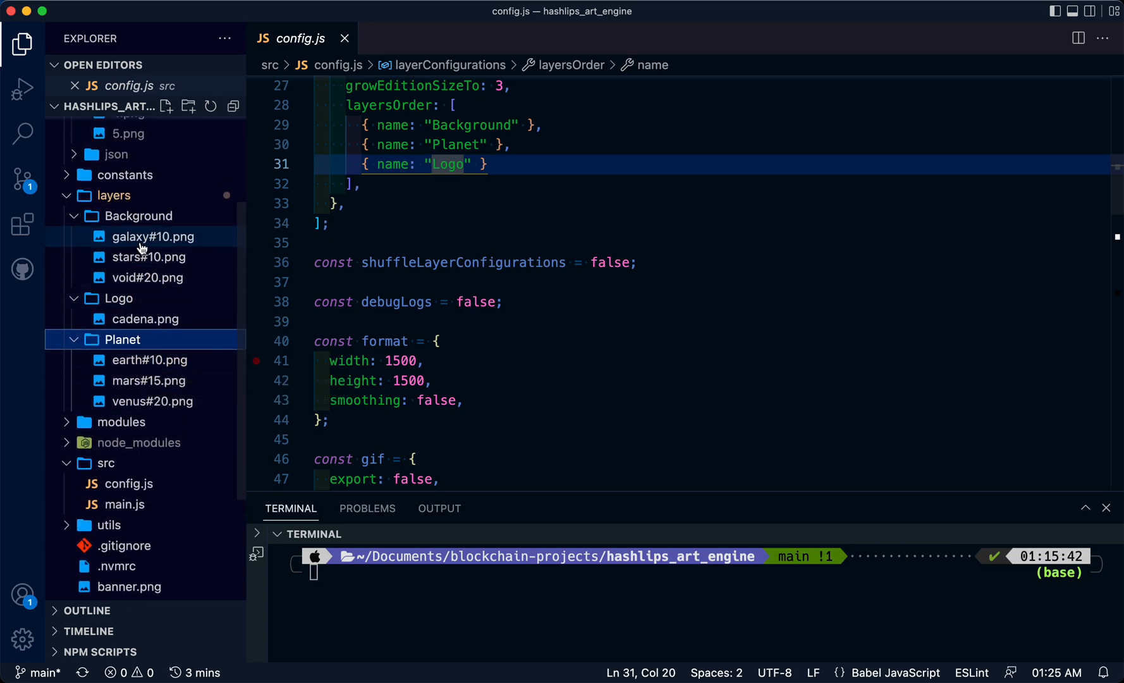
pyautogui.scroll(-3)
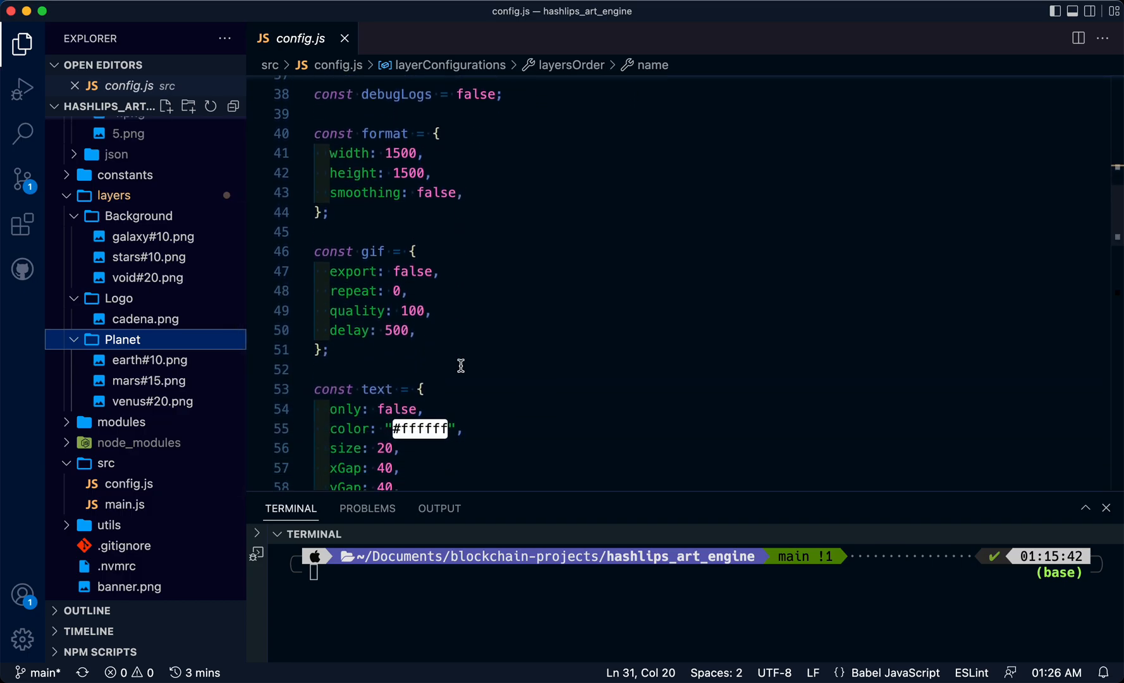
pyautogui.scroll(-3)
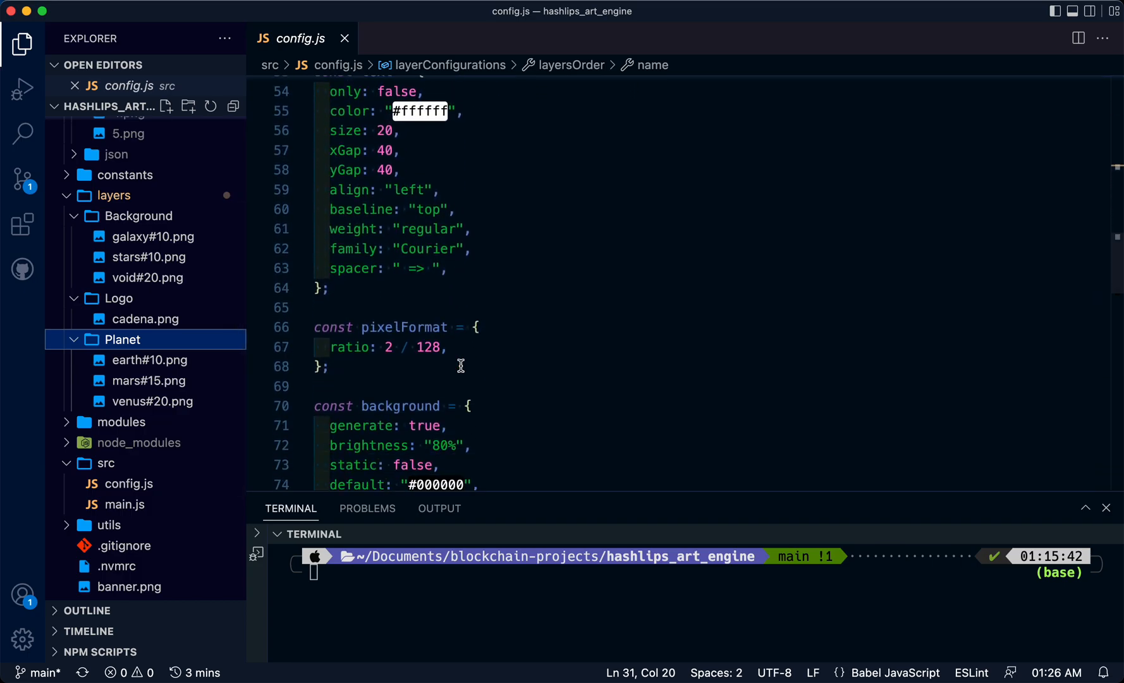
pyautogui.scroll(-3)
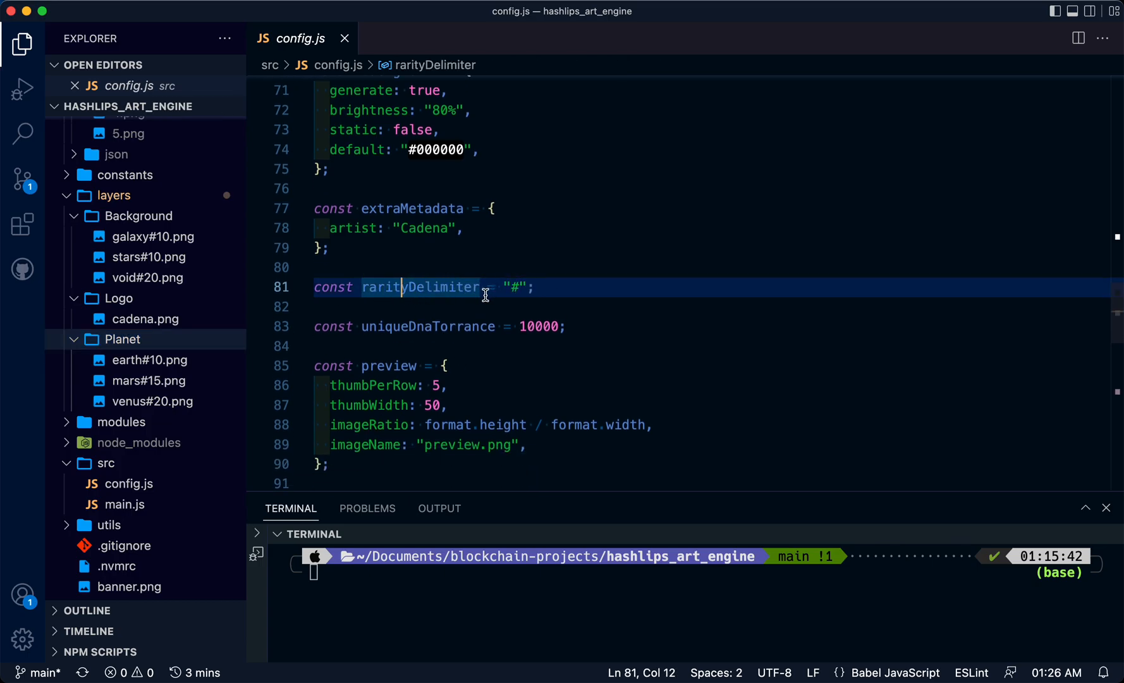
pyautogui.scroll(3)
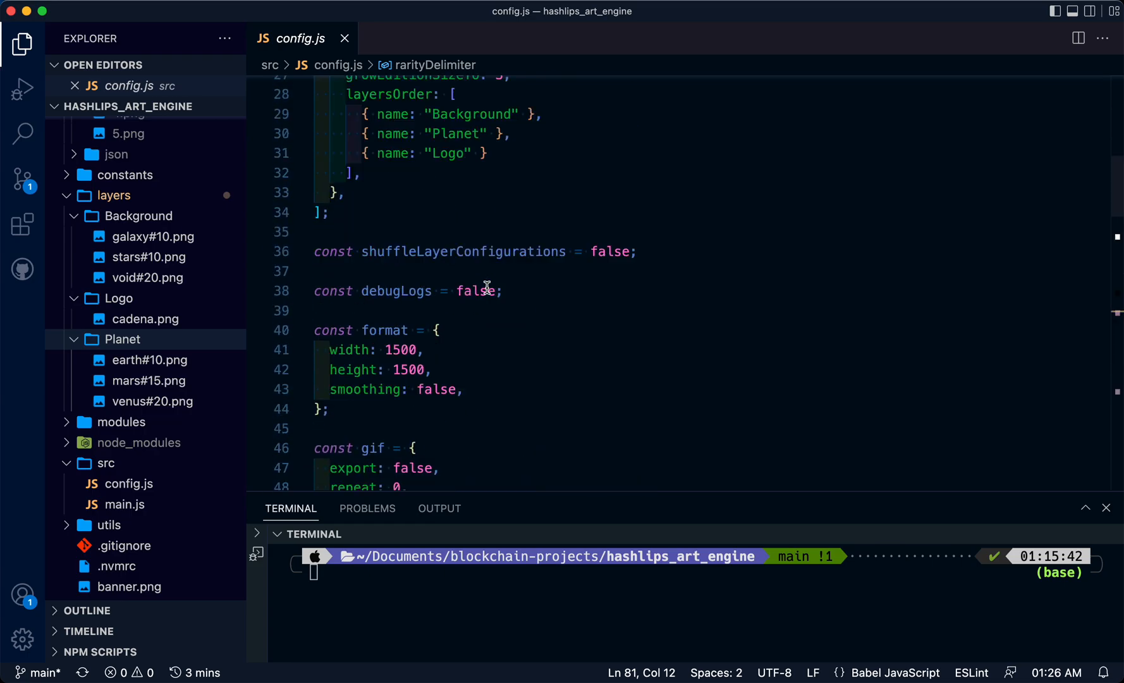
pyautogui.scroll(-3)
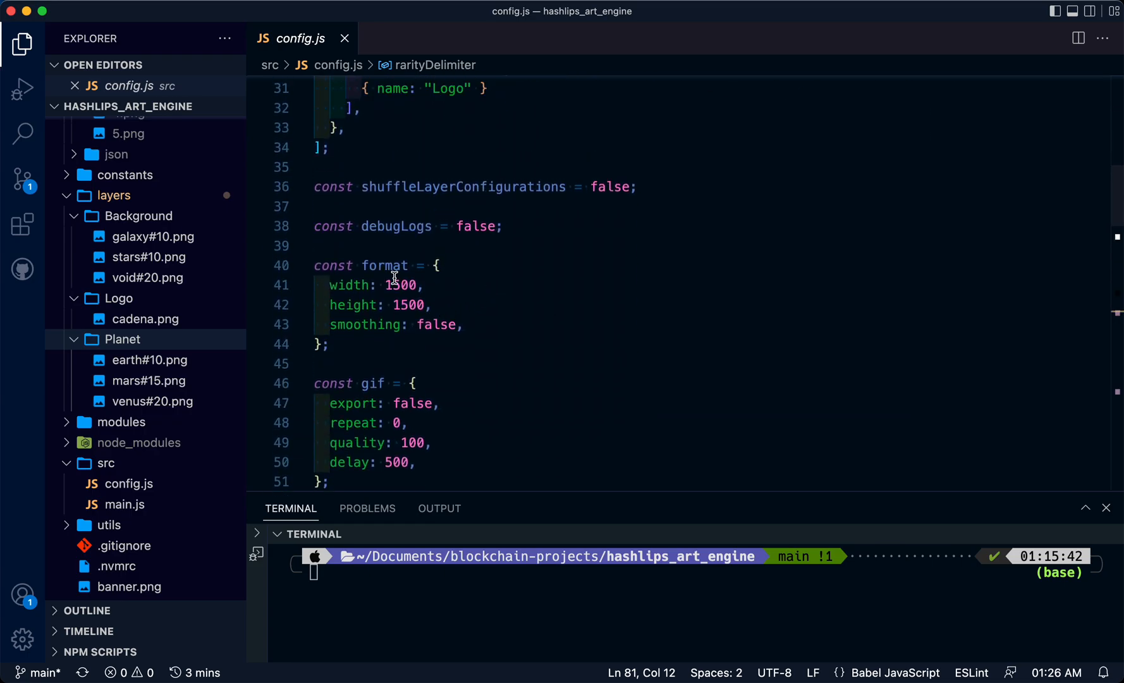
pyautogui.click(395, 285)
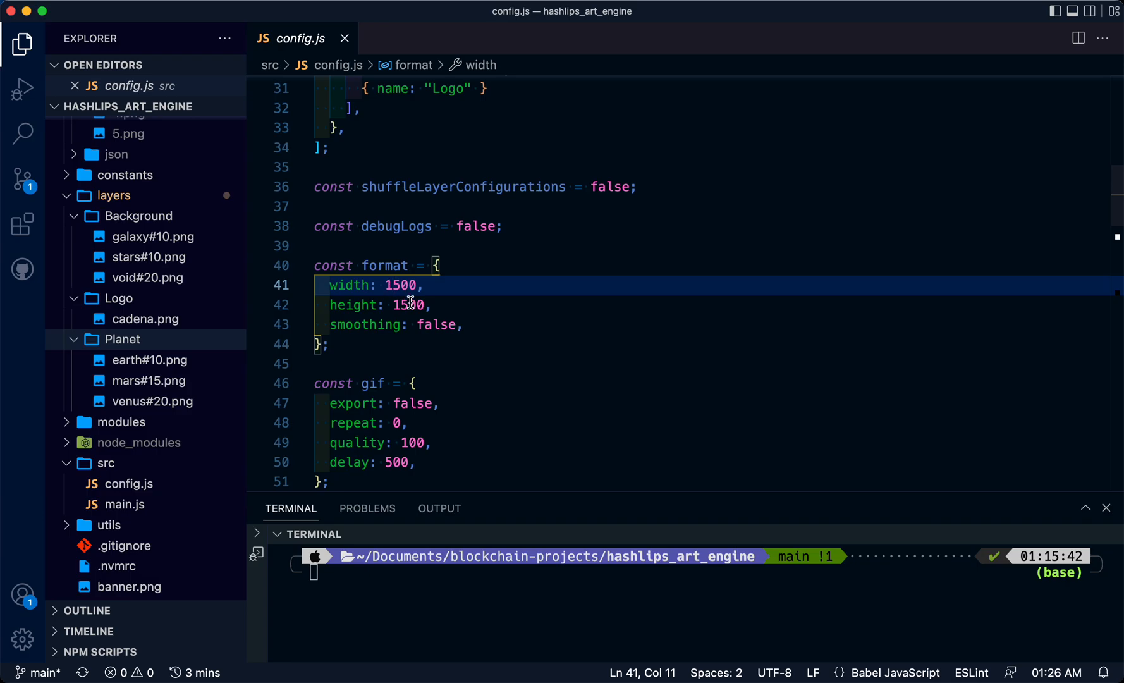
pyautogui.scroll(-3)
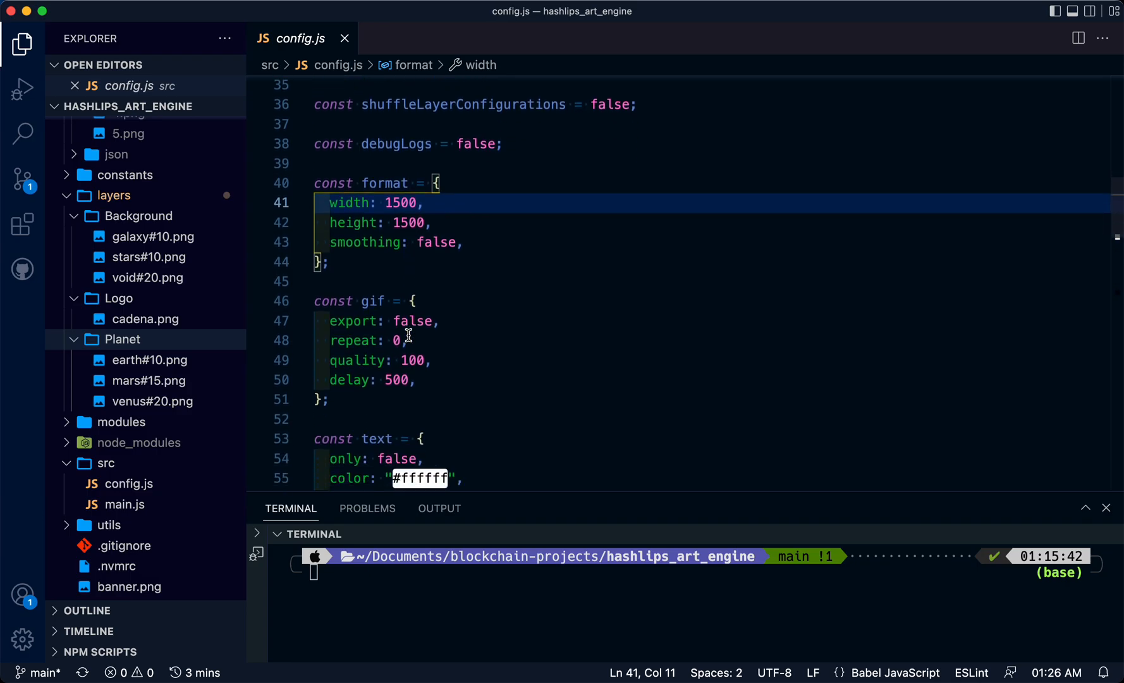
pyautogui.scroll(-3)
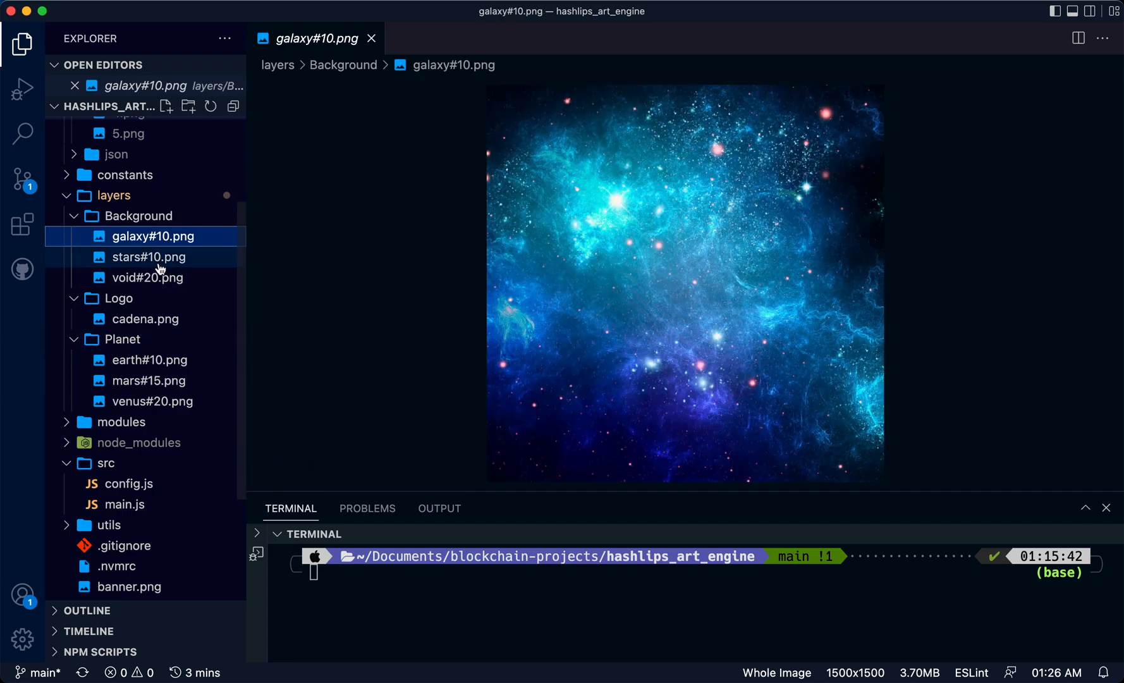
pyautogui.moveTo(145, 319)
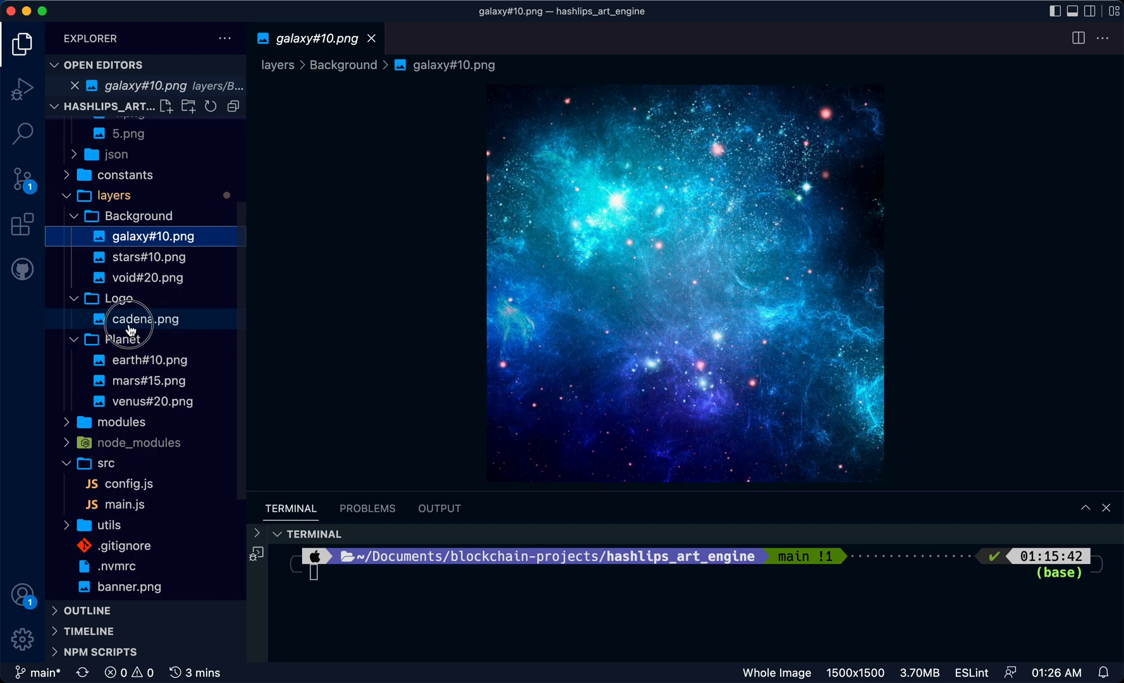
# - Preview cadena.png, earth#10.png, venus#20.png and mars#15.png, close the preview, and reopen config.js
pyautogui.click(144, 319)
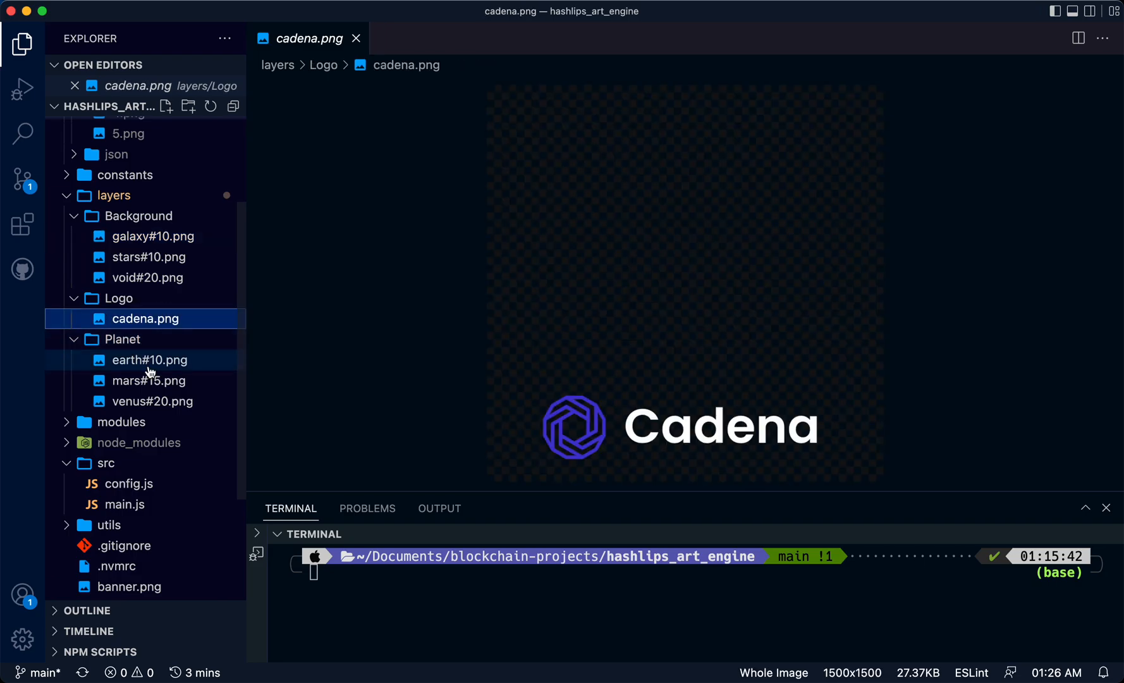
pyautogui.moveTo(534, 426)
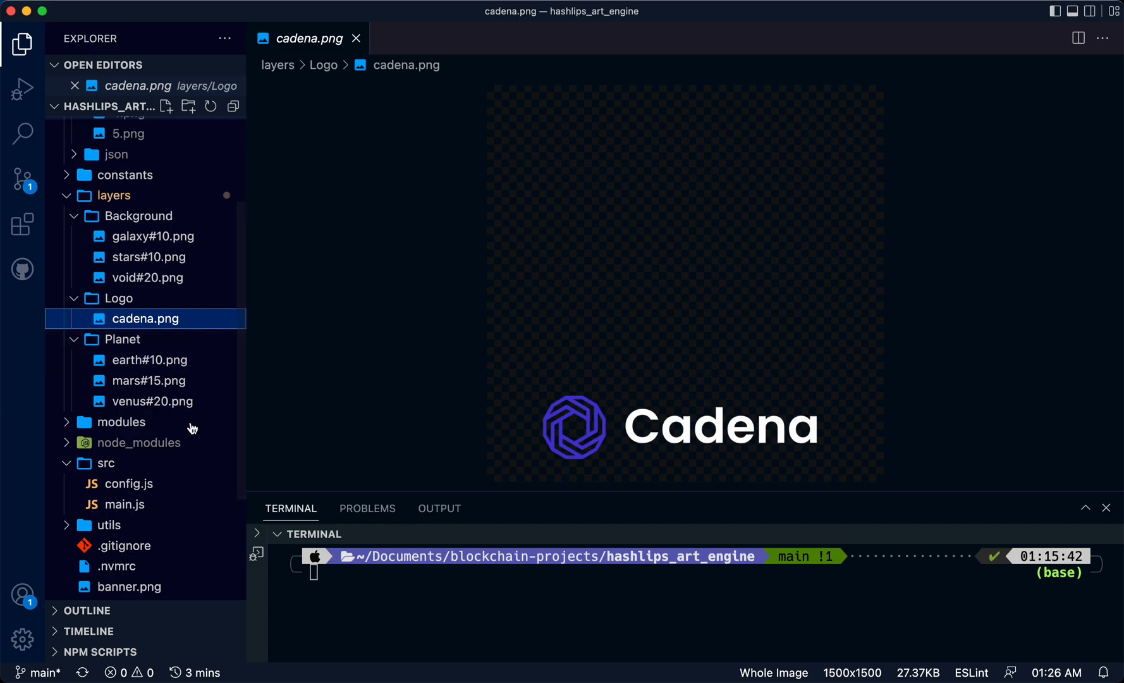
pyautogui.click(150, 360)
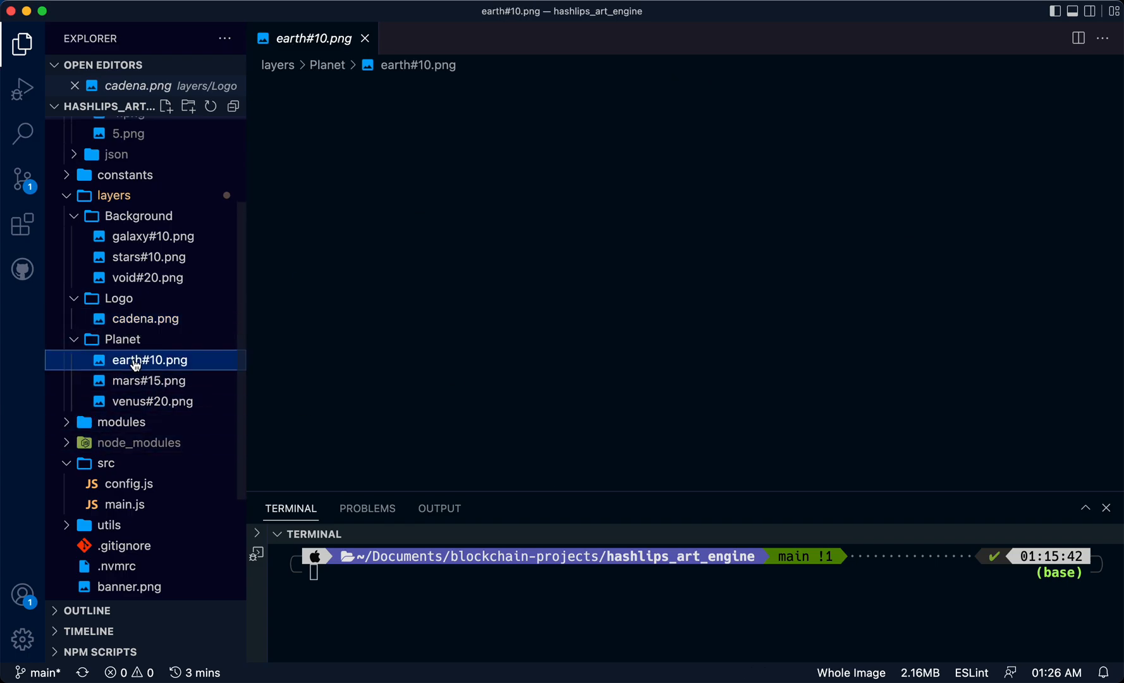
pyautogui.click(152, 401)
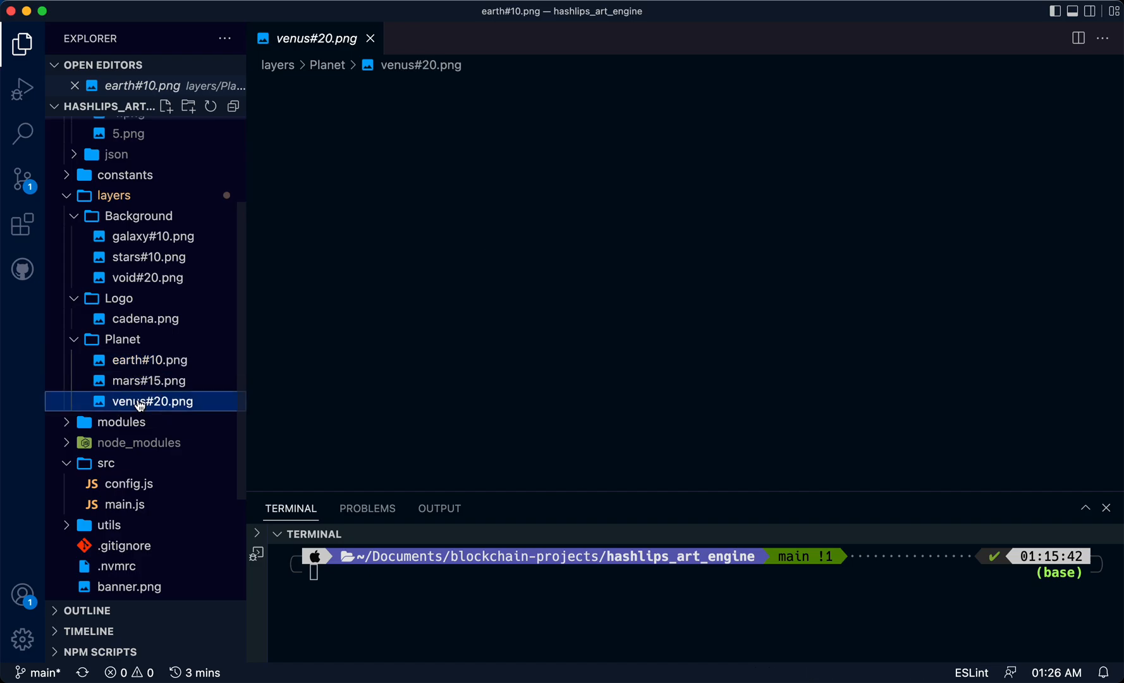
pyautogui.click(149, 380)
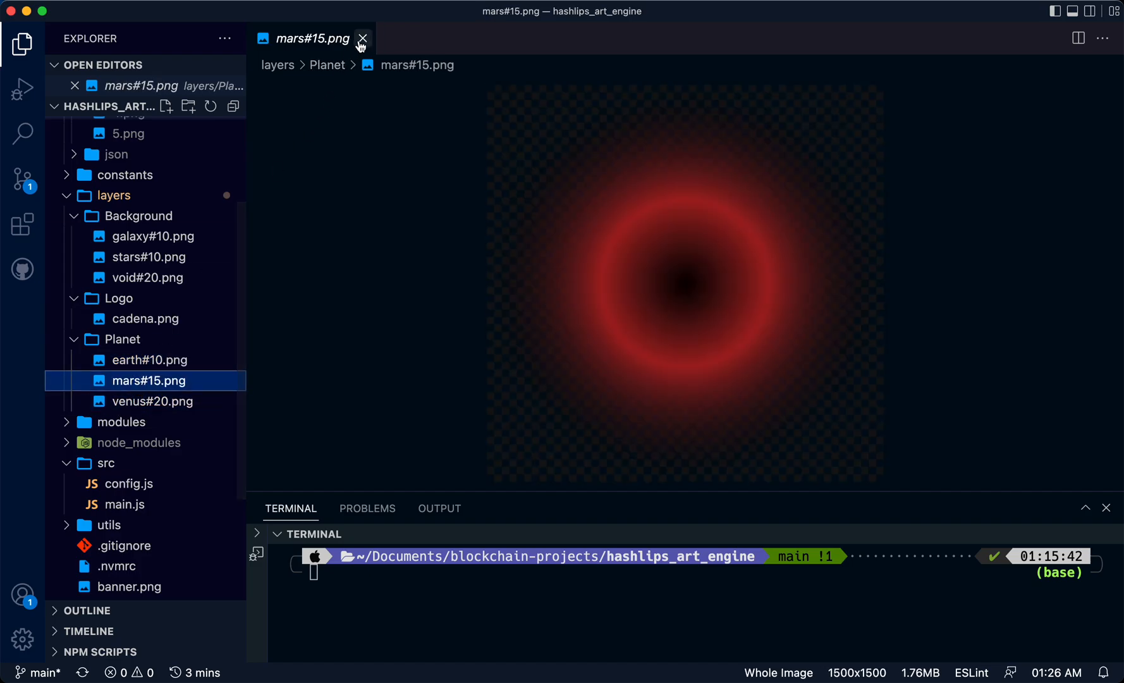
pyautogui.click(363, 38)
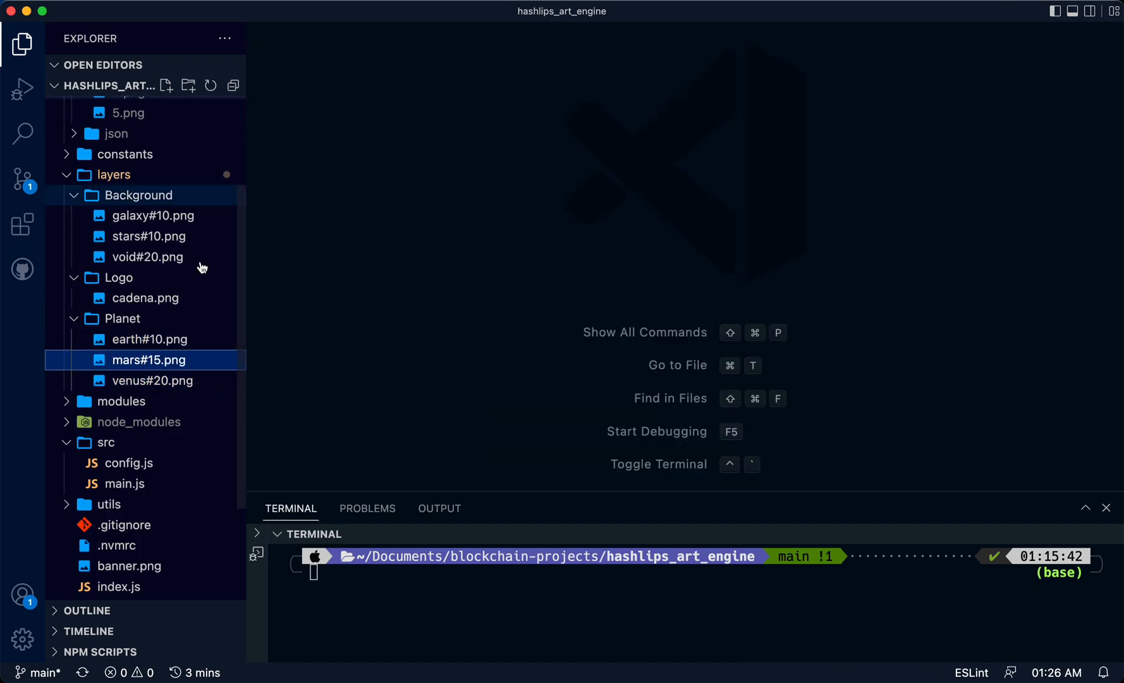
pyautogui.click(124, 463)
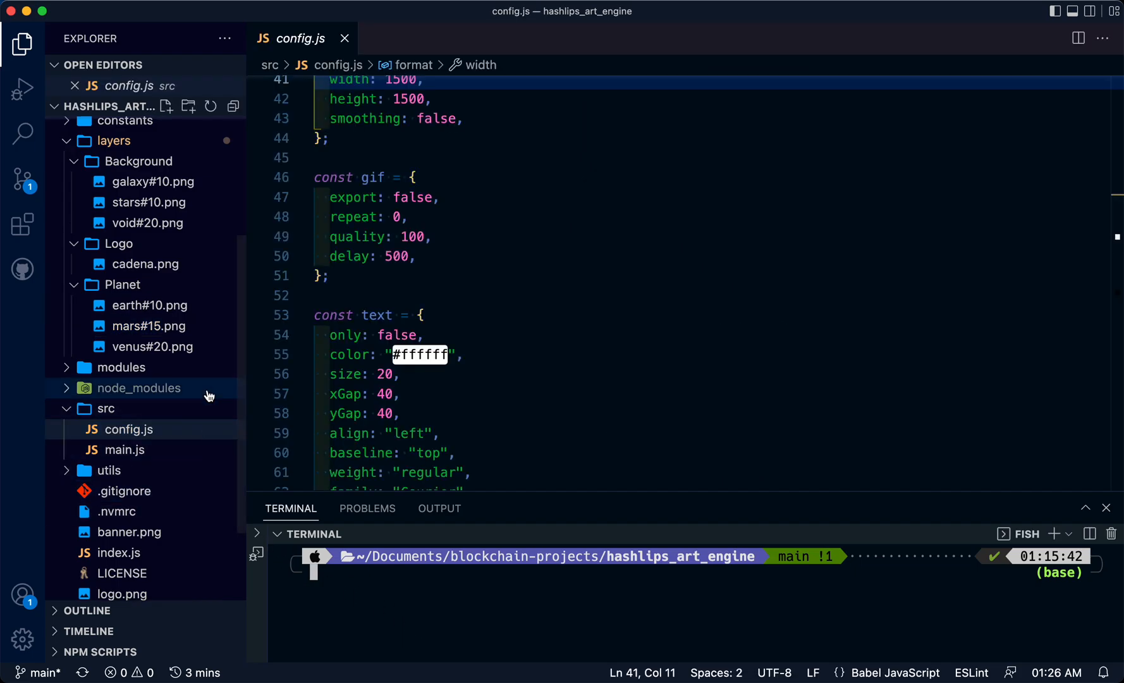
# - Run npm run build to generate three NFT editions, then view build/images/1.png
pyautogui.scroll(3)
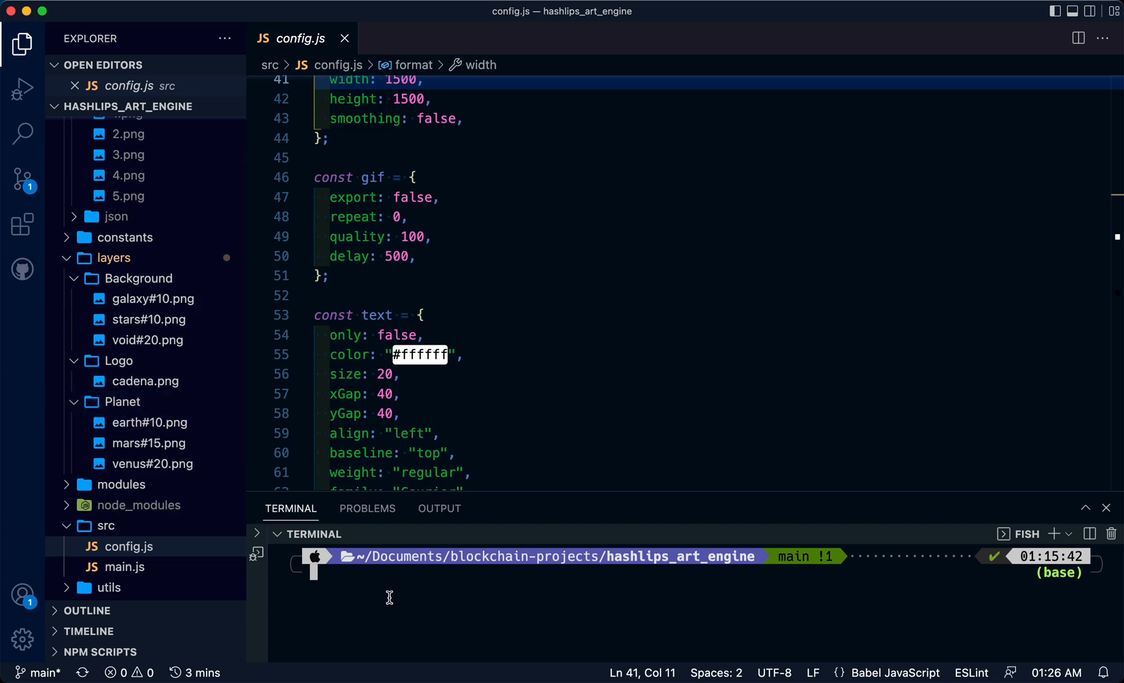
pyautogui.write('npm run build')
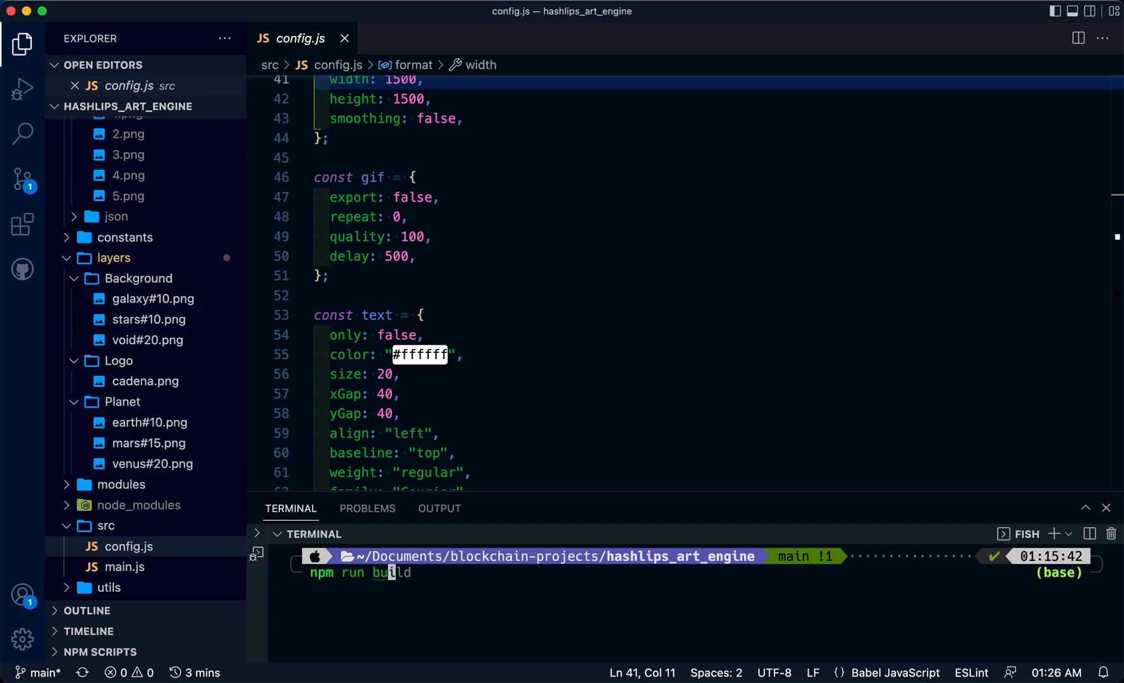
pyautogui.press('Return')
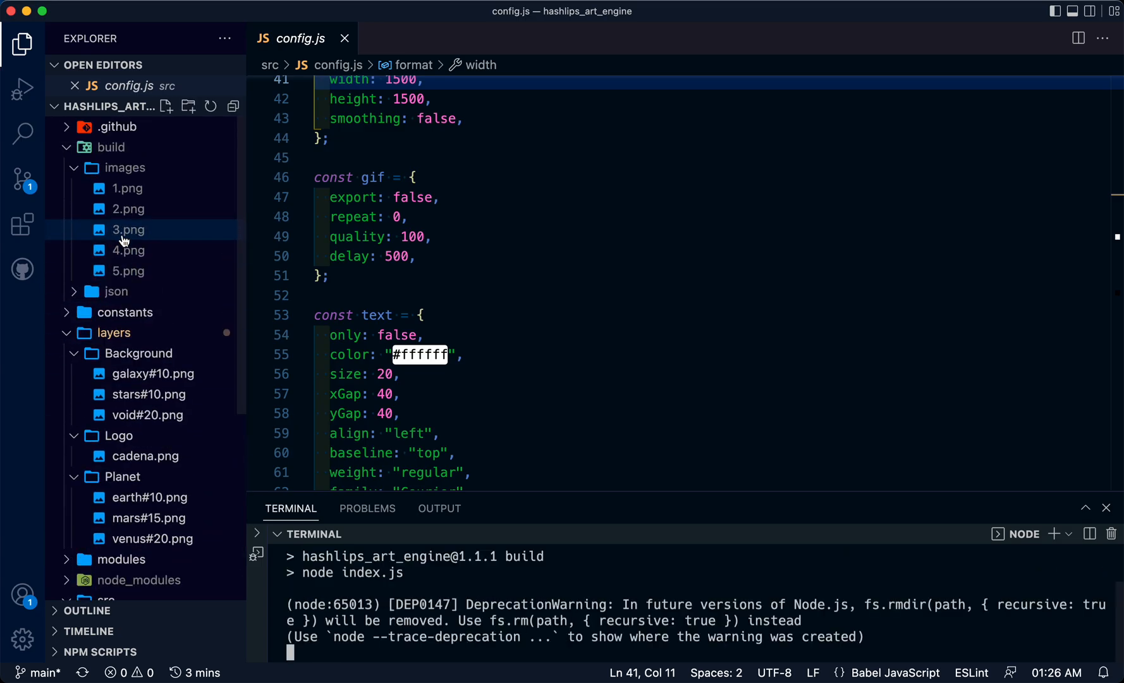
pyautogui.click(124, 167)
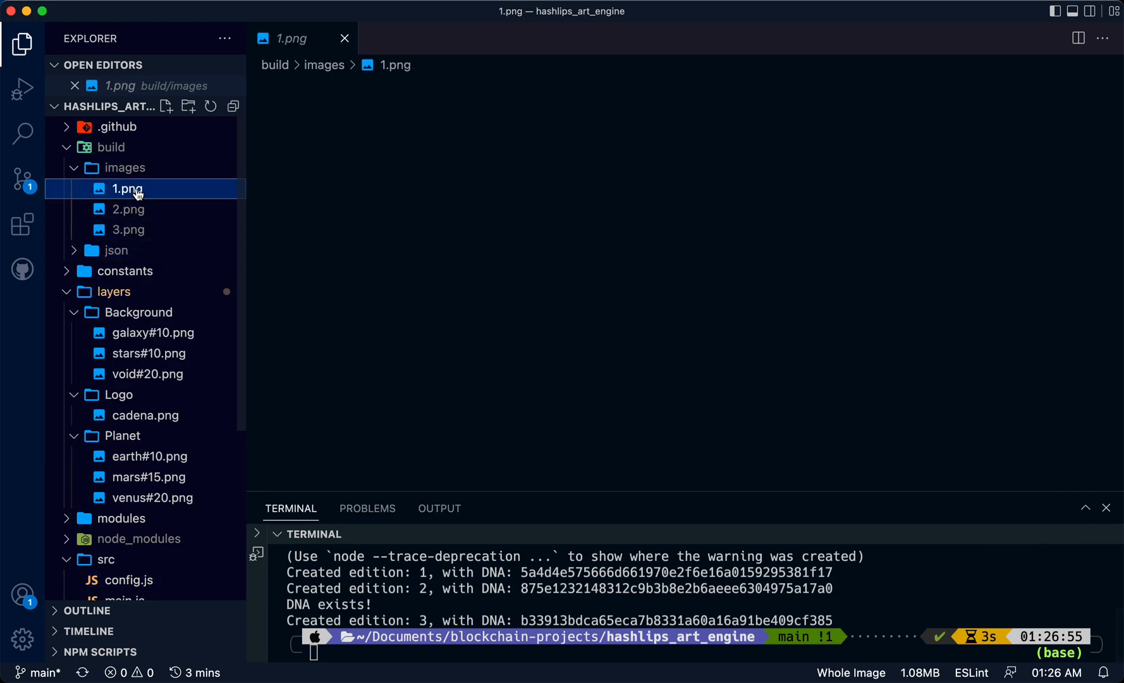
# - Preview generated 2.png and 3.png, then open build/json/_metadata.json
pyautogui.click(128, 209)
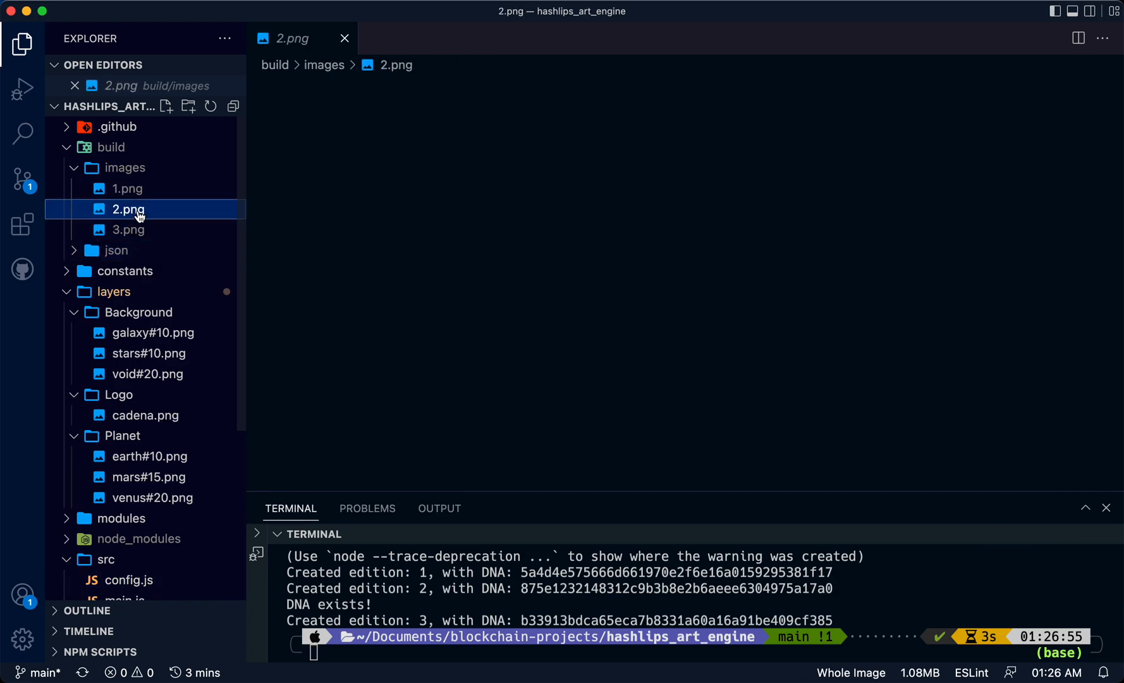
pyautogui.click(128, 230)
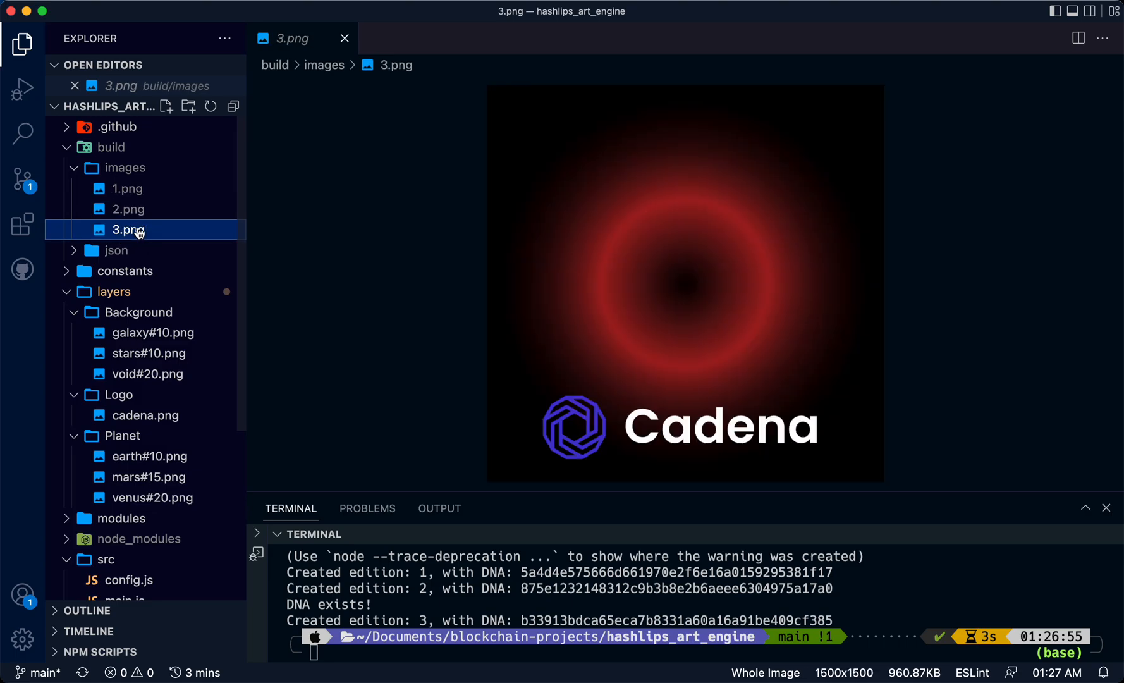
pyautogui.moveTo(143, 250)
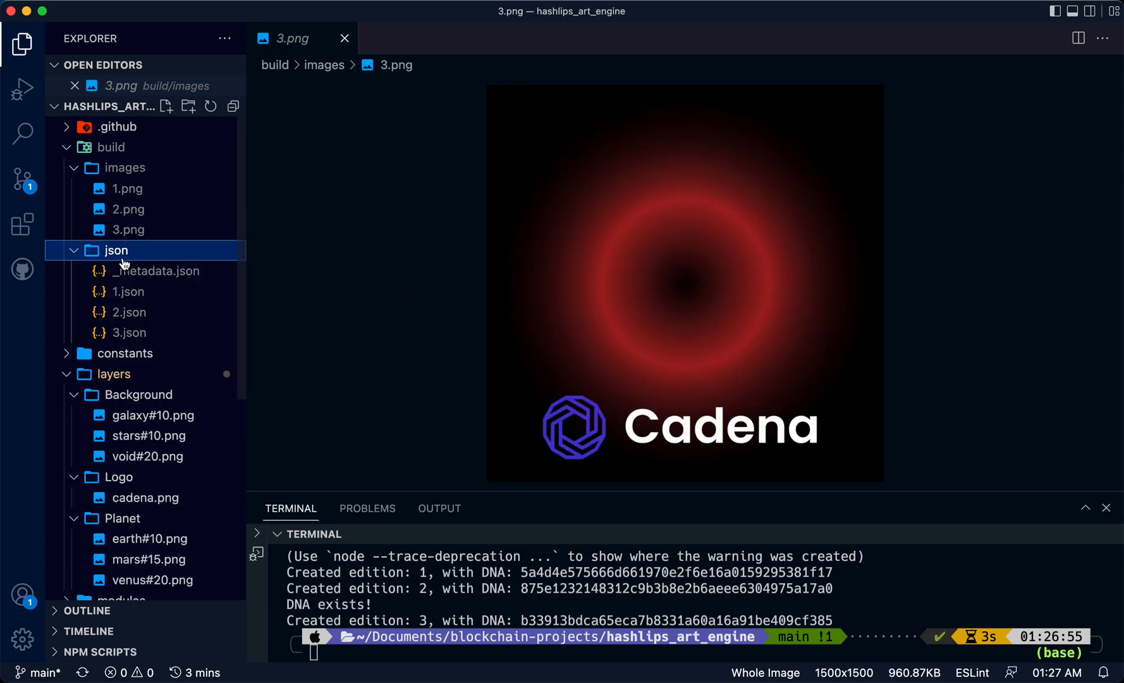
pyautogui.click(155, 271)
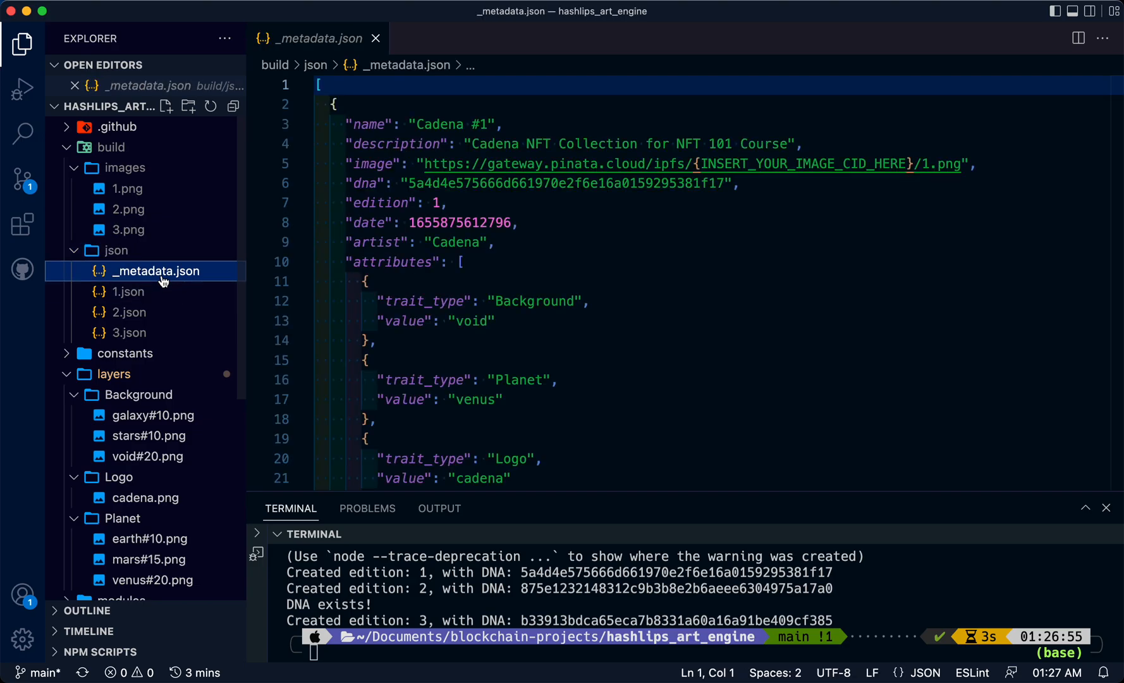
# - Review edition 2 and 3 traits in _metadata.json, then switch to Brave Browser
pyautogui.click(628, 164)
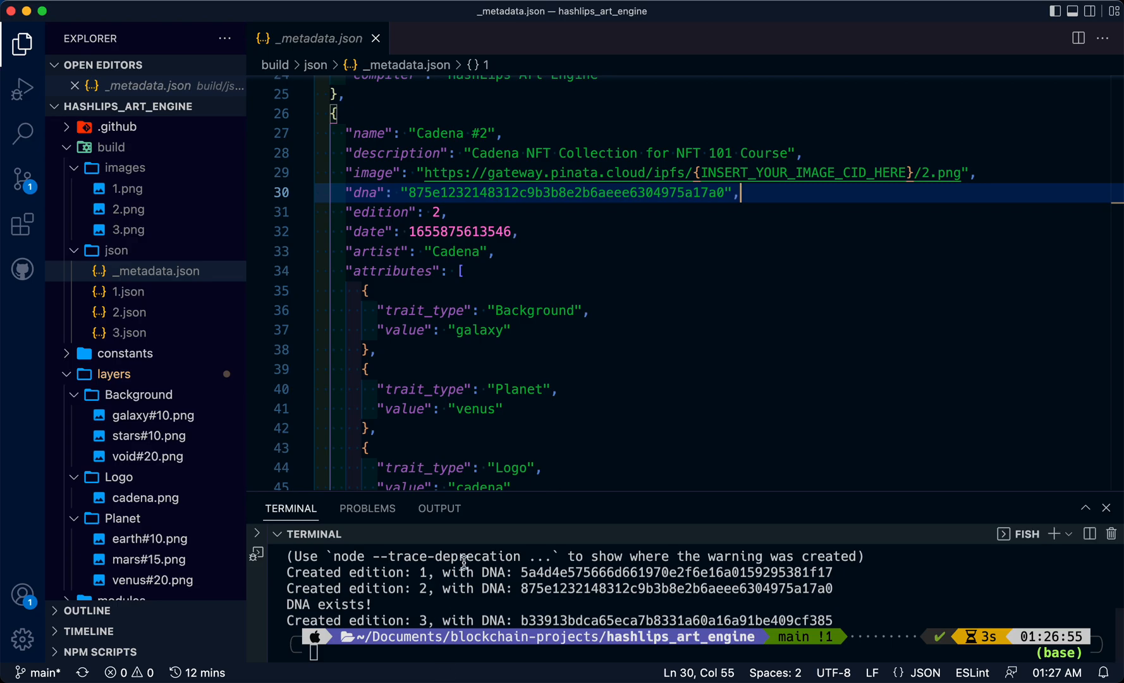
pyautogui.moveTo(409, 640)
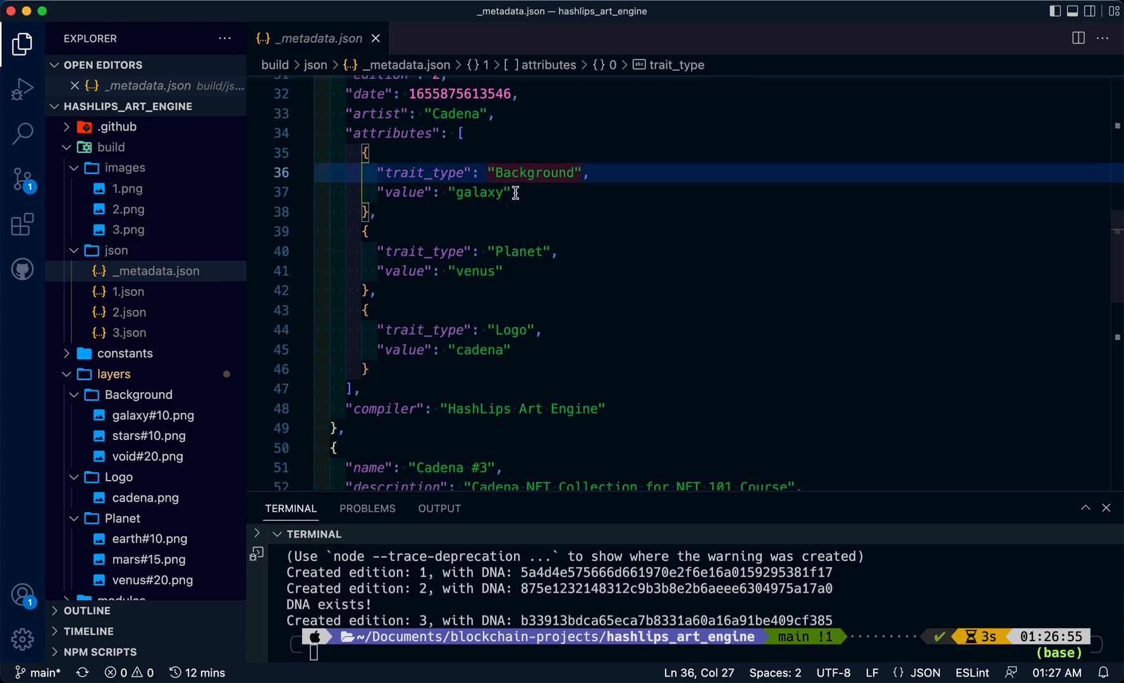
pyautogui.moveTo(502, 174)
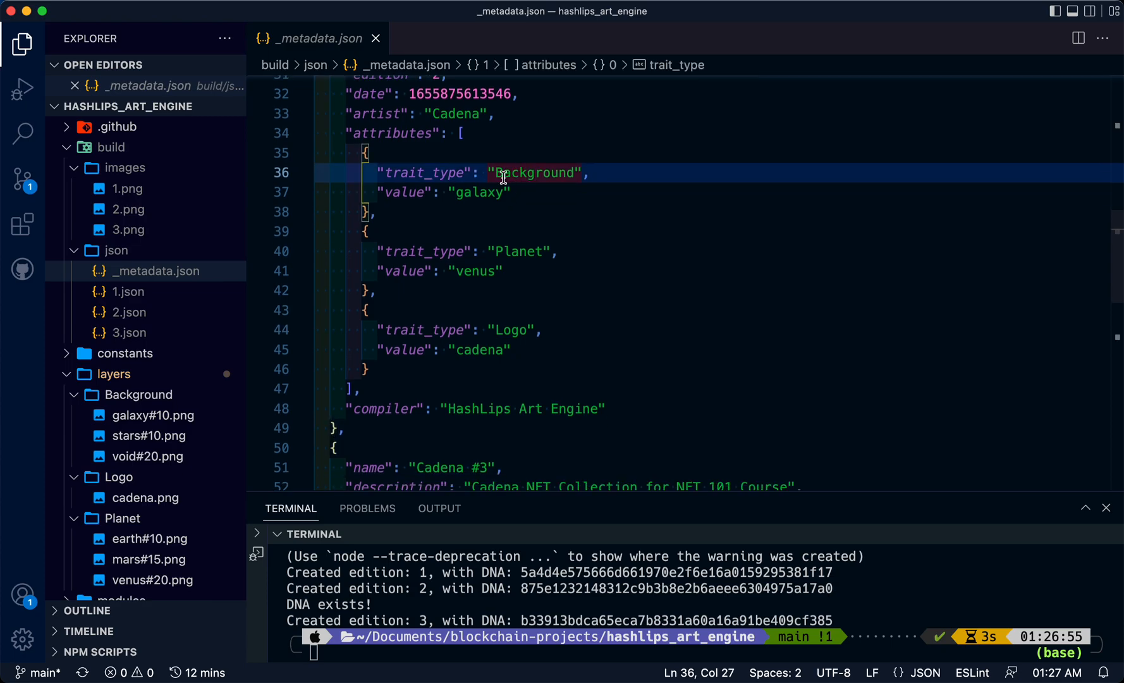
pyautogui.moveTo(504, 192)
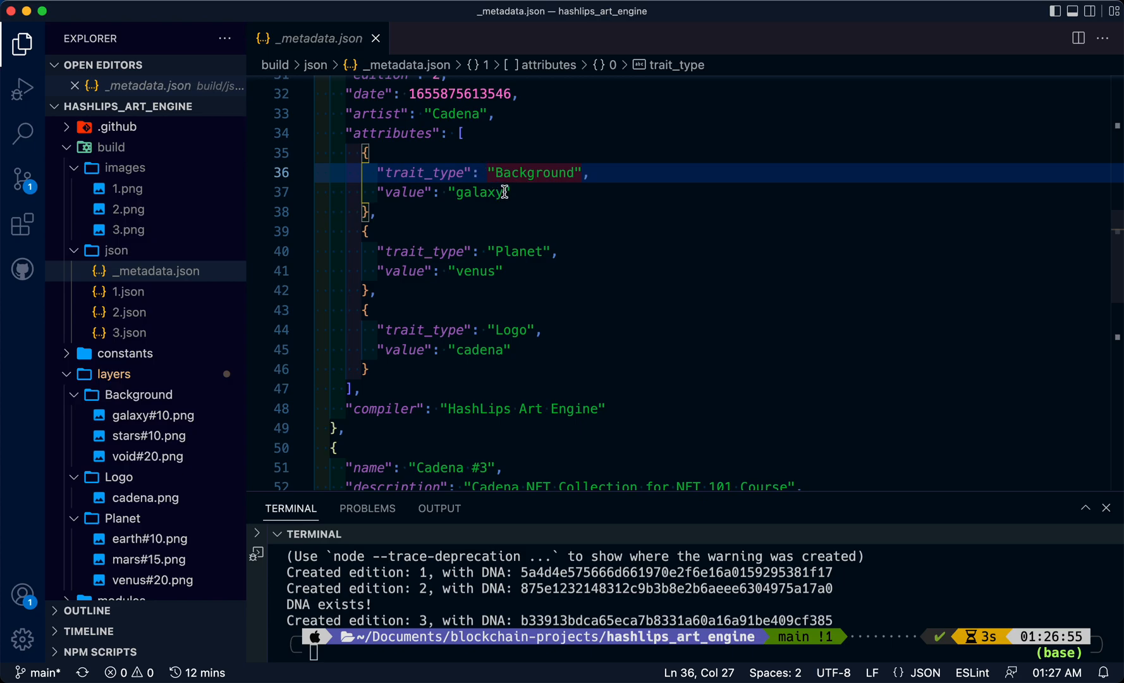
pyautogui.scroll(-3)
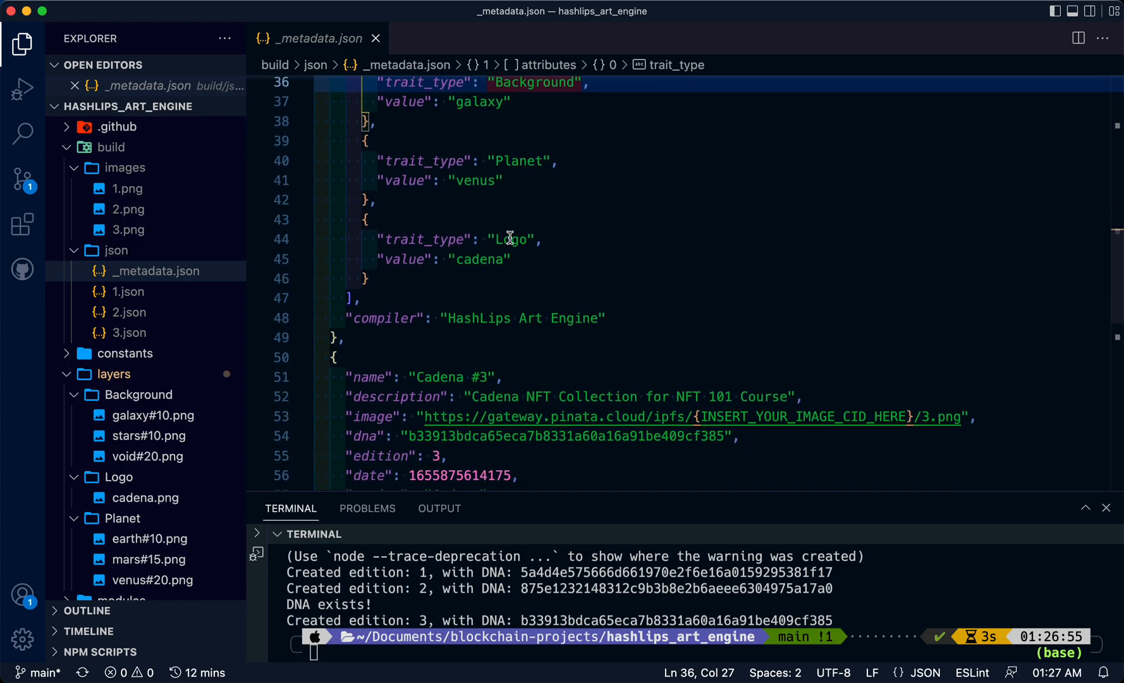
pyautogui.moveTo(427, 673)
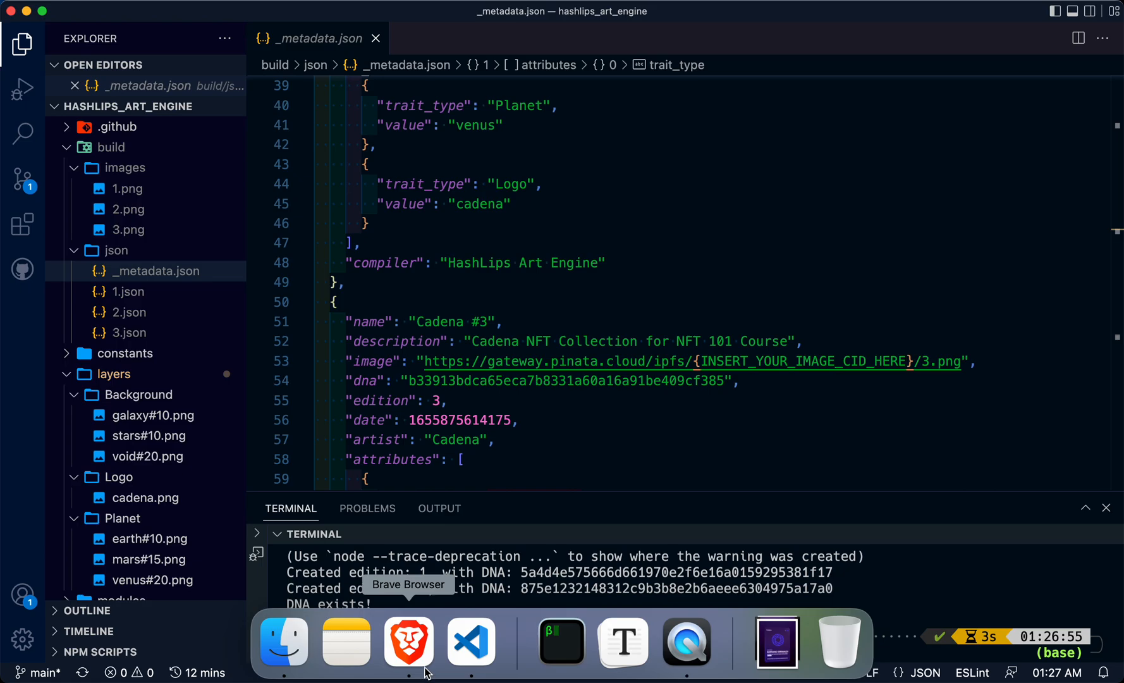
pyautogui.click(408, 640)
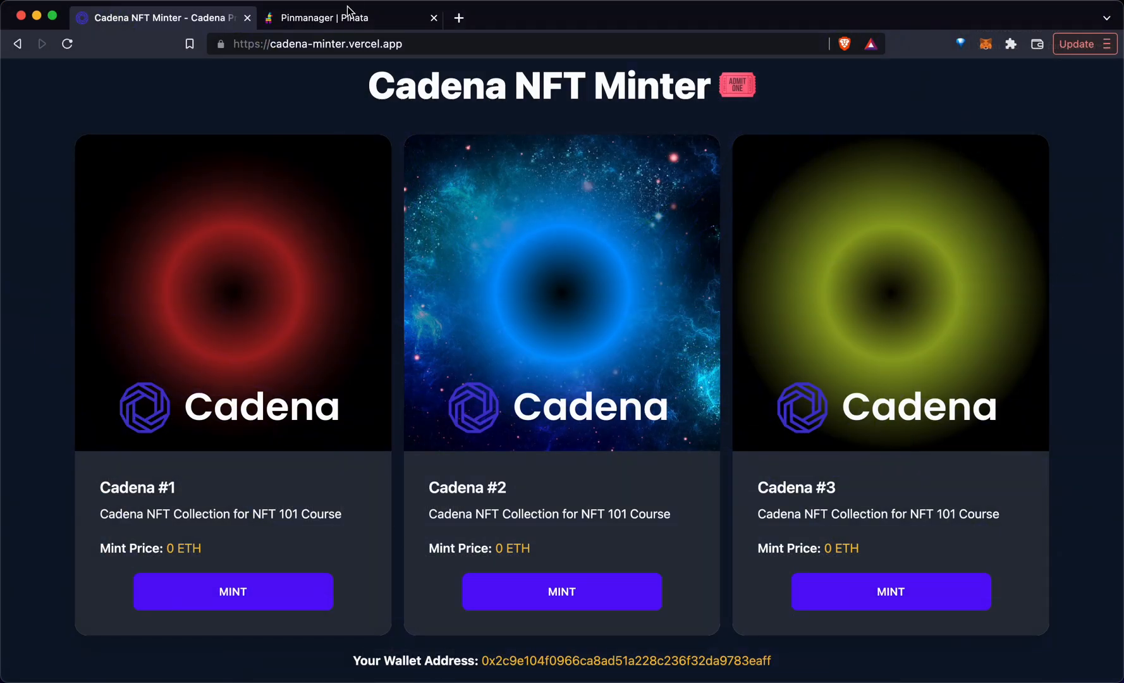
# - Start a folder upload from Pinata's Pin Manager and open the folder picker
pyautogui.click(348, 17)
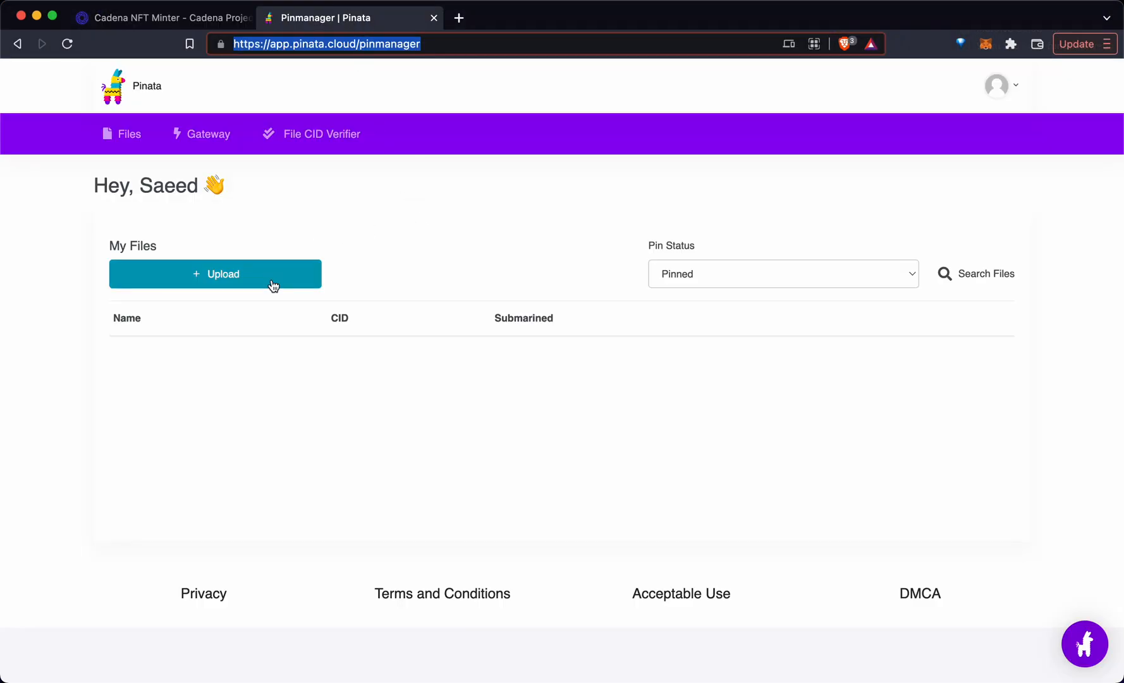
pyautogui.click(215, 273)
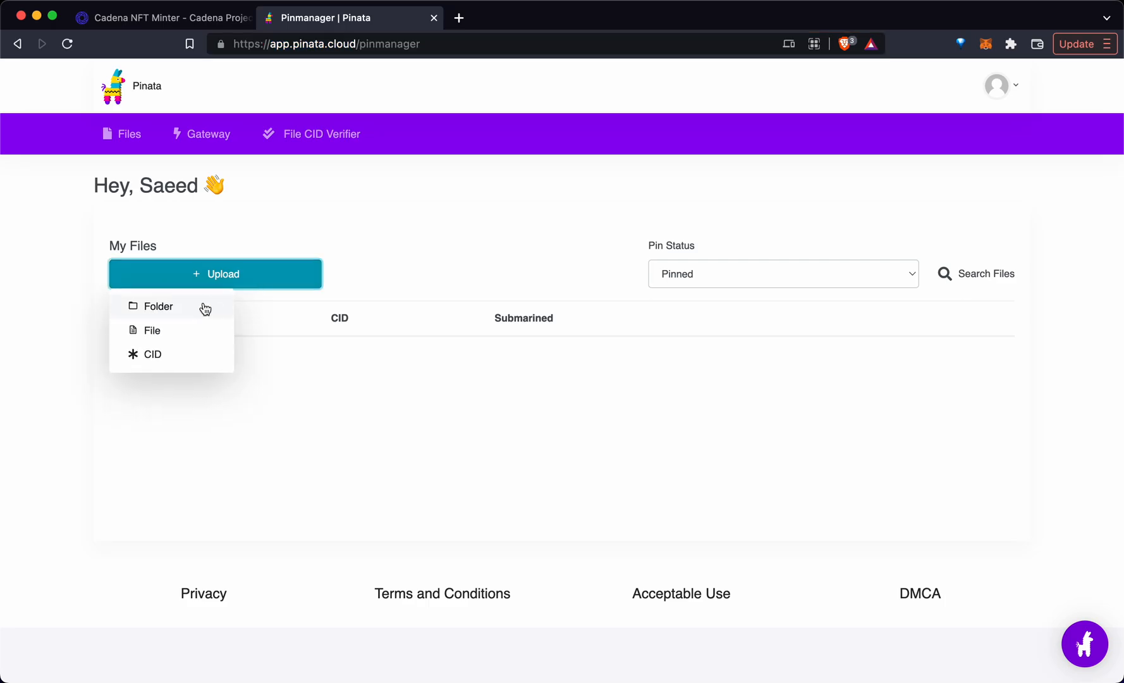
pyautogui.click(157, 306)
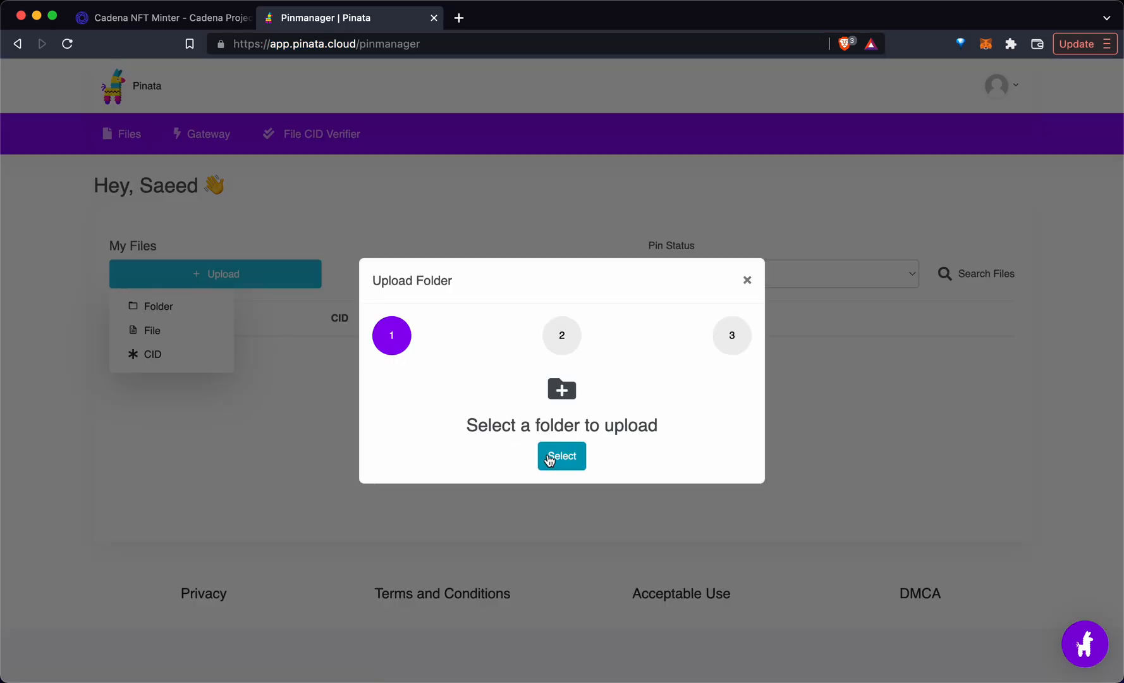
pyautogui.click(561, 455)
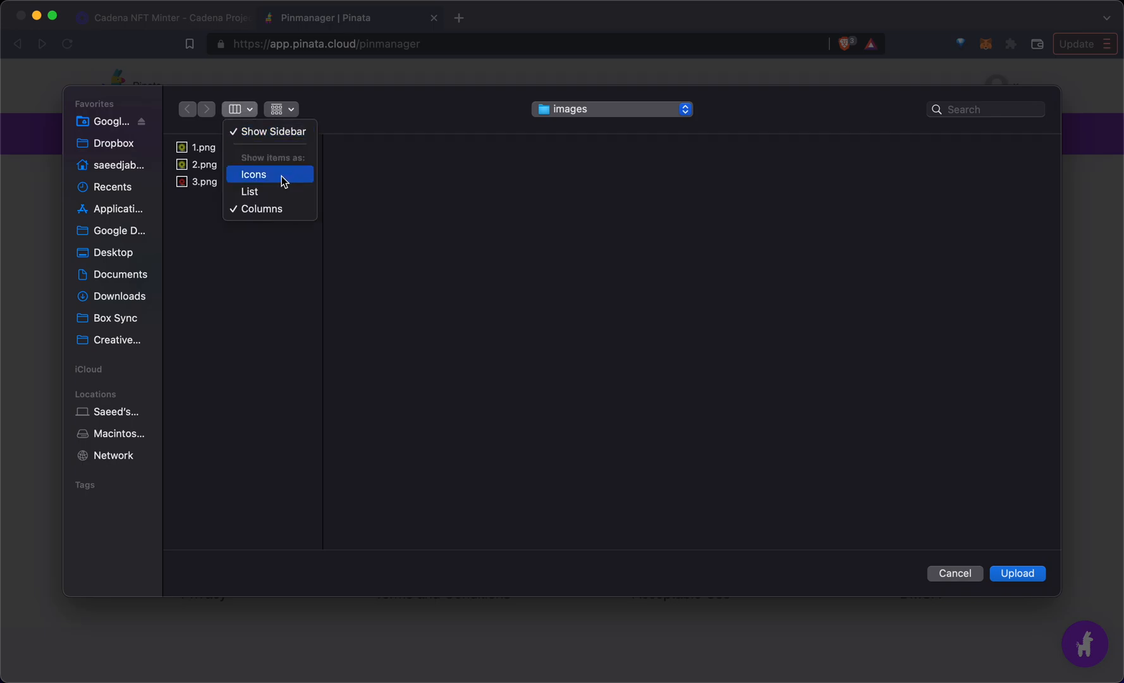
# - Select the build/images folder for upload, toggling between List and Columns views
pyautogui.click(250, 191)
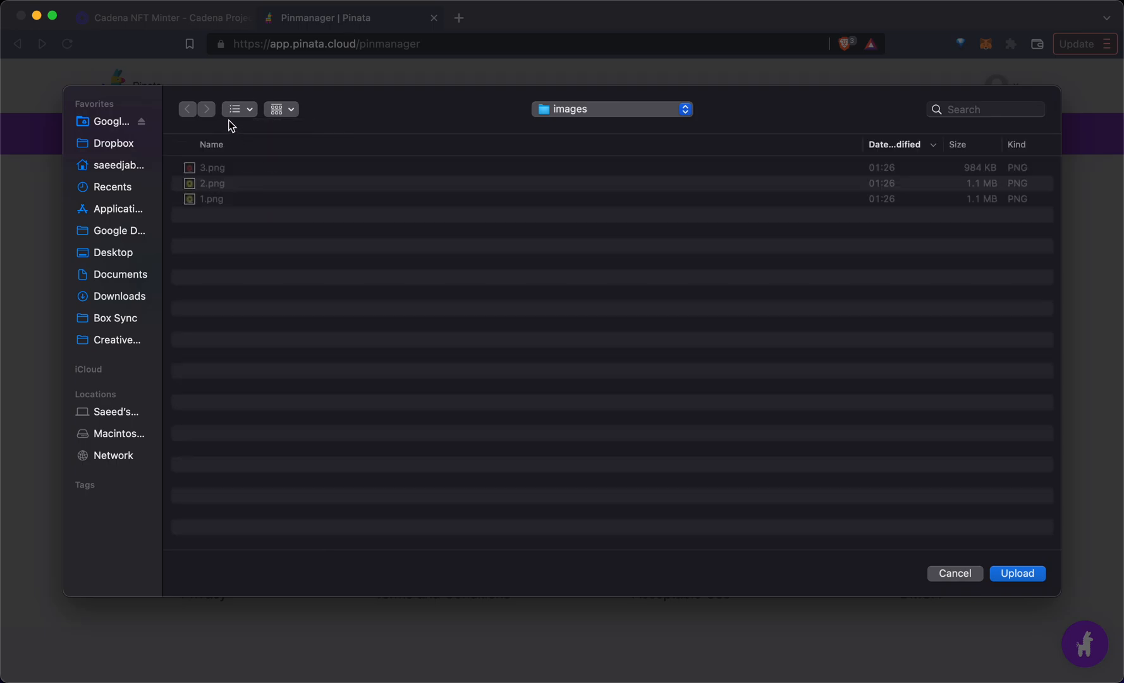
pyautogui.click(234, 109)
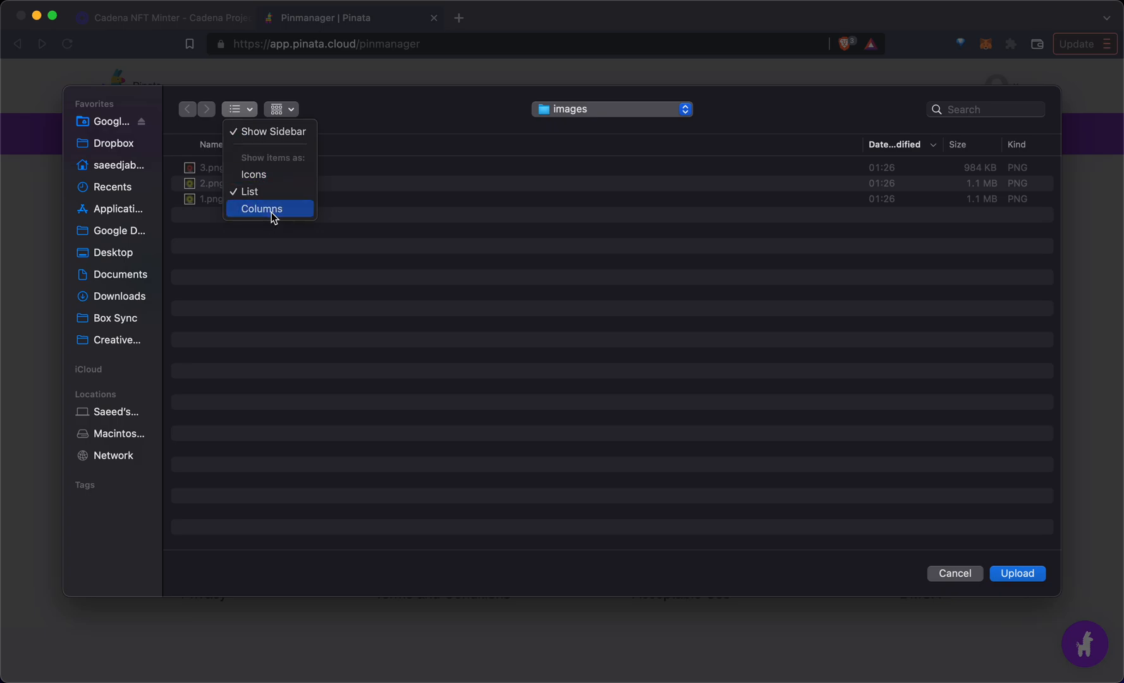
pyautogui.click(261, 208)
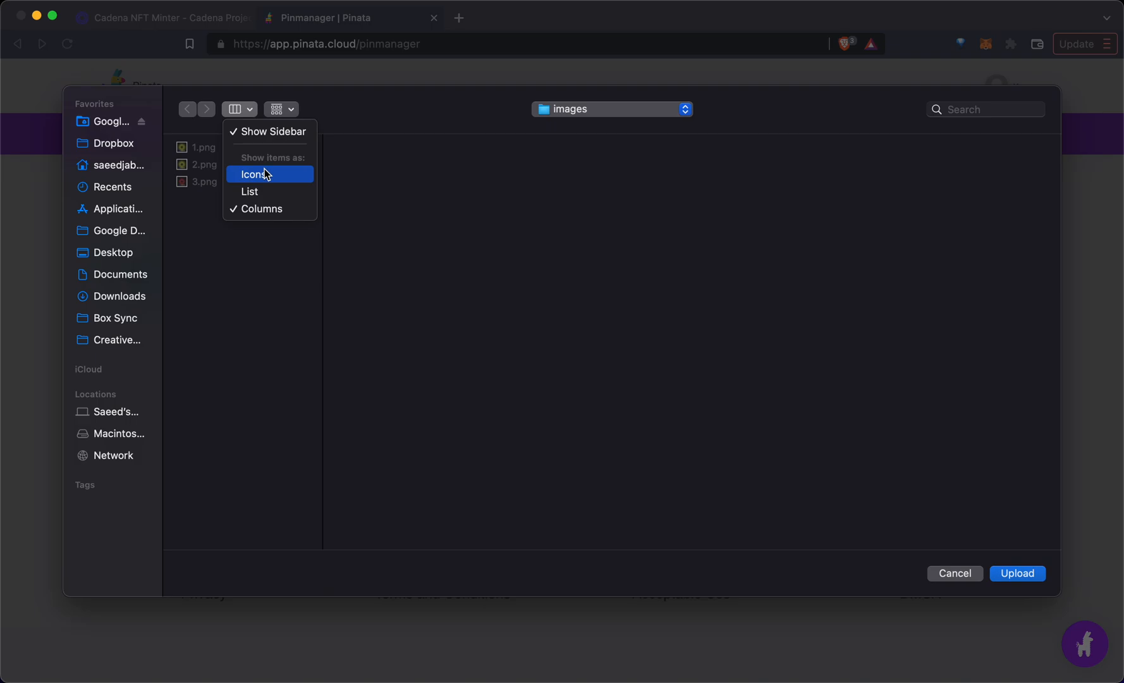
pyautogui.click(250, 192)
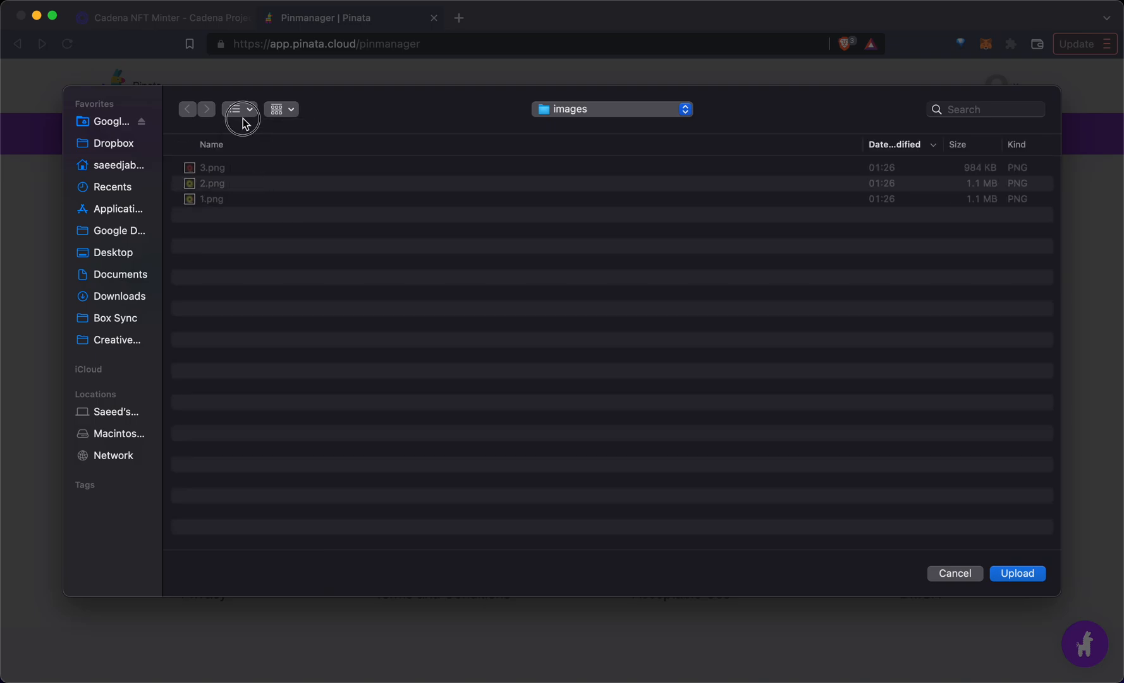
pyautogui.click(239, 109)
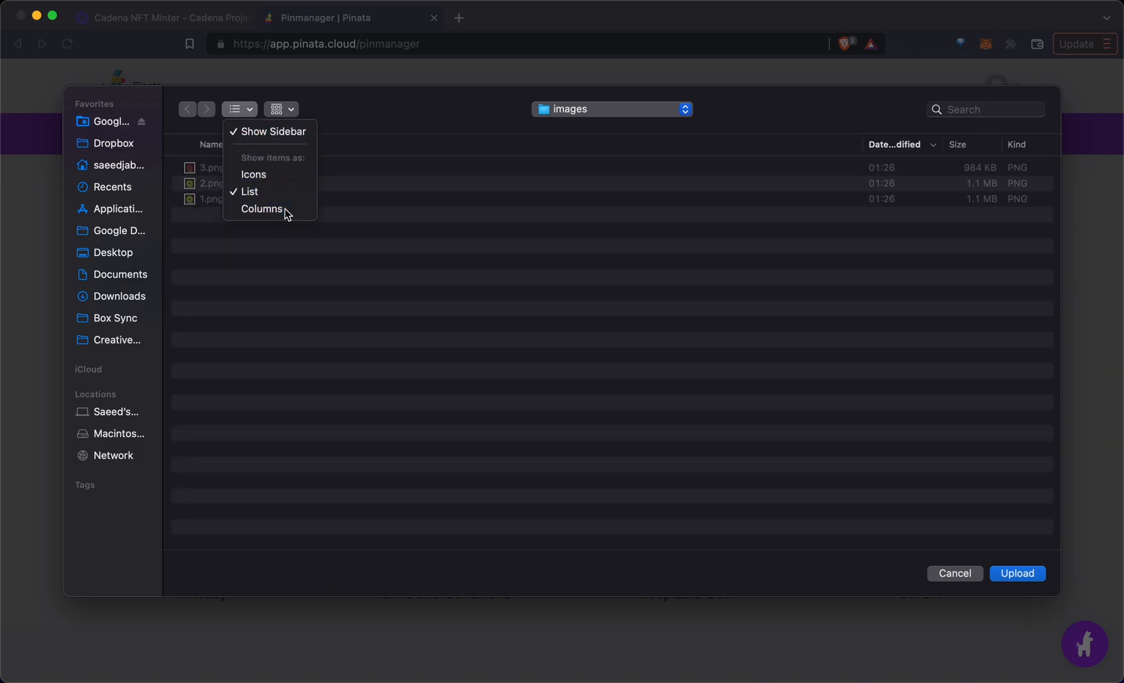
pyautogui.click(263, 209)
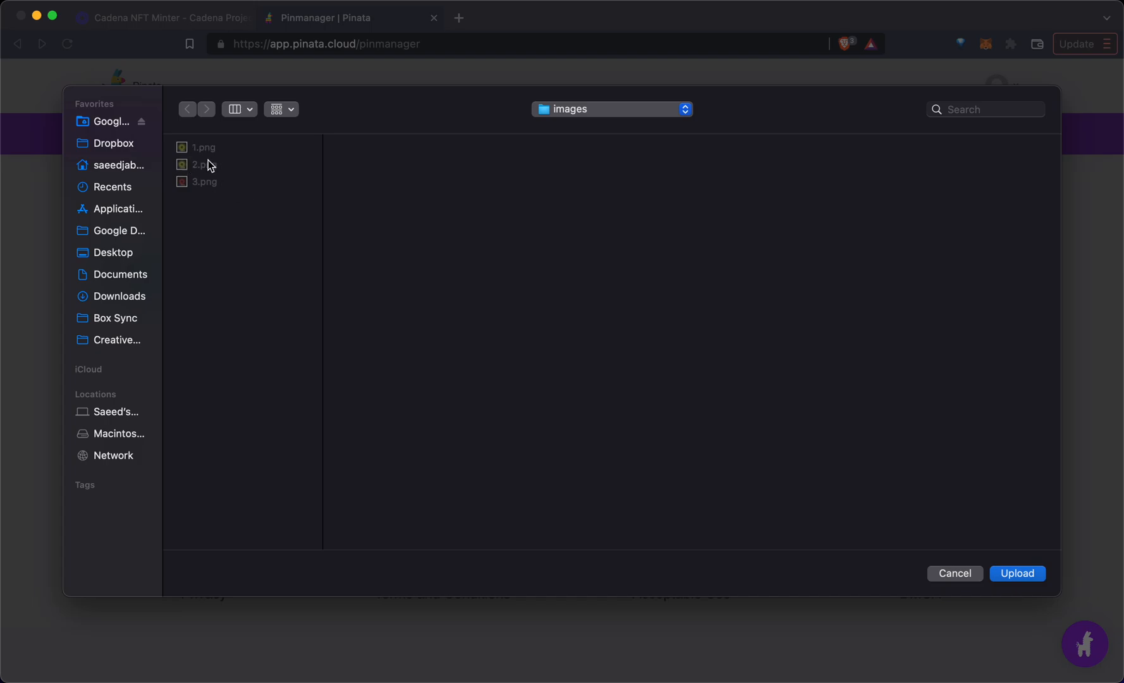
pyautogui.click(1017, 573)
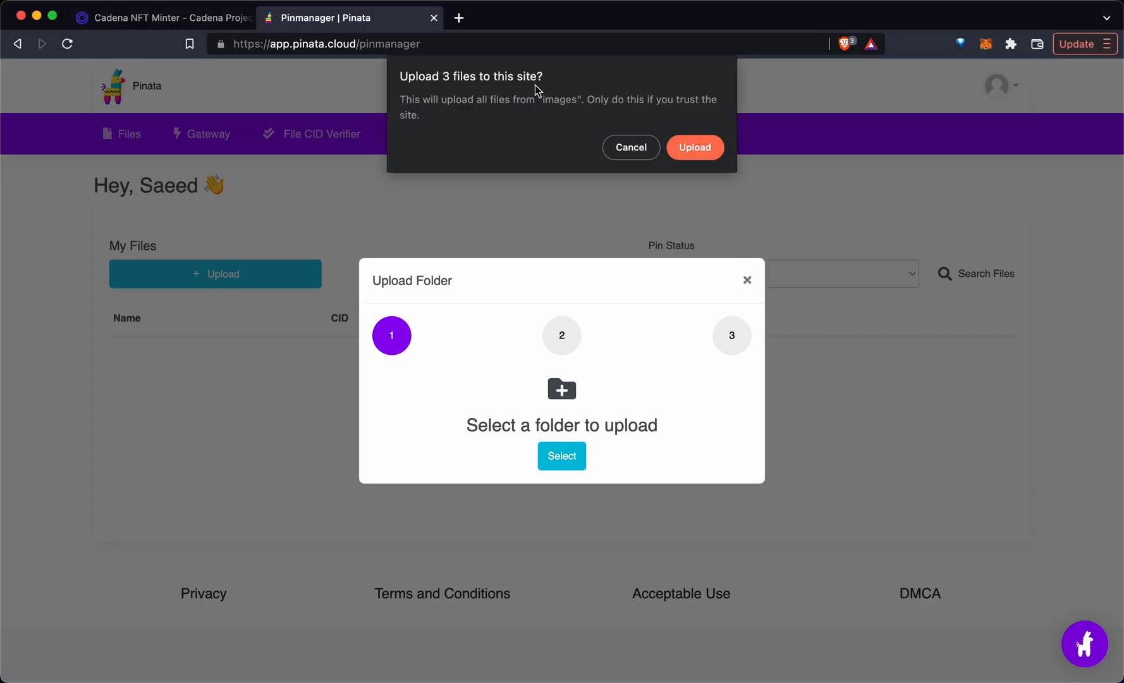
pyautogui.moveTo(719, 137)
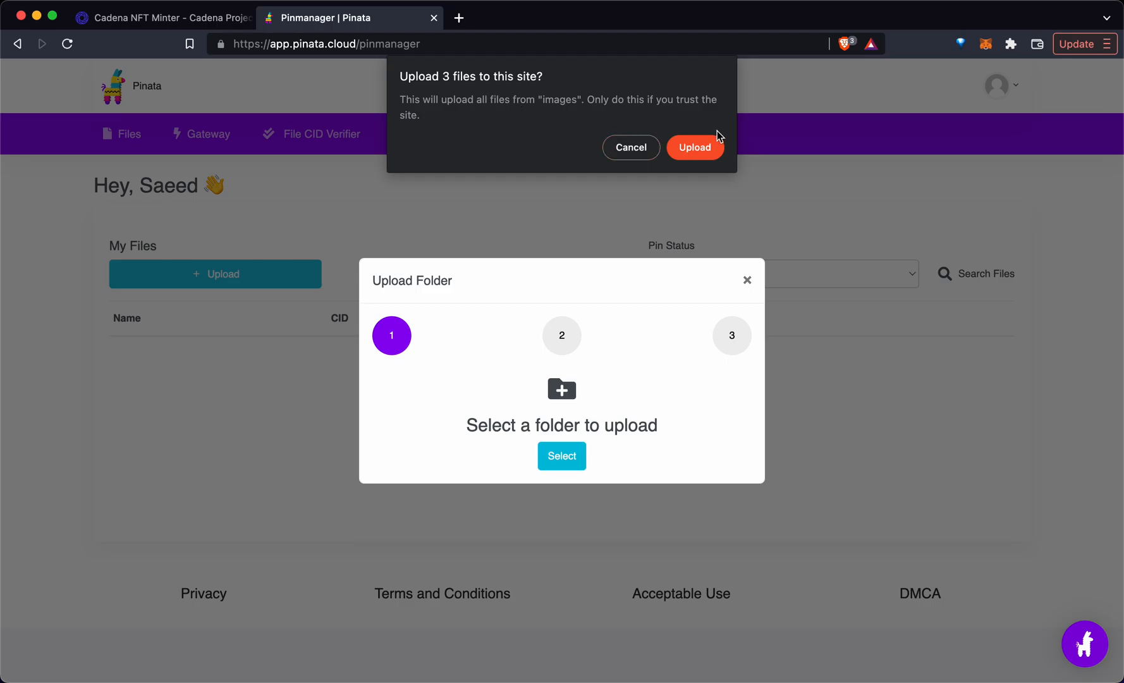
# - Upload the 3 image files as cadena_images, refresh Pin Manager, and open its gateway link
pyautogui.click(694, 147)
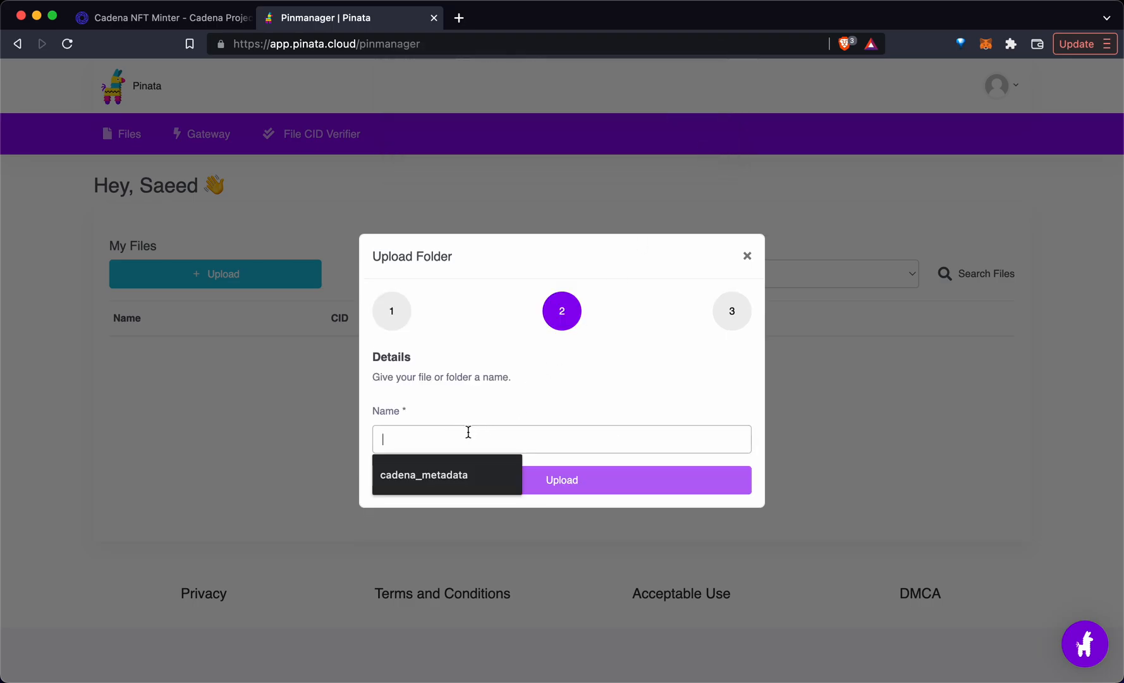
pyautogui.write('cadena_images')
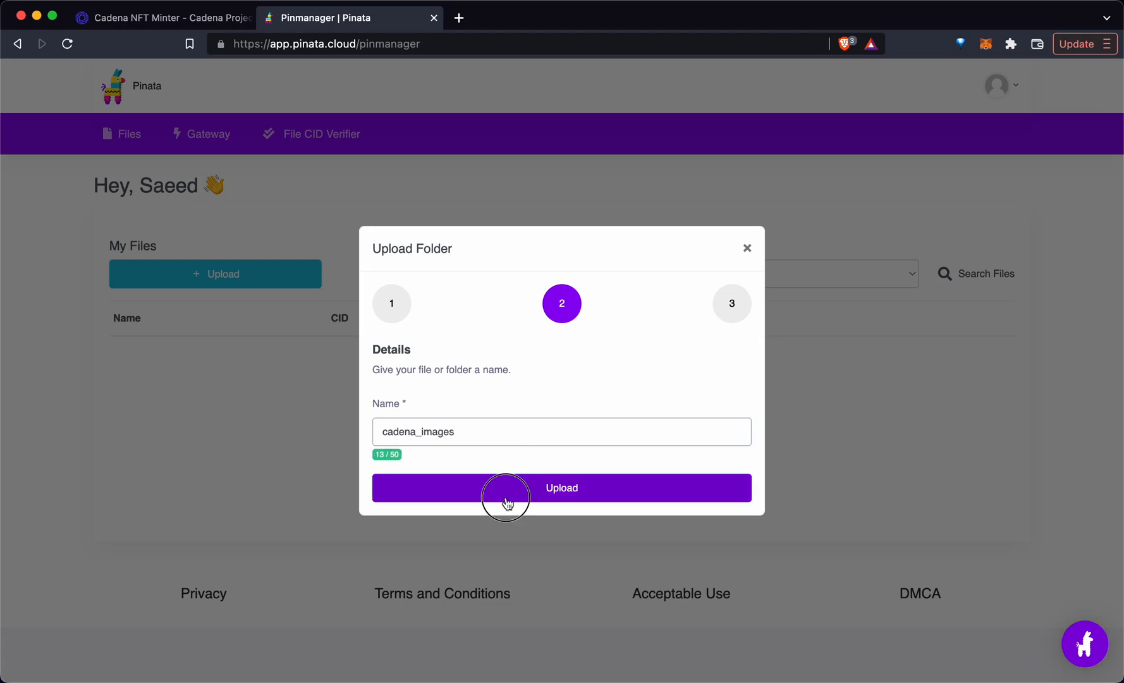
pyautogui.click(562, 488)
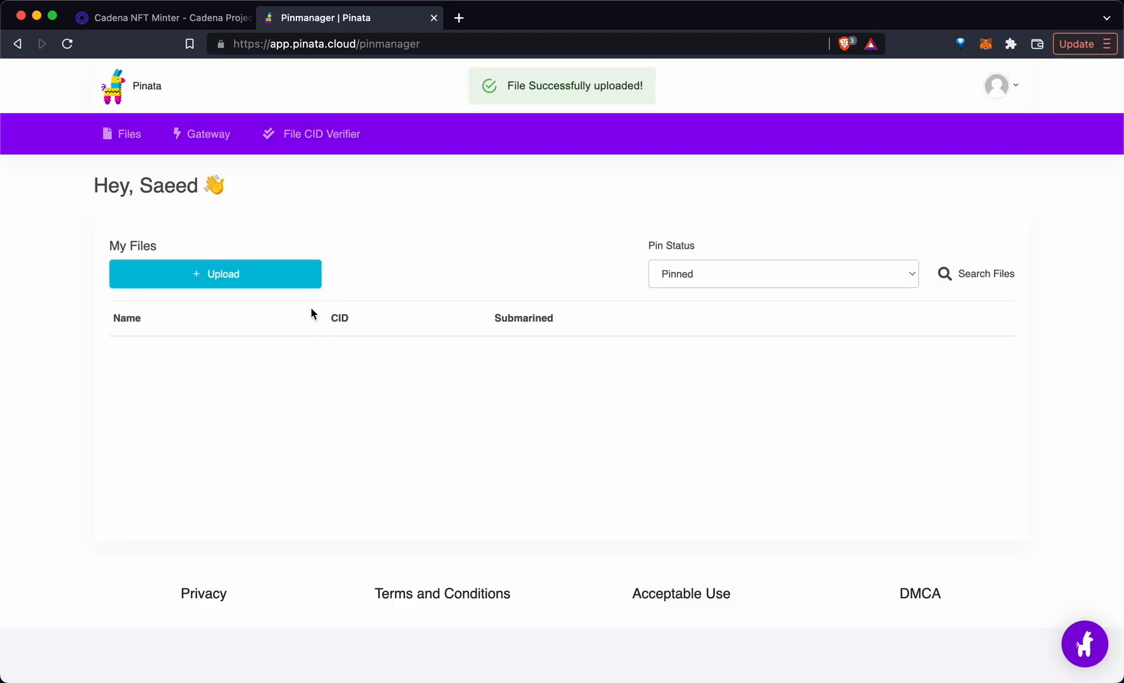
pyautogui.moveTo(36, 101)
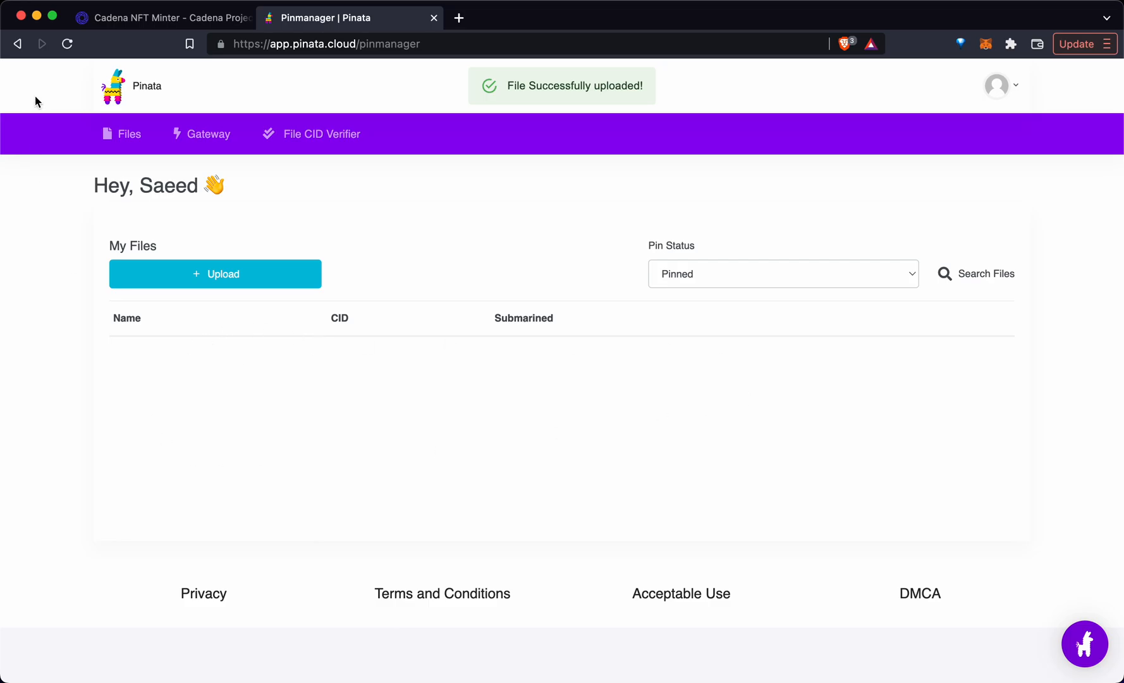
pyautogui.click(66, 43)
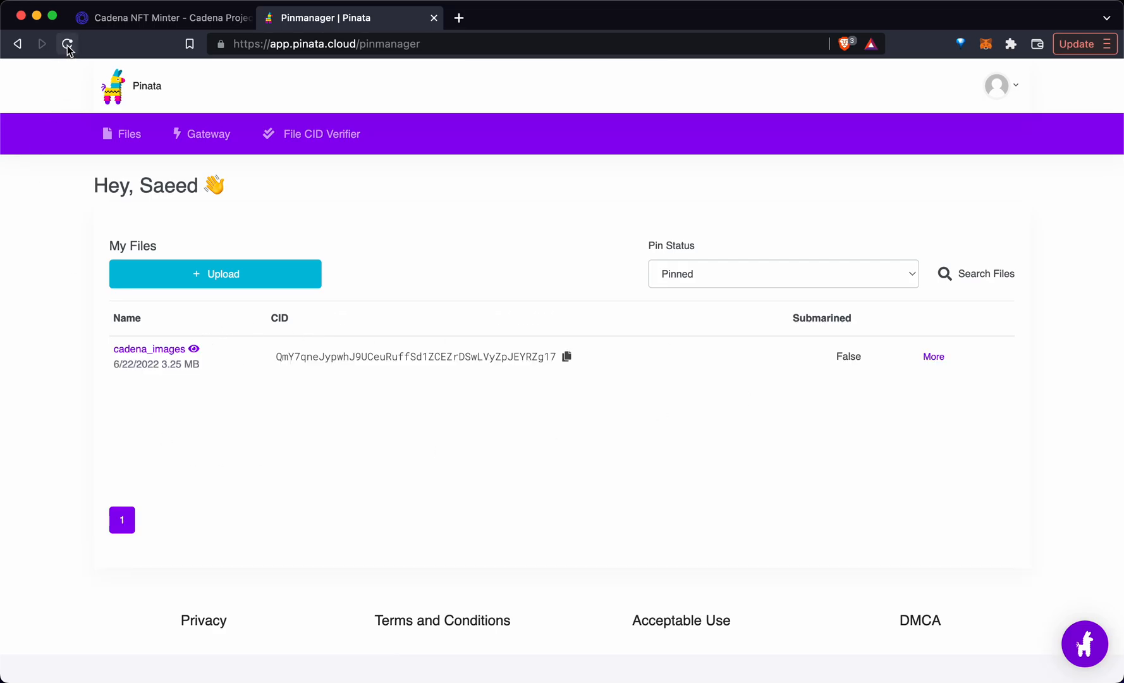
pyautogui.click(67, 44)
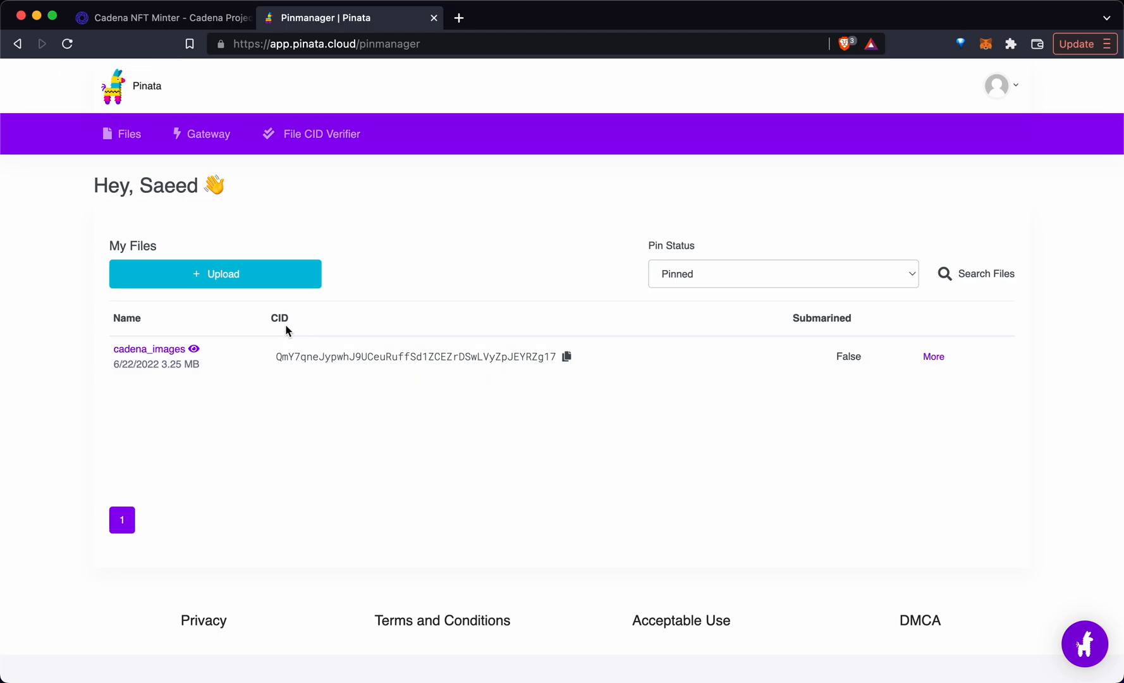
pyautogui.click(568, 357)
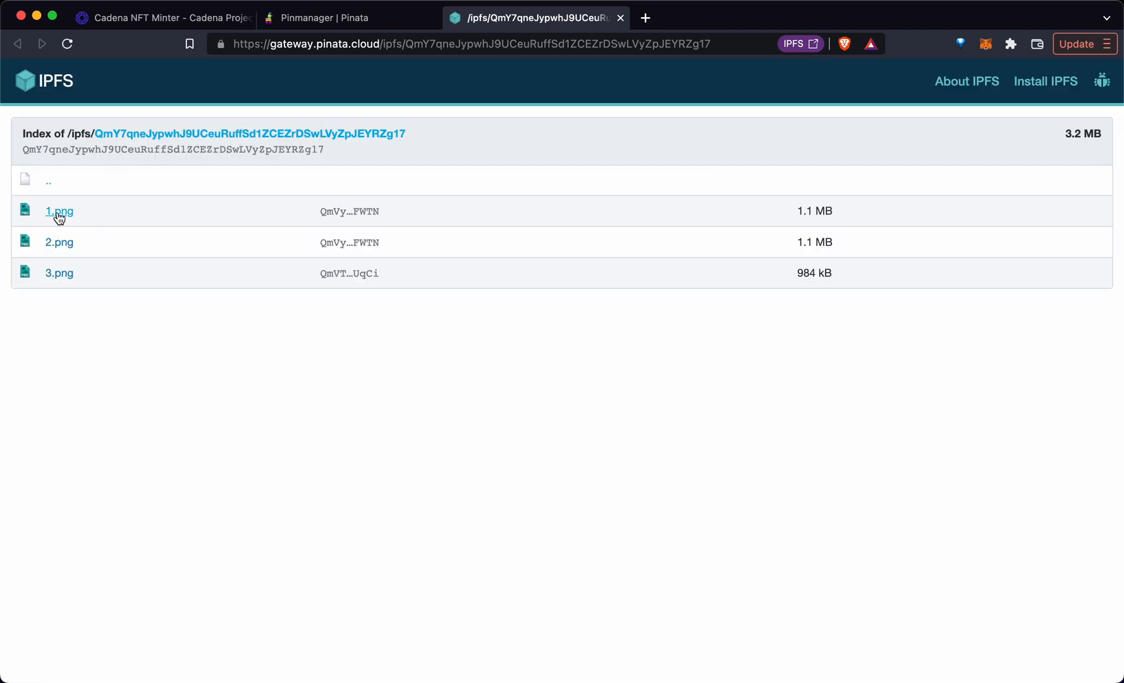
# - View 1.png through the Pinata gateway, then return to _metadata.json in VS Code
pyautogui.click(59, 211)
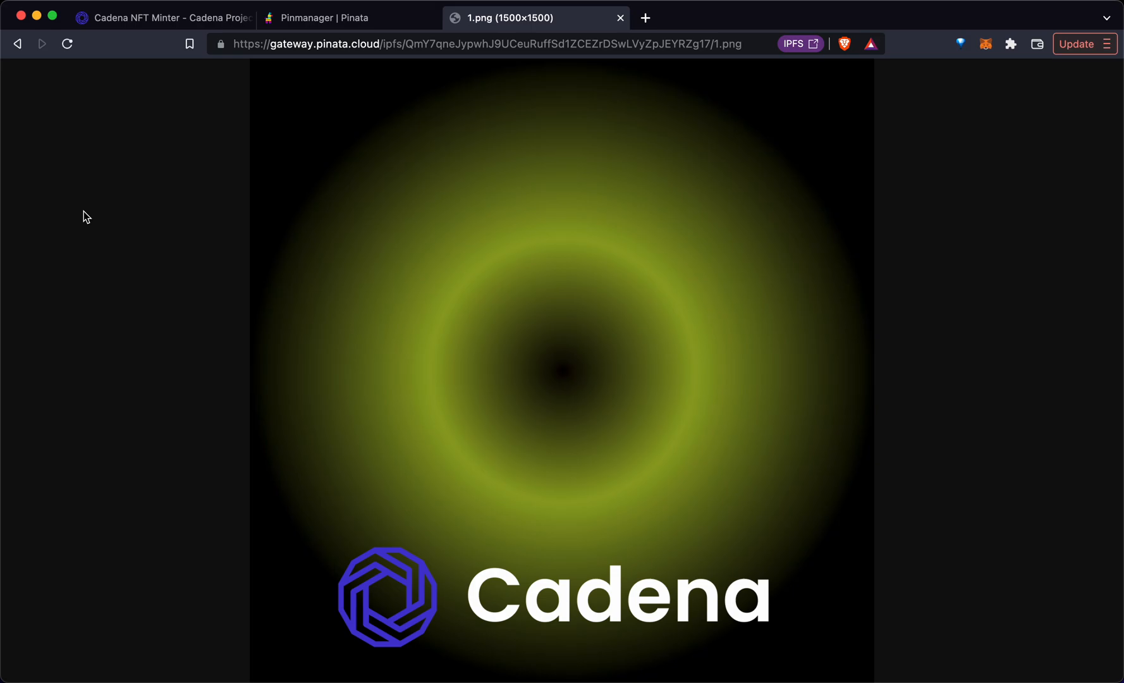
pyautogui.moveTo(296, 16)
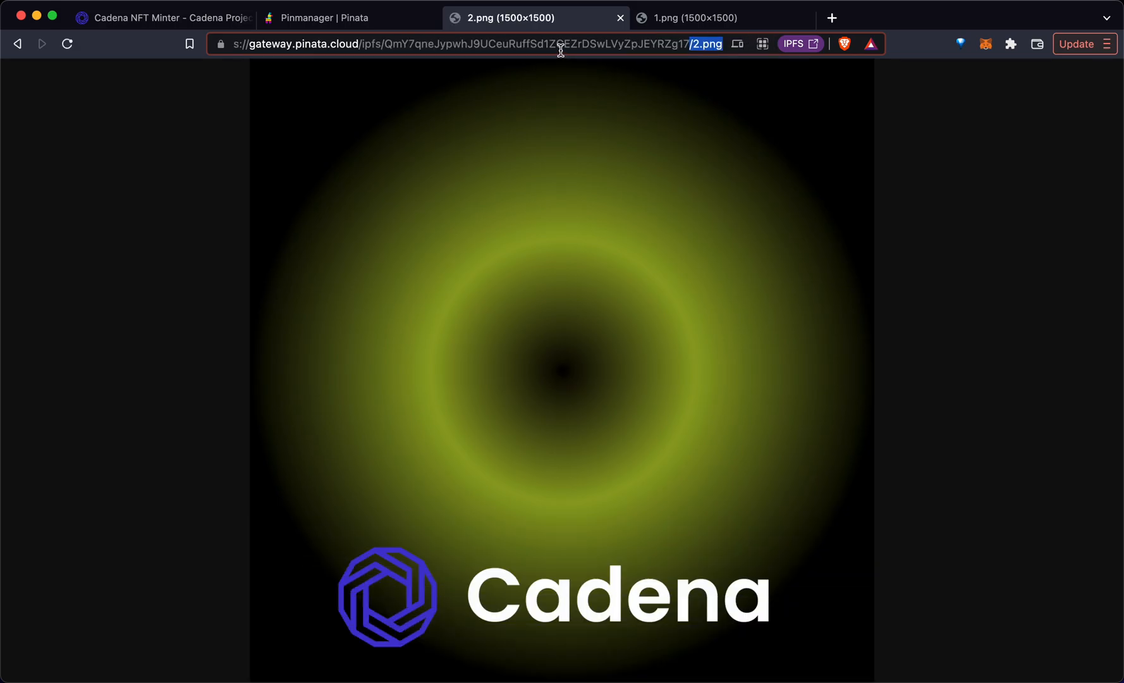
pyautogui.moveTo(409, 645)
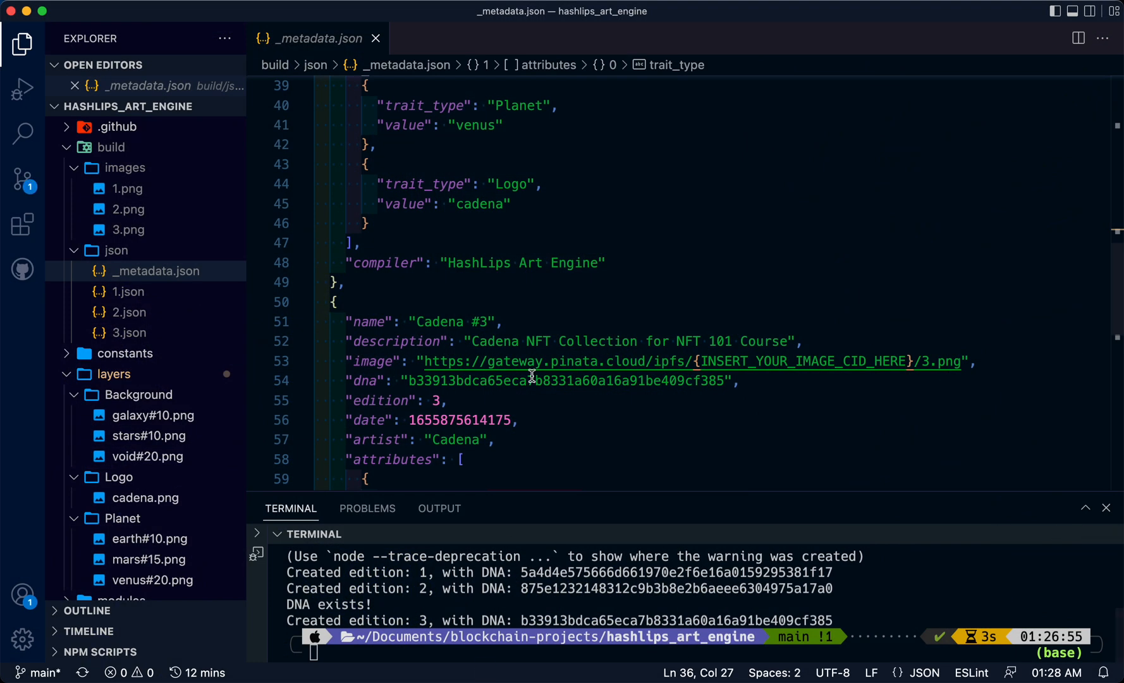
pyautogui.scroll(-3)
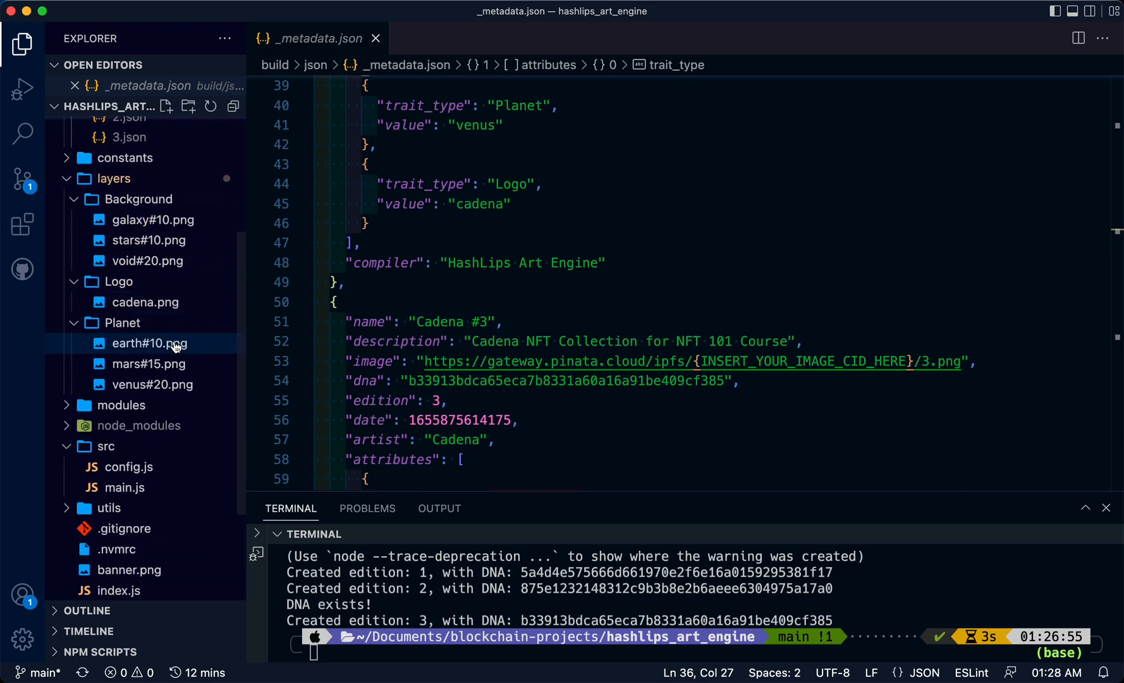
pyautogui.click(130, 343)
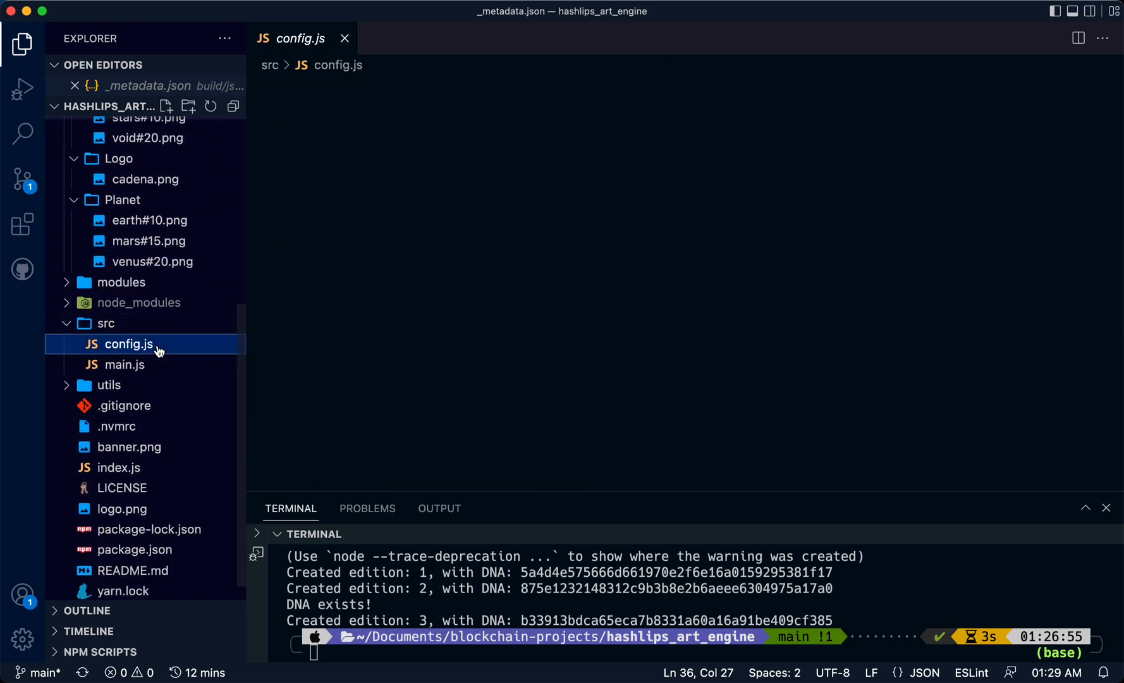
pyautogui.click(129, 343)
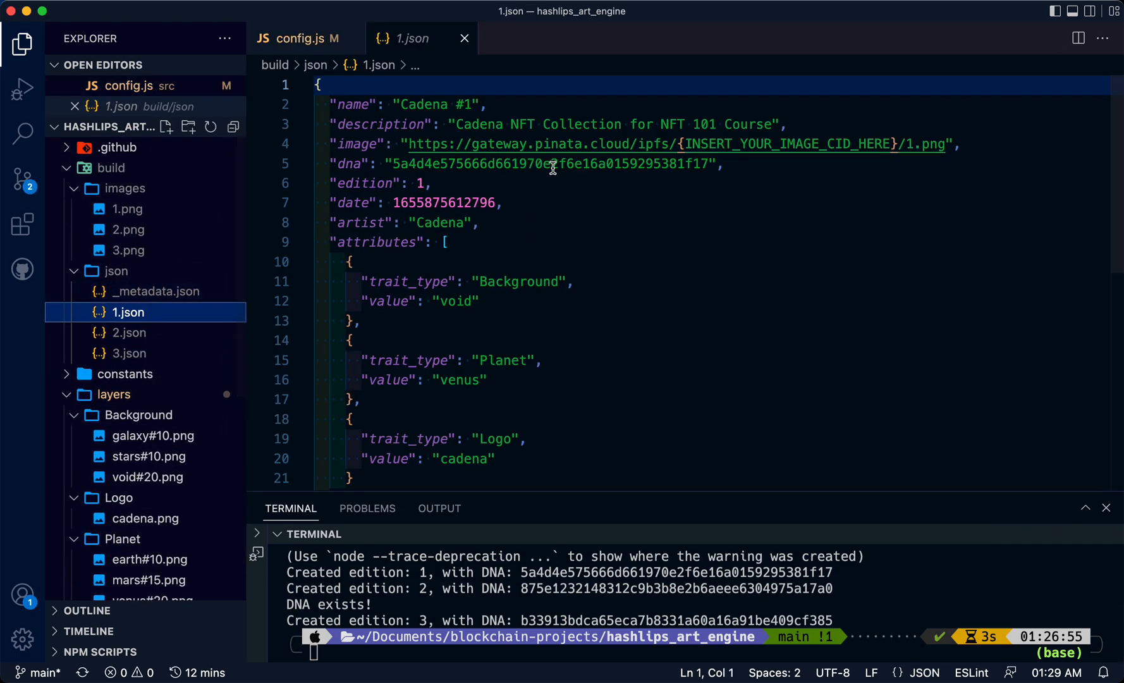
pyautogui.click(298, 38)
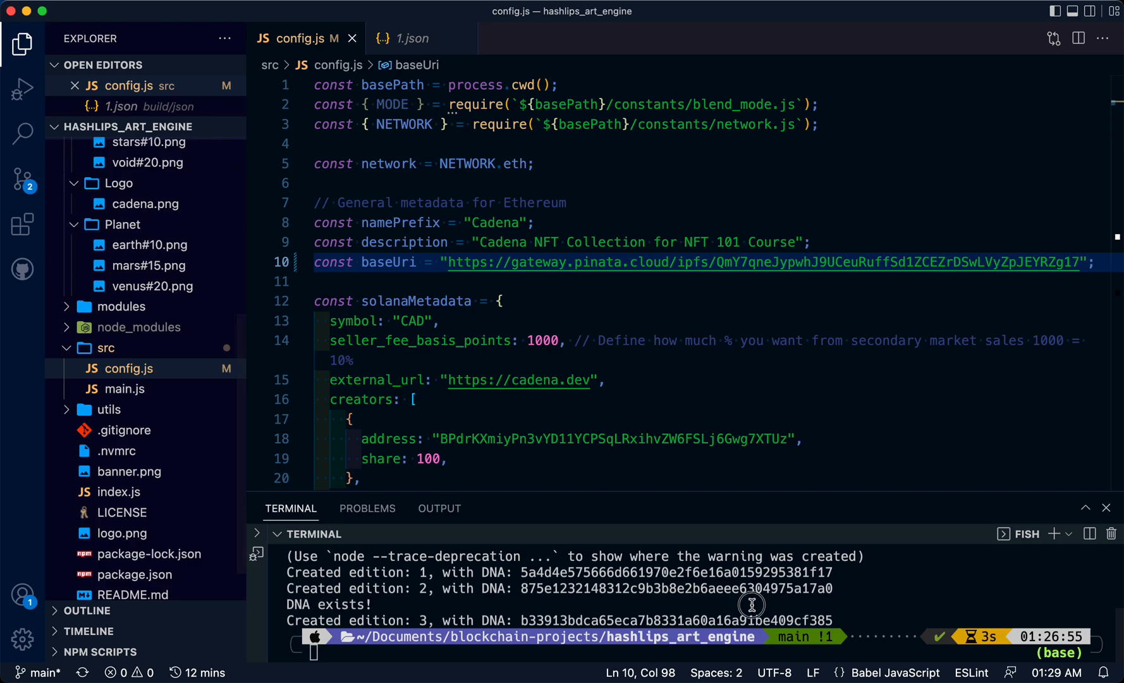
# - Run npm run update_info, then open build/json/_metadata.json to check the image URLs
pyautogui.write('npm run build')
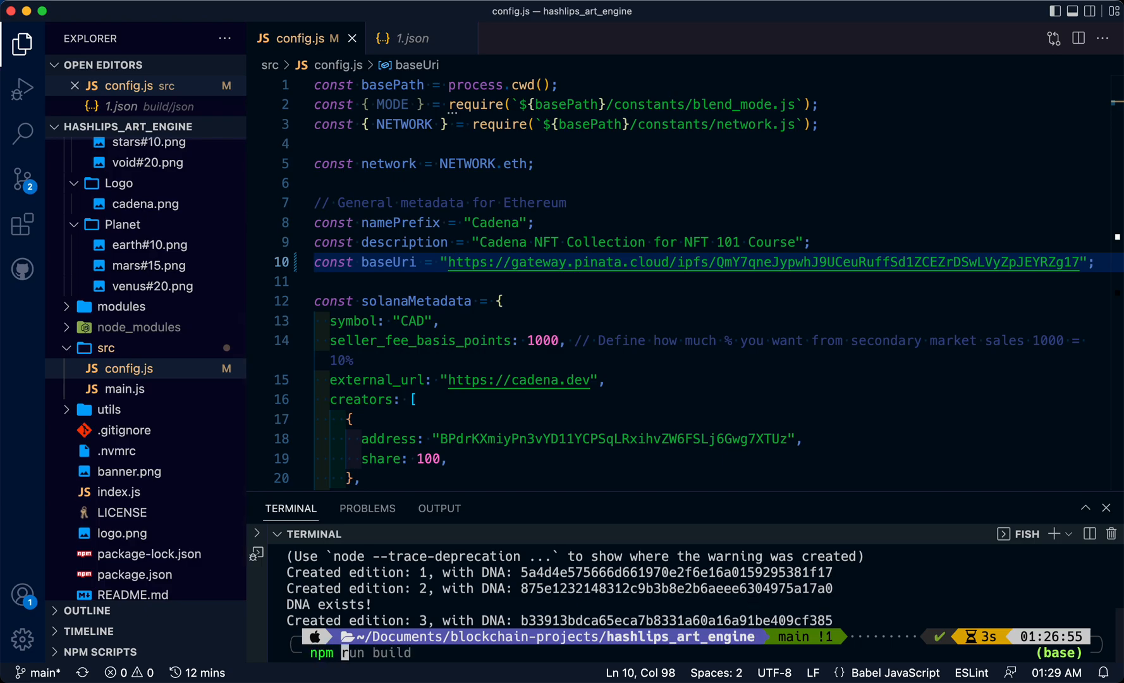
pyautogui.write('update')
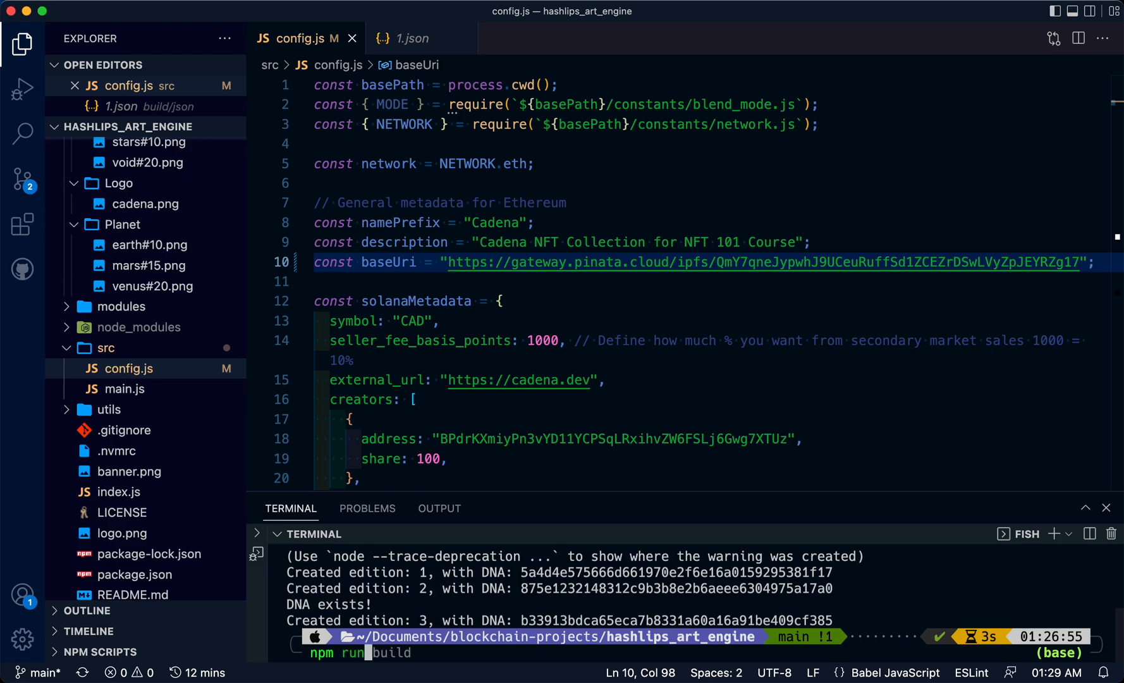
pyautogui.write('update_i')
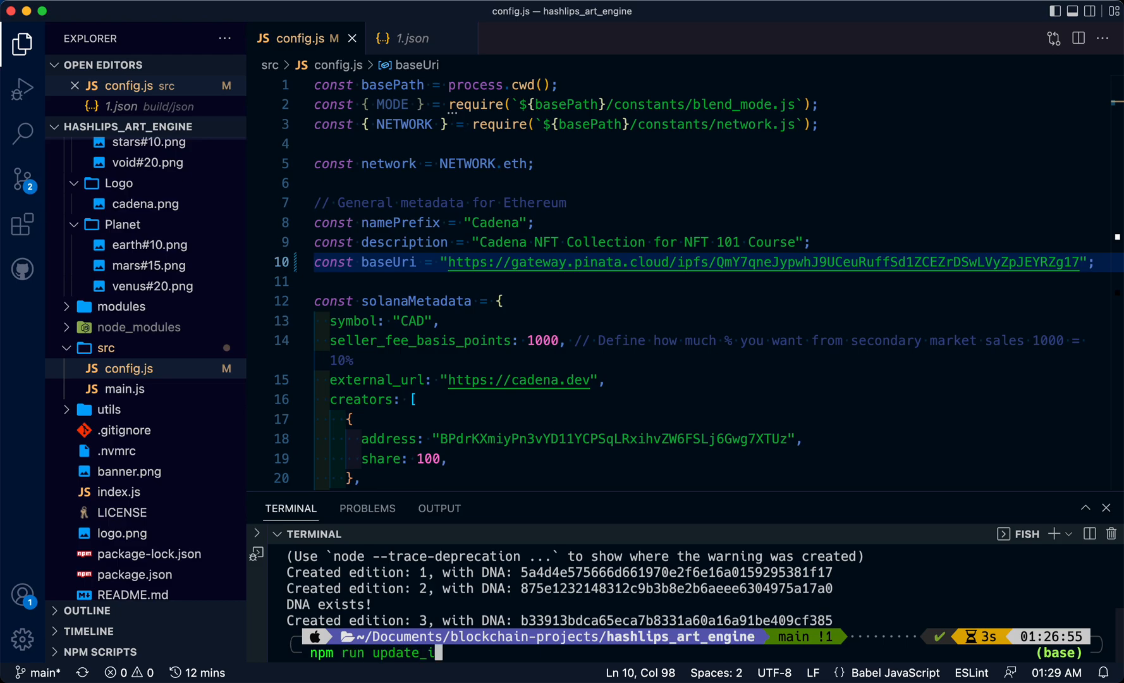
pyautogui.press('Return')
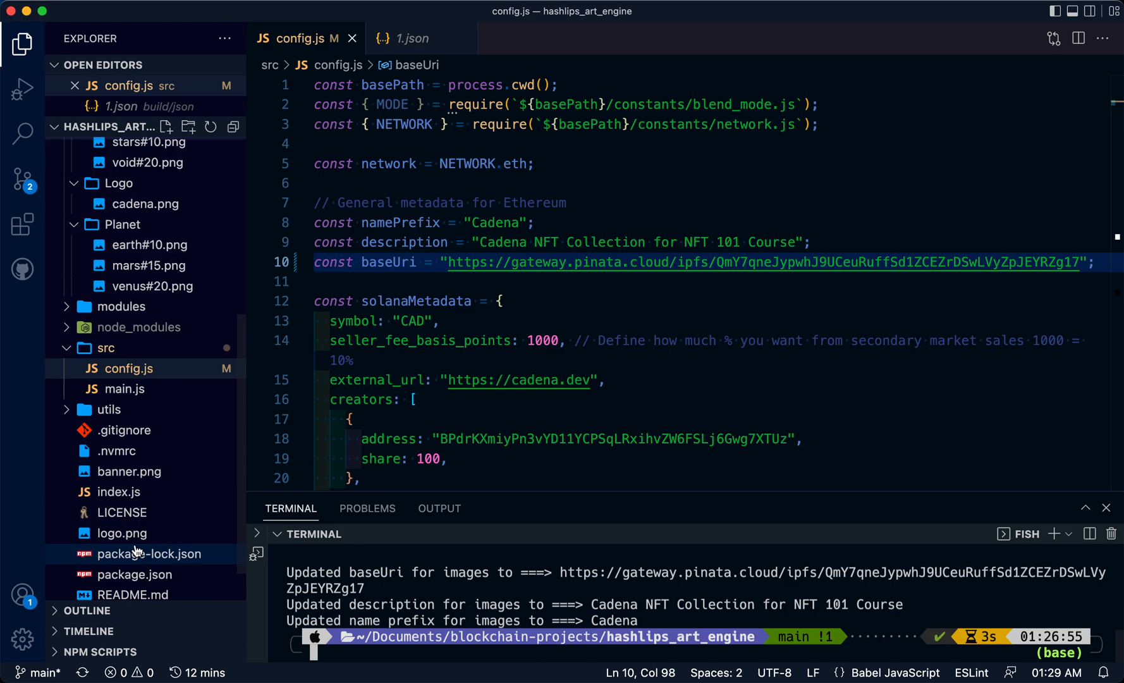
pyautogui.scroll(-3)
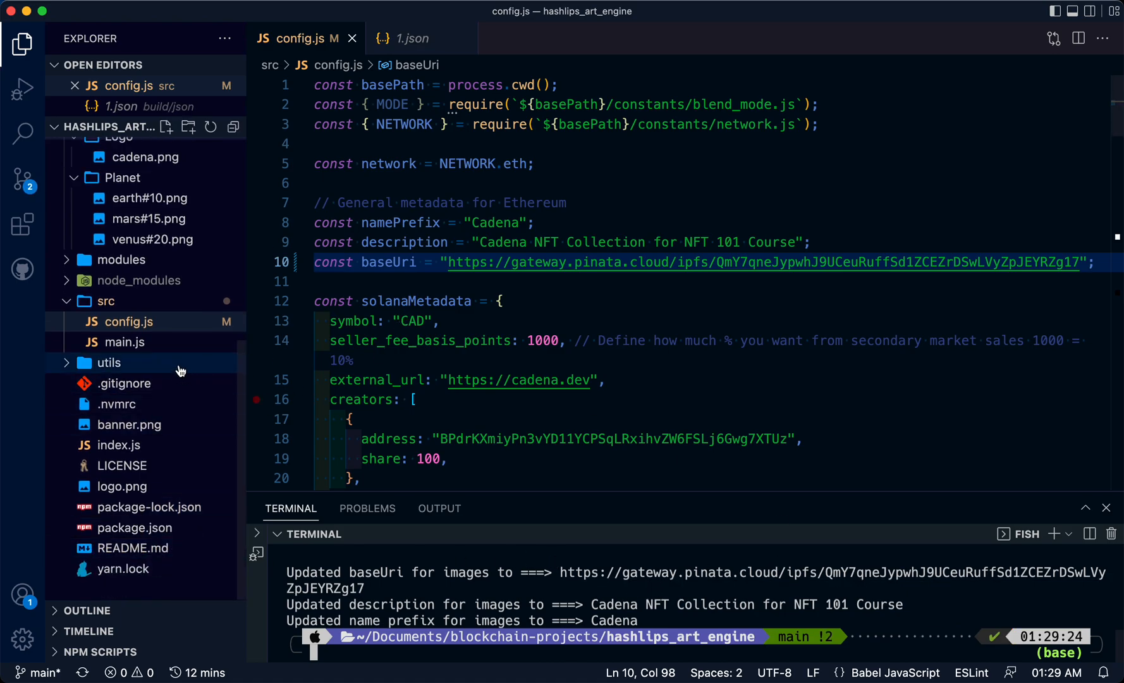
pyautogui.click(109, 362)
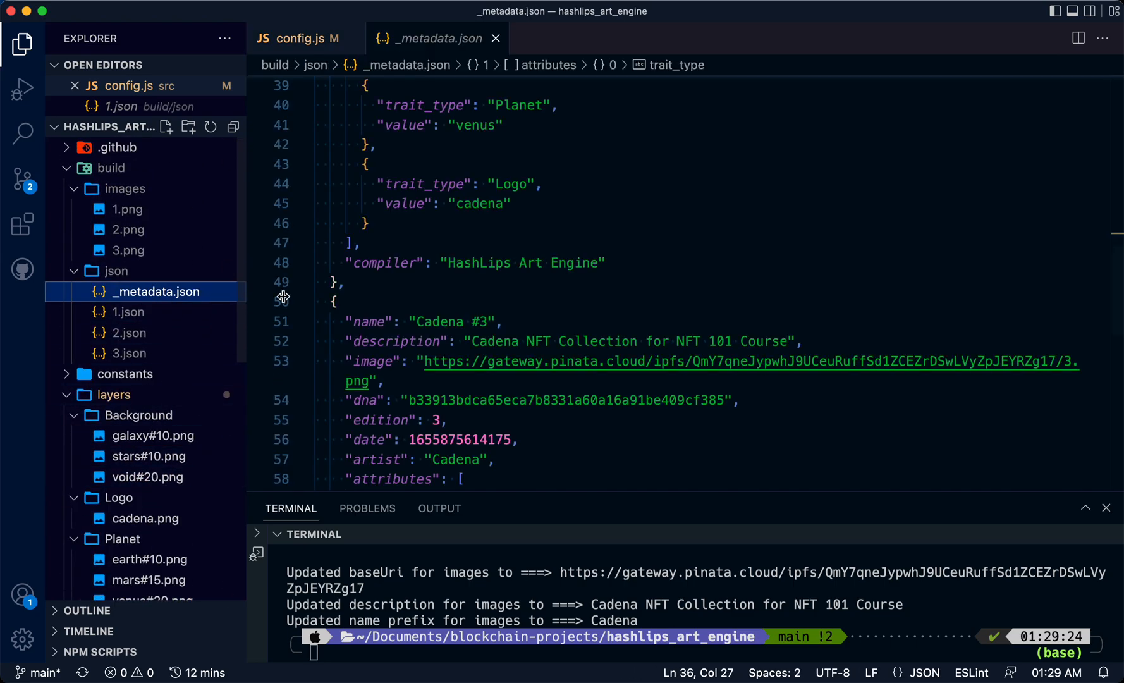
pyautogui.moveTo(783, 367)
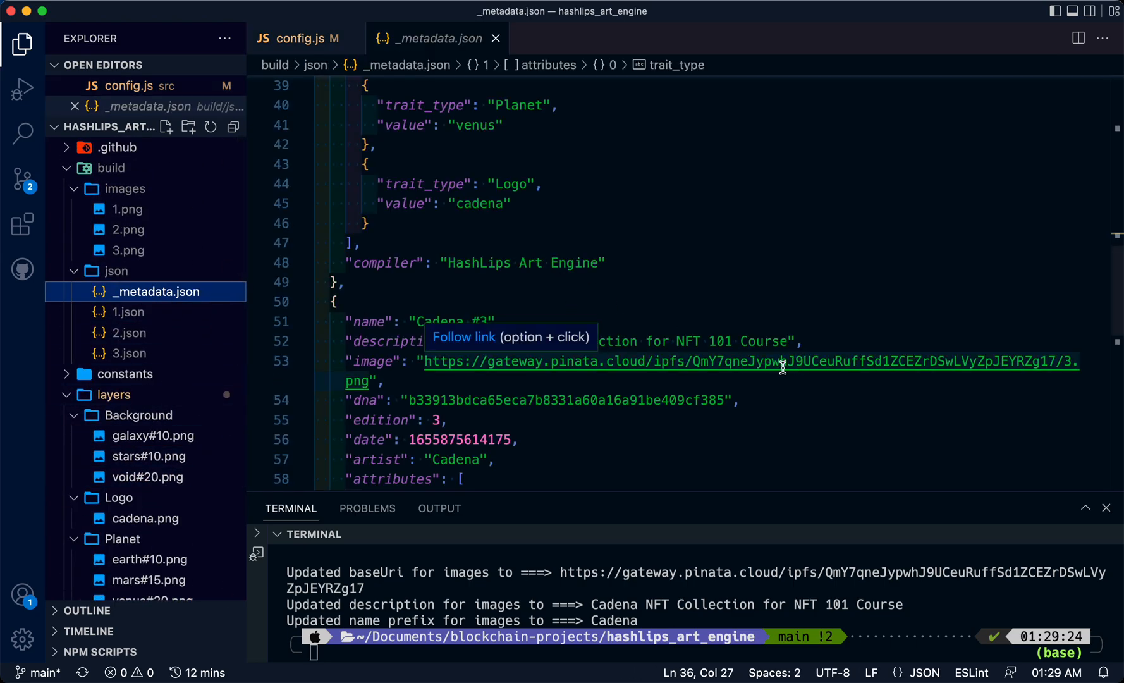
pyautogui.moveTo(1037, 363)
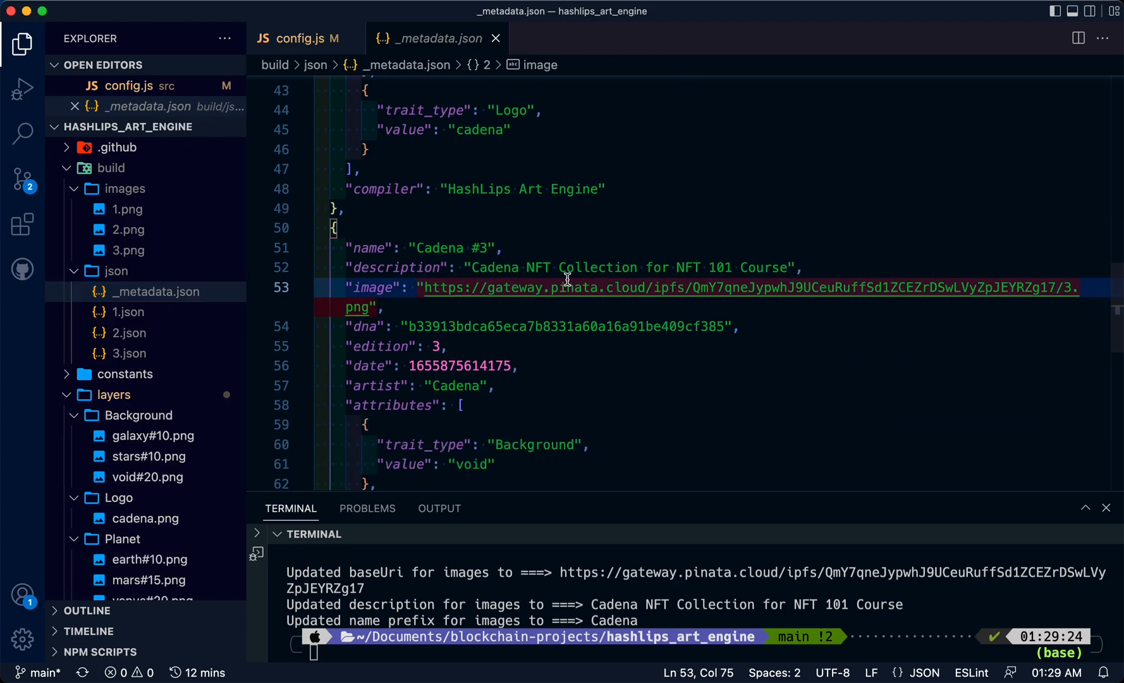
# - Open edition 1's Pinata gateway URL for 1.png from _metadata.json in the browser
pyautogui.scroll(3)
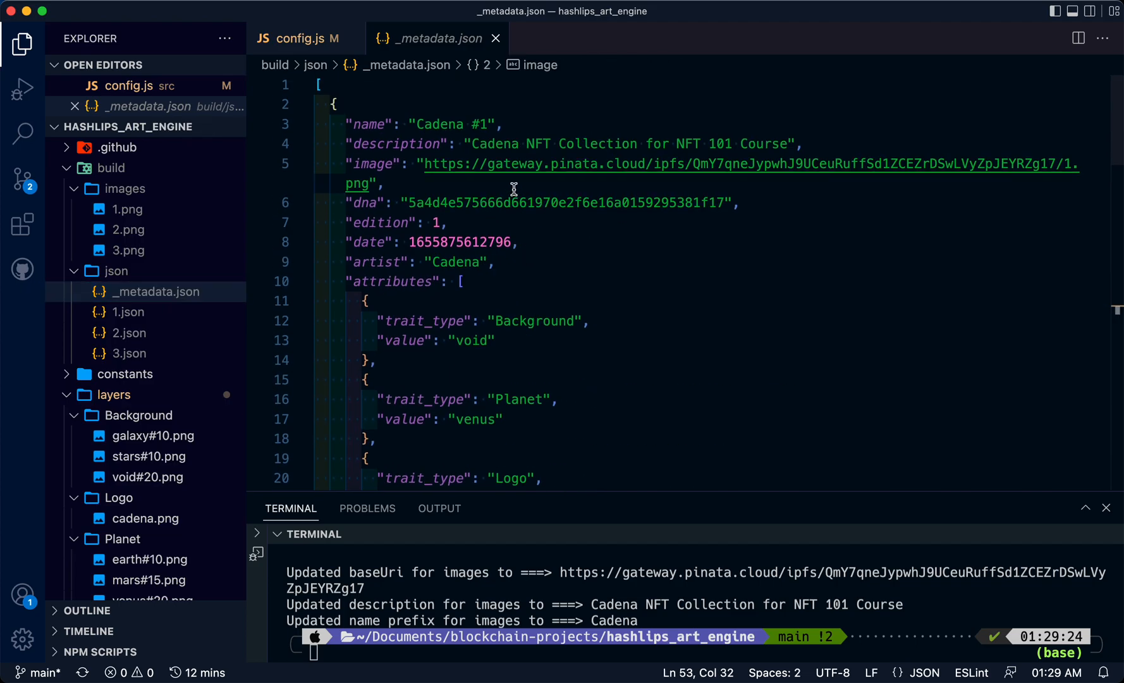
pyautogui.click(355, 183)
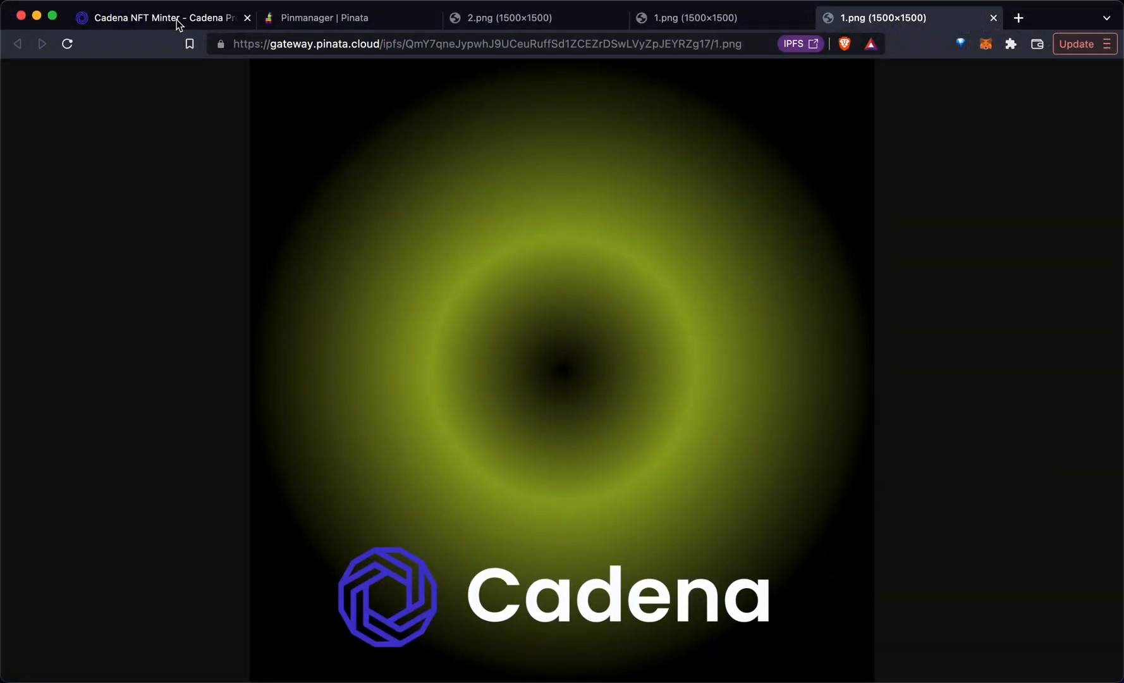
# - Select the build/json folder in Pinata's folder upload and allow its four files
pyautogui.click(348, 18)
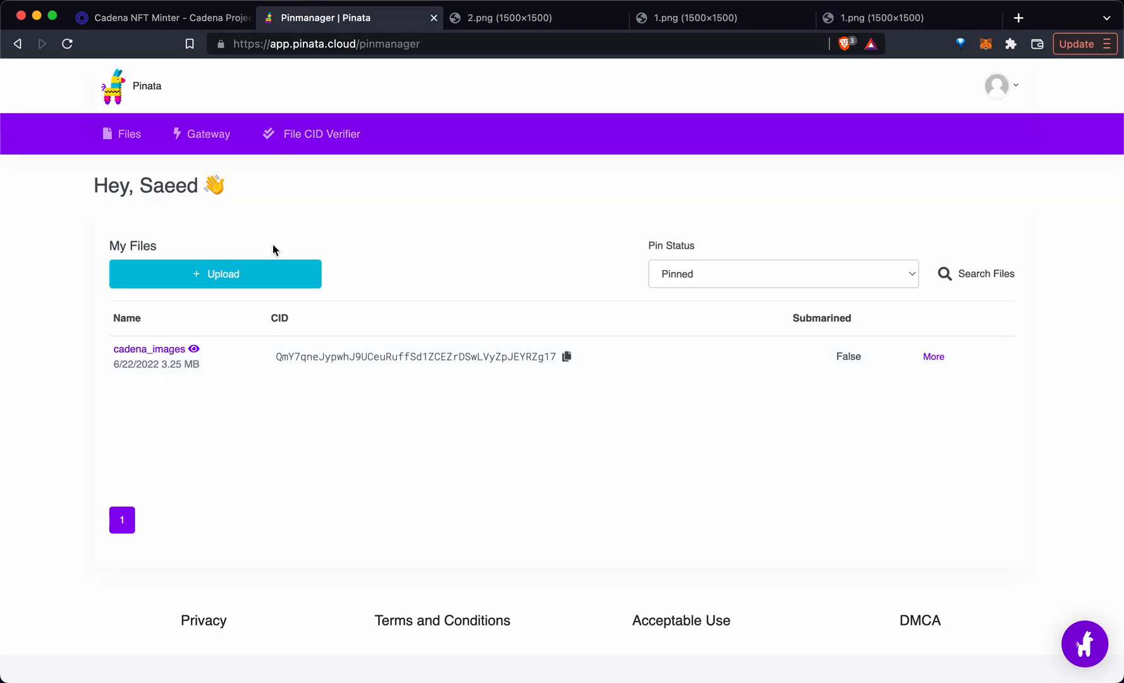
pyautogui.click(215, 273)
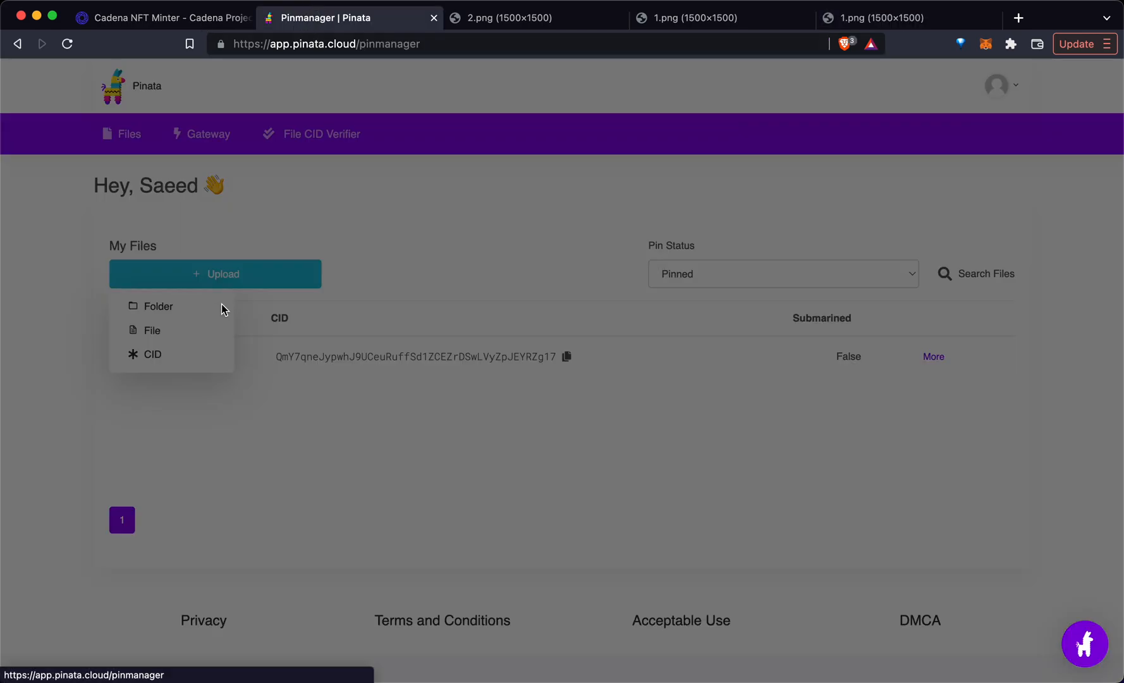
pyautogui.click(156, 306)
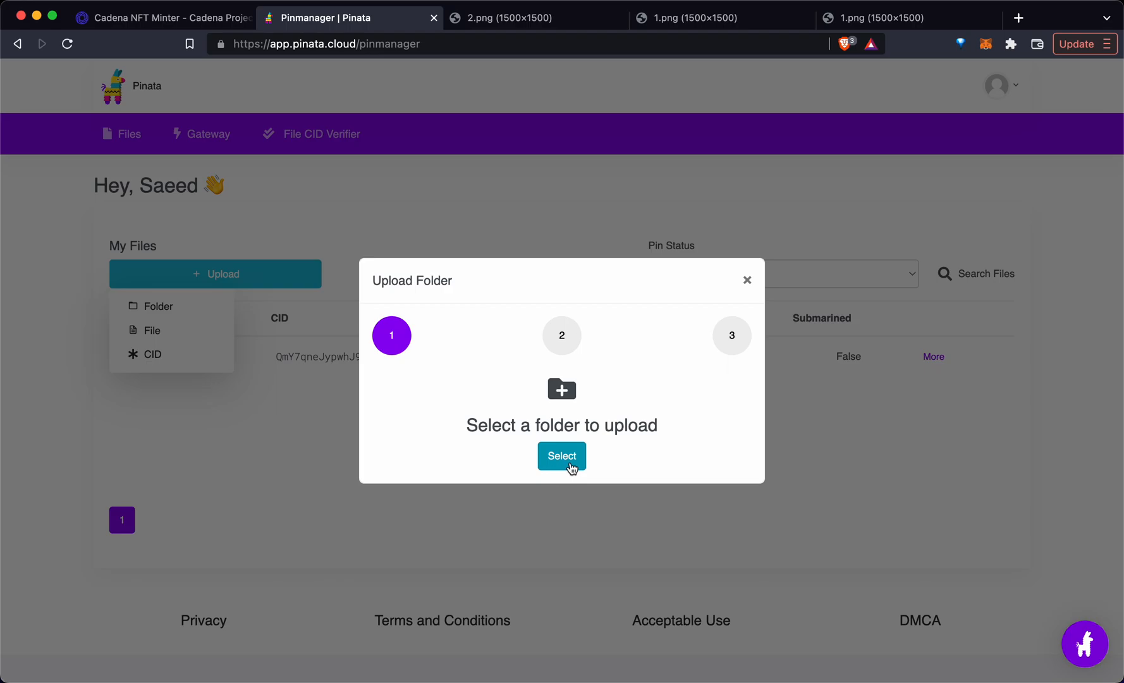
pyautogui.click(562, 456)
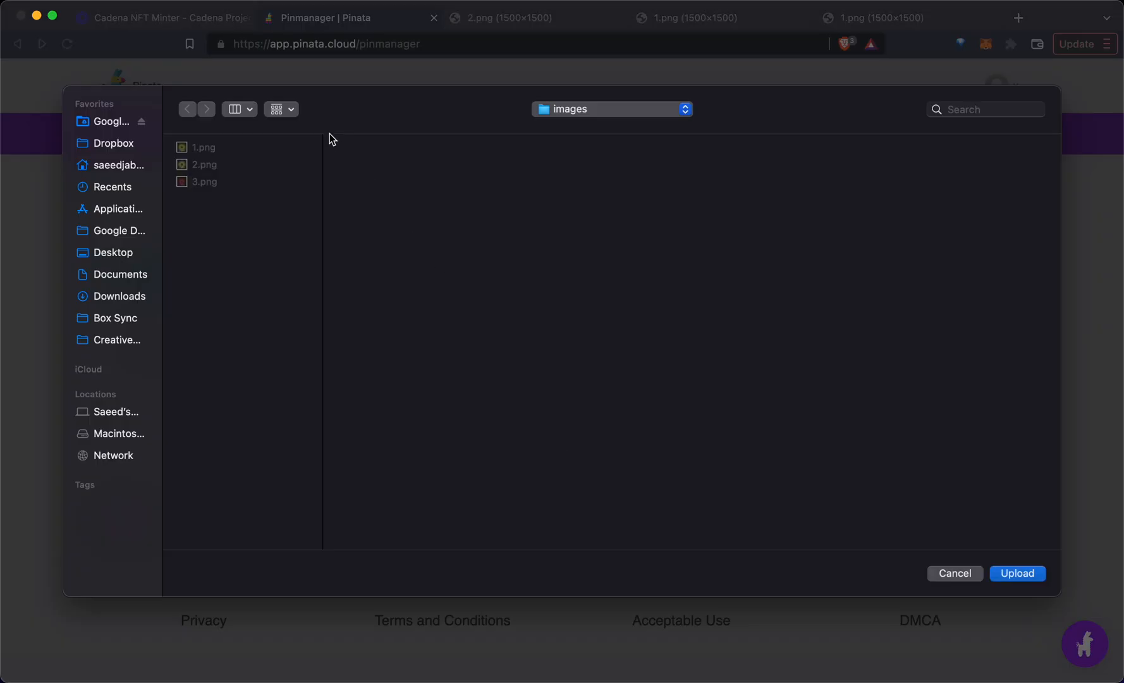
pyautogui.click(239, 109)
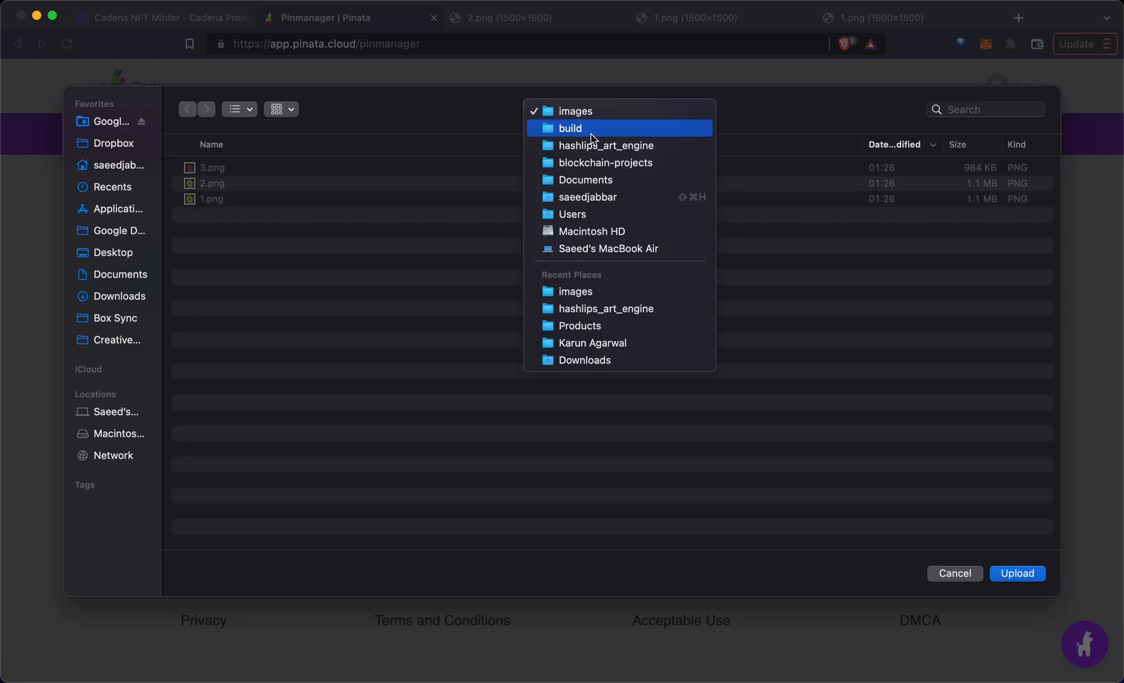
pyautogui.click(606, 145)
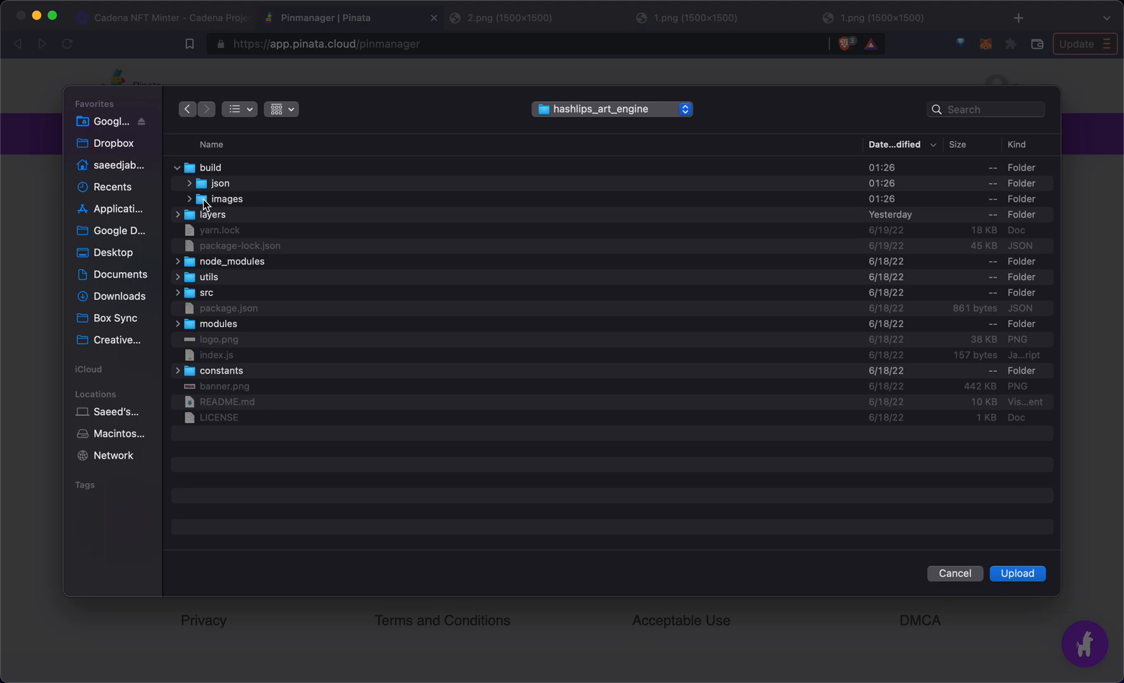
pyautogui.click(190, 183)
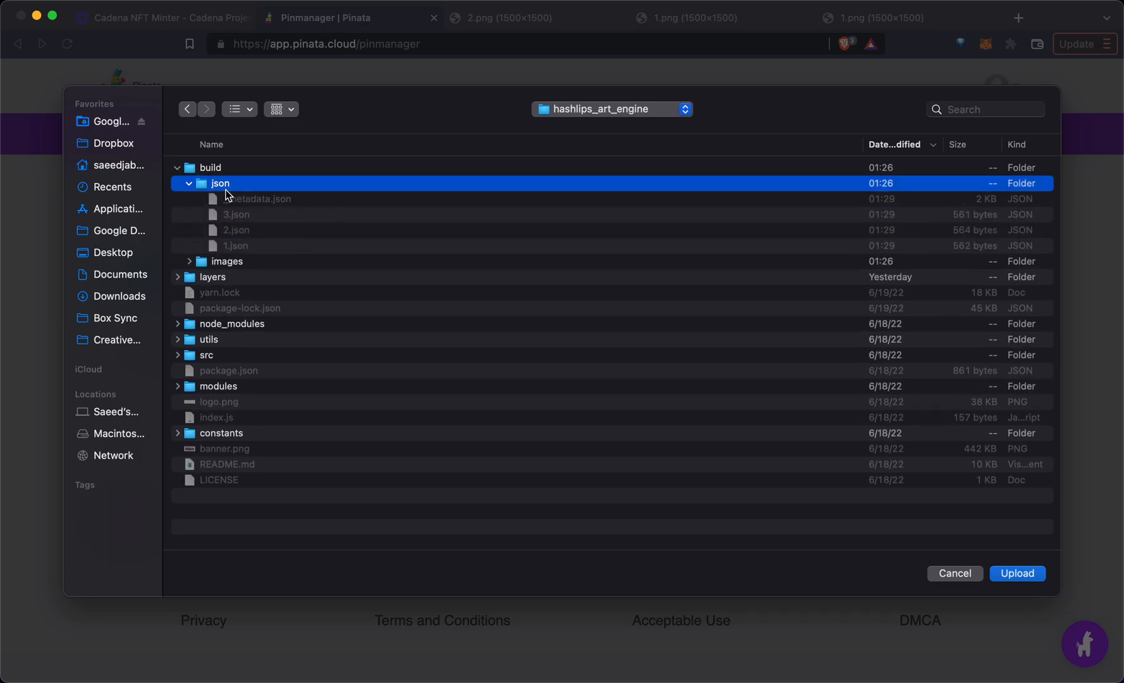
pyautogui.click(1017, 573)
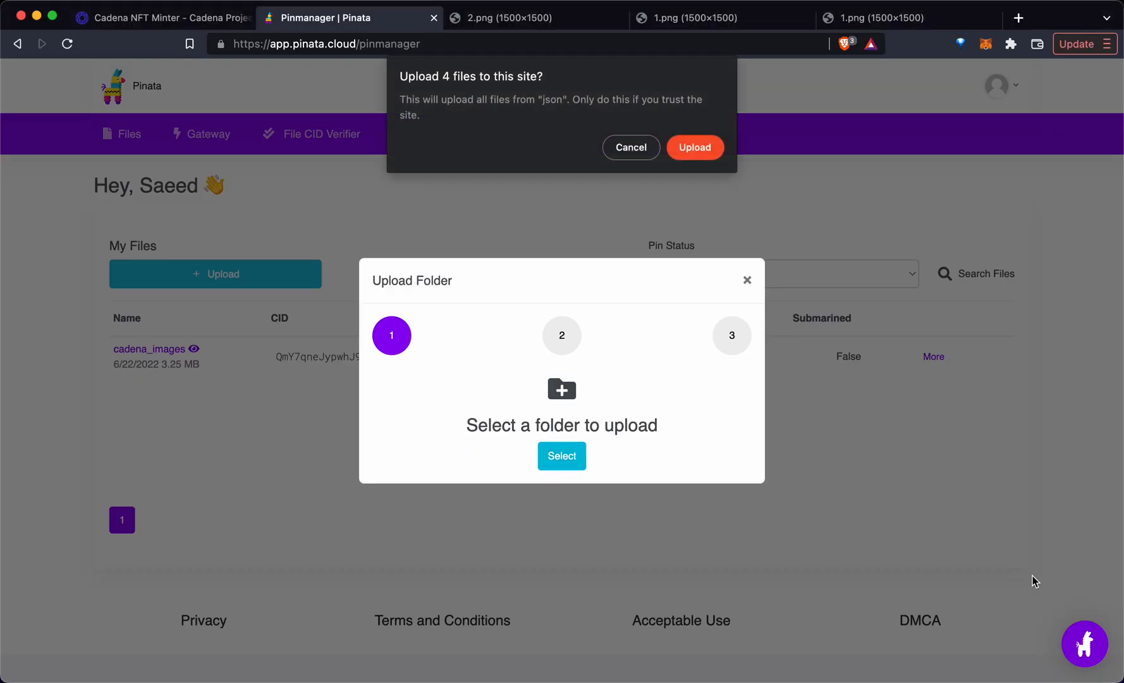
pyautogui.moveTo(694, 148)
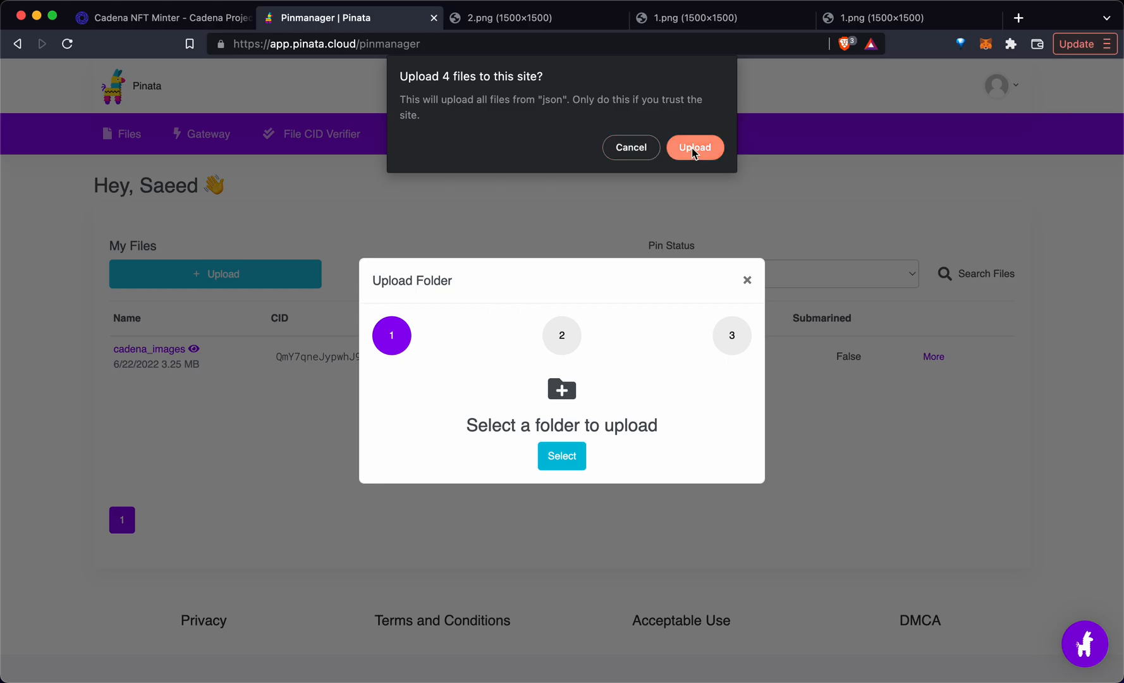
pyautogui.click(694, 148)
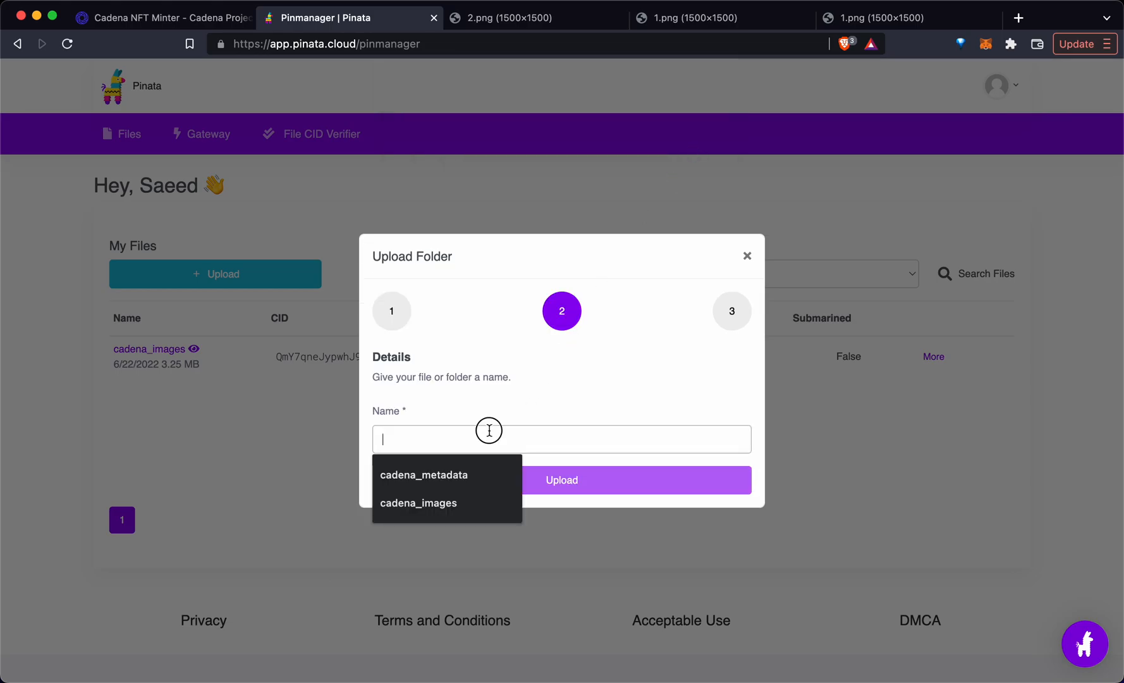
# - Name the metadata folder upload cadena_metadata and pin it
pyautogui.click(424, 475)
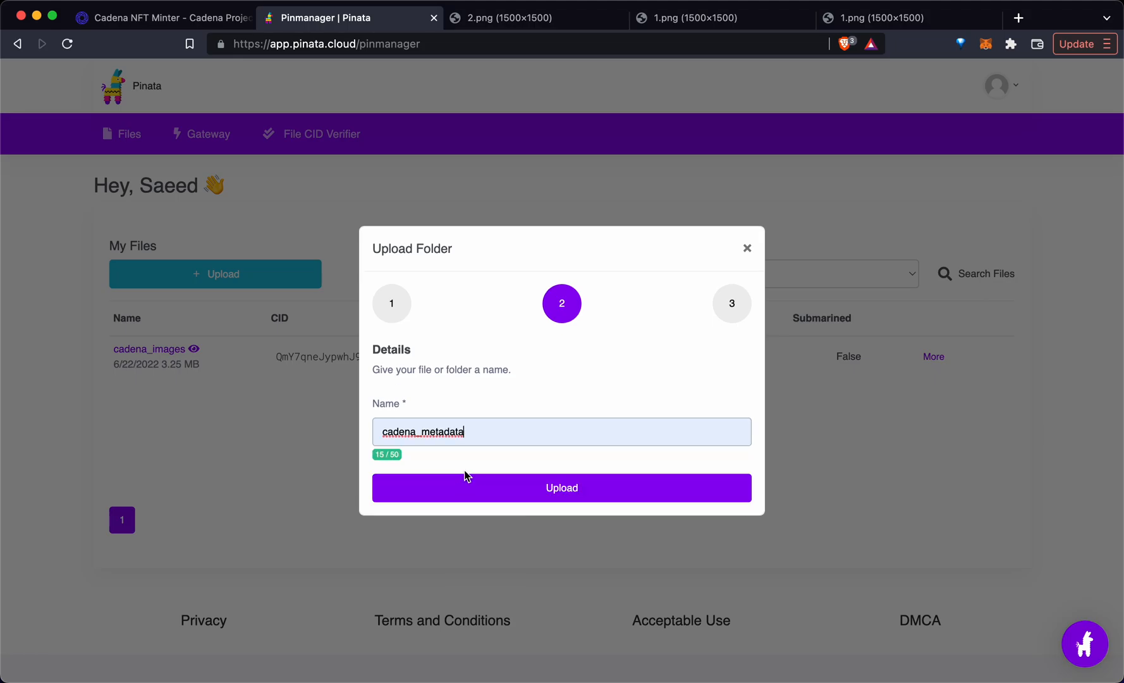
pyautogui.click(562, 488)
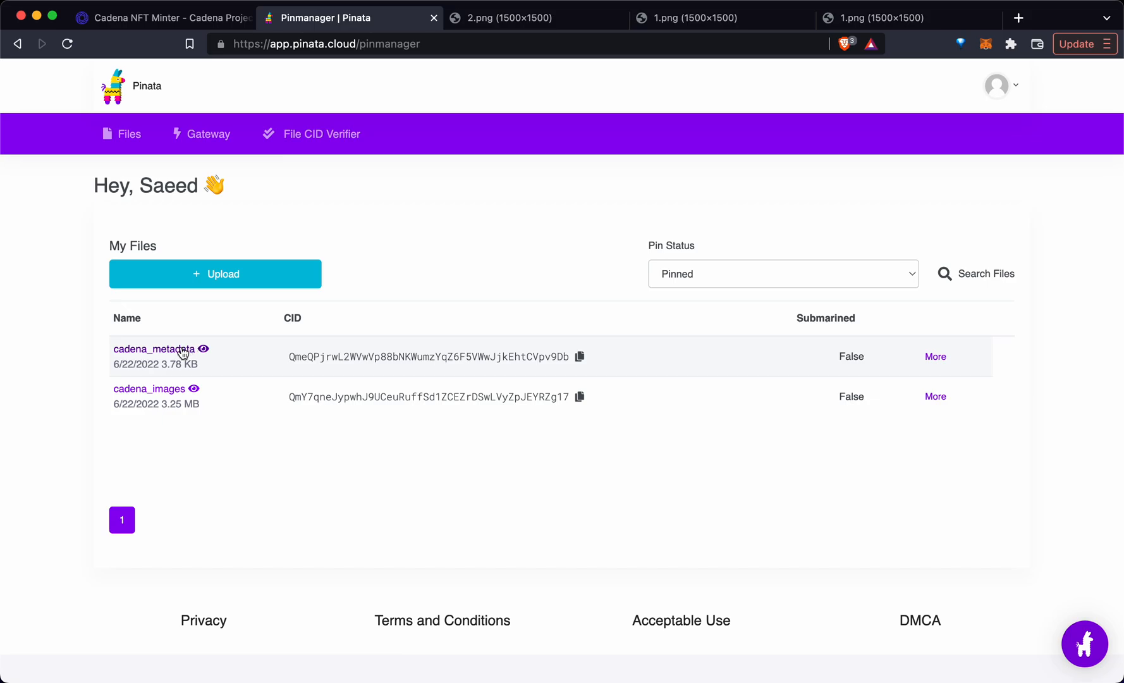
pyautogui.moveTo(237, 360)
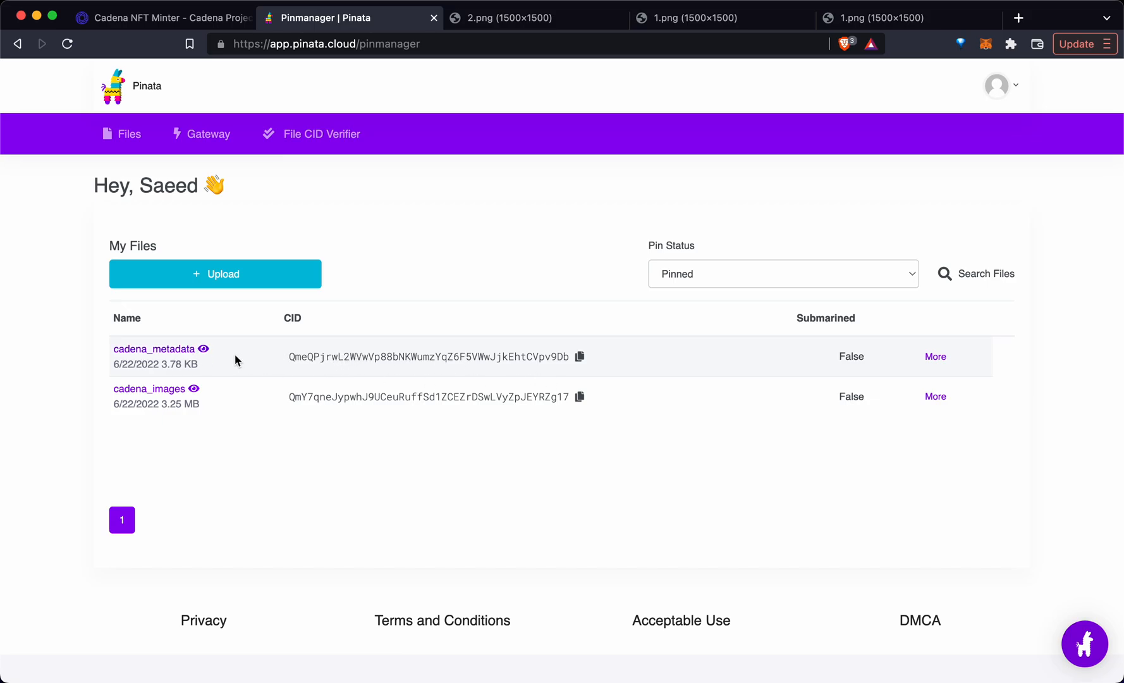
pyautogui.moveTo(396, 378)
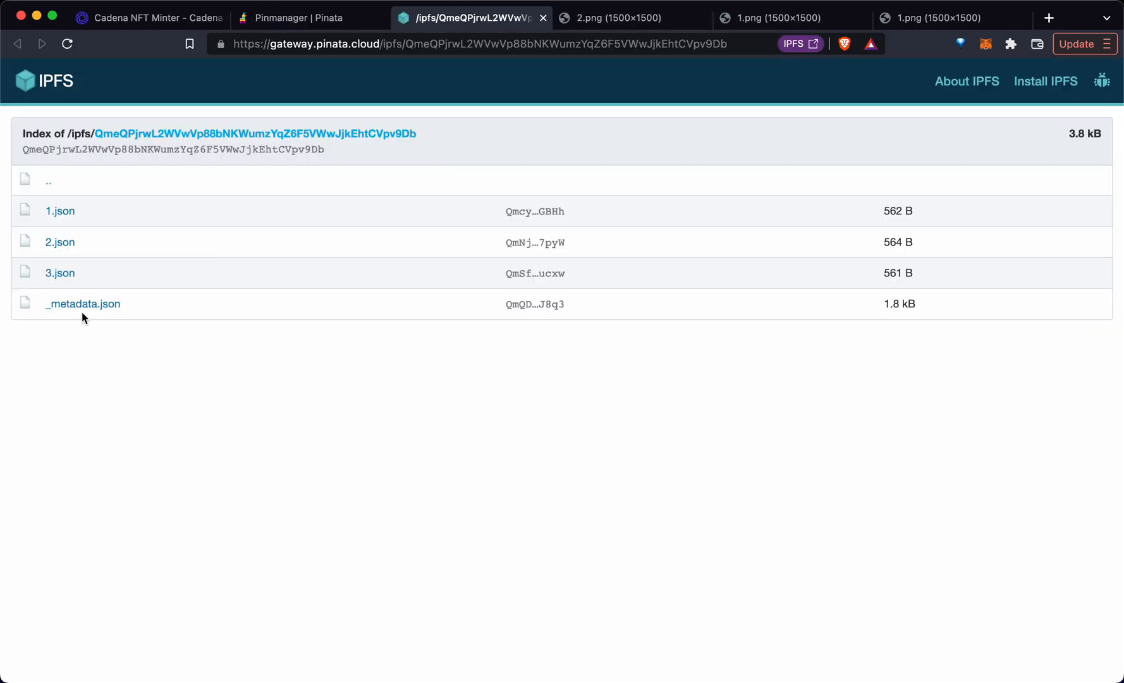
pyautogui.moveTo(83, 303)
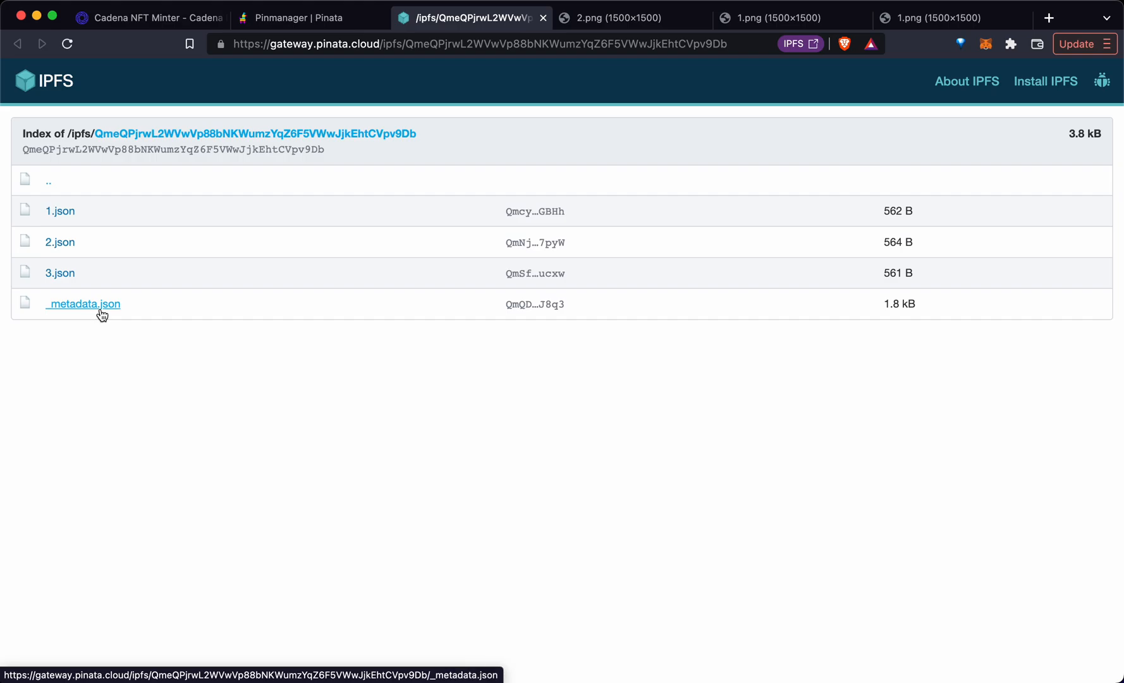
pyautogui.moveTo(100, 310)
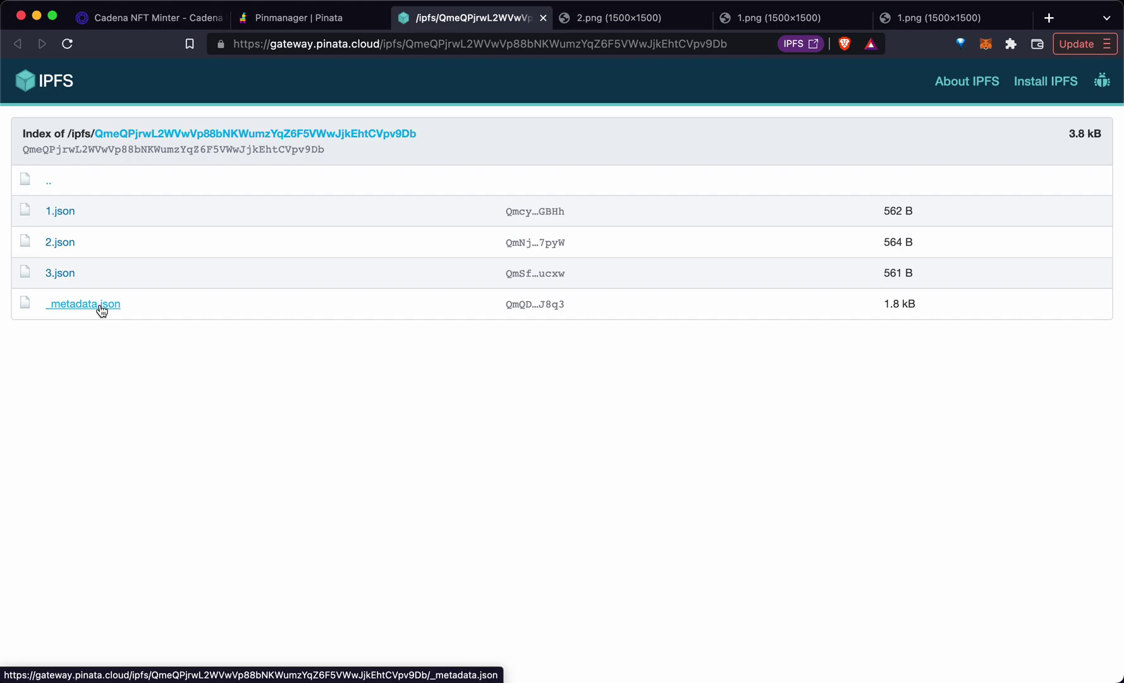
pyautogui.moveTo(371, 462)
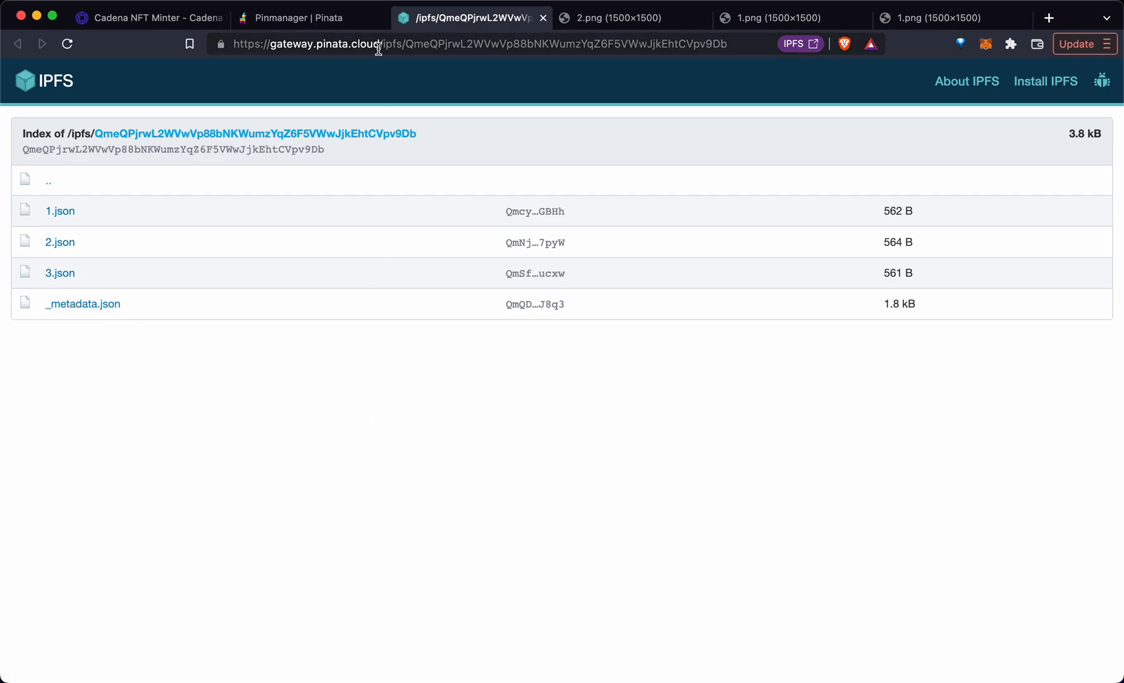
pyautogui.moveTo(419, 494)
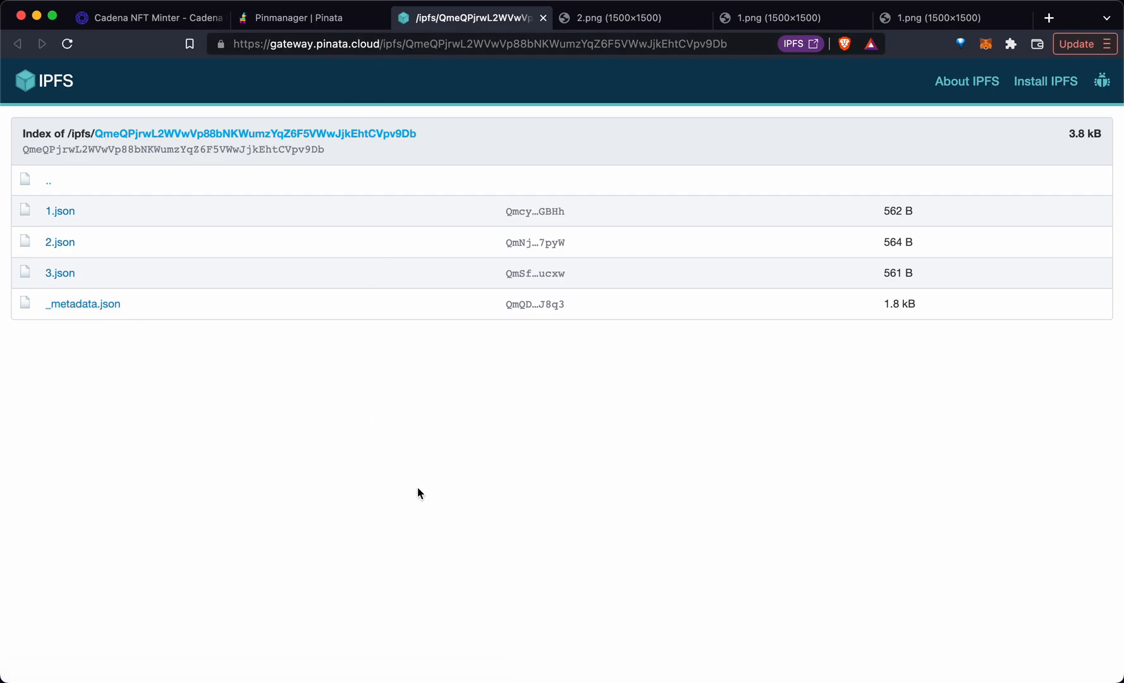
pyautogui.click(471, 663)
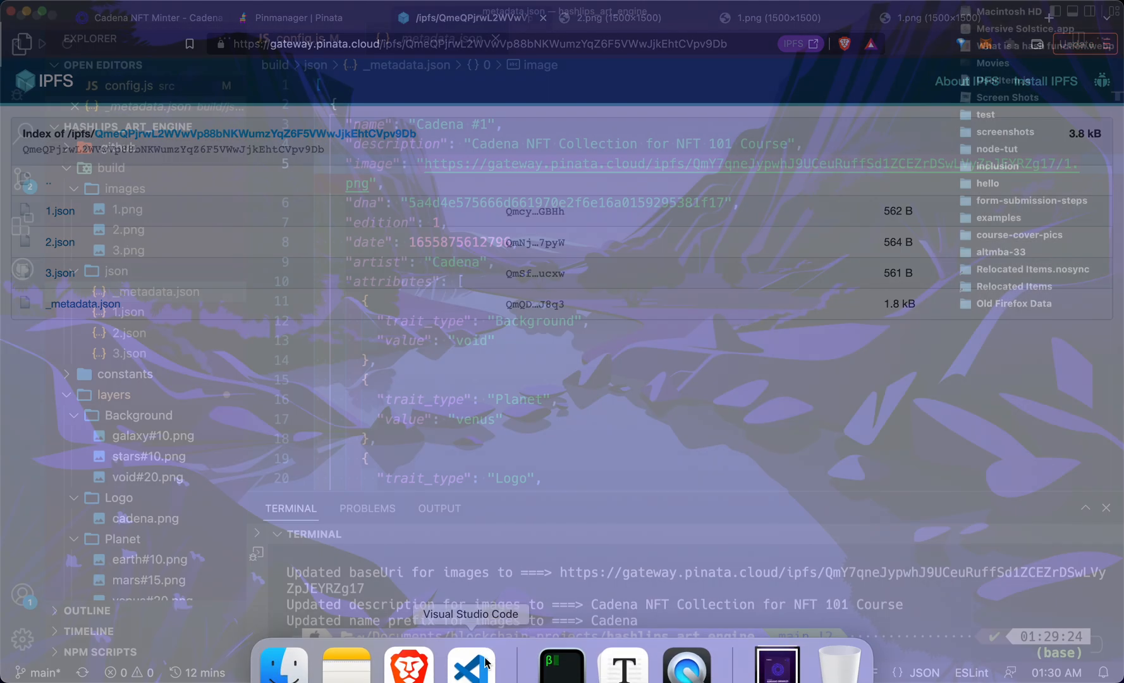
pyautogui.click(471, 663)
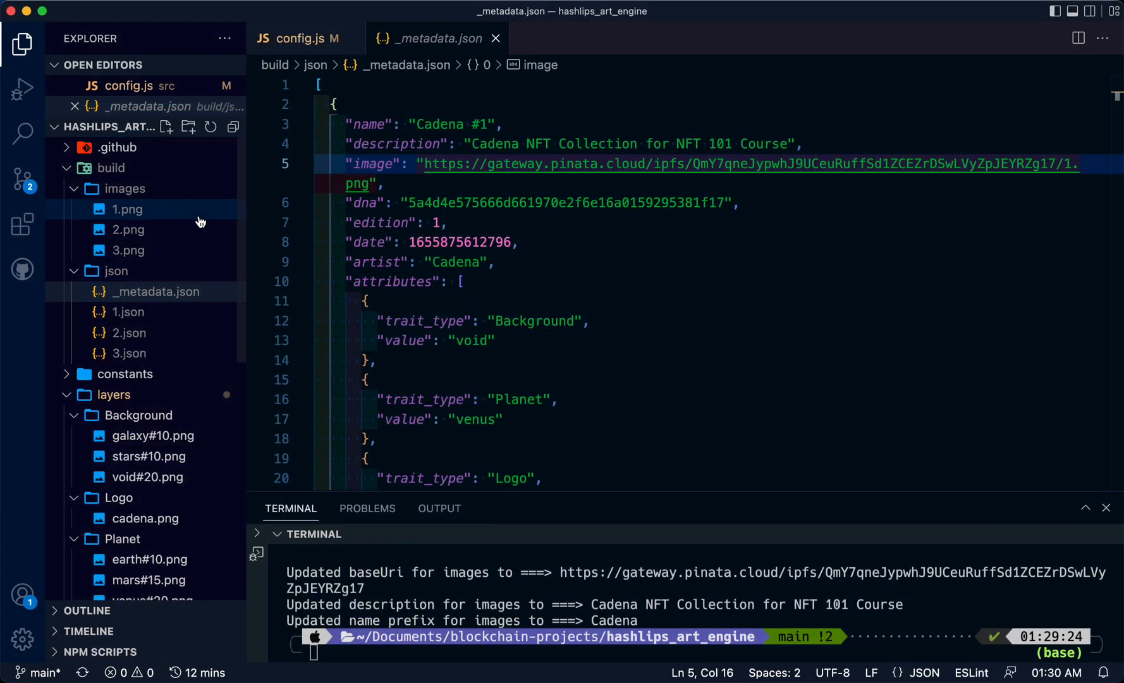
pyautogui.scroll(-3)
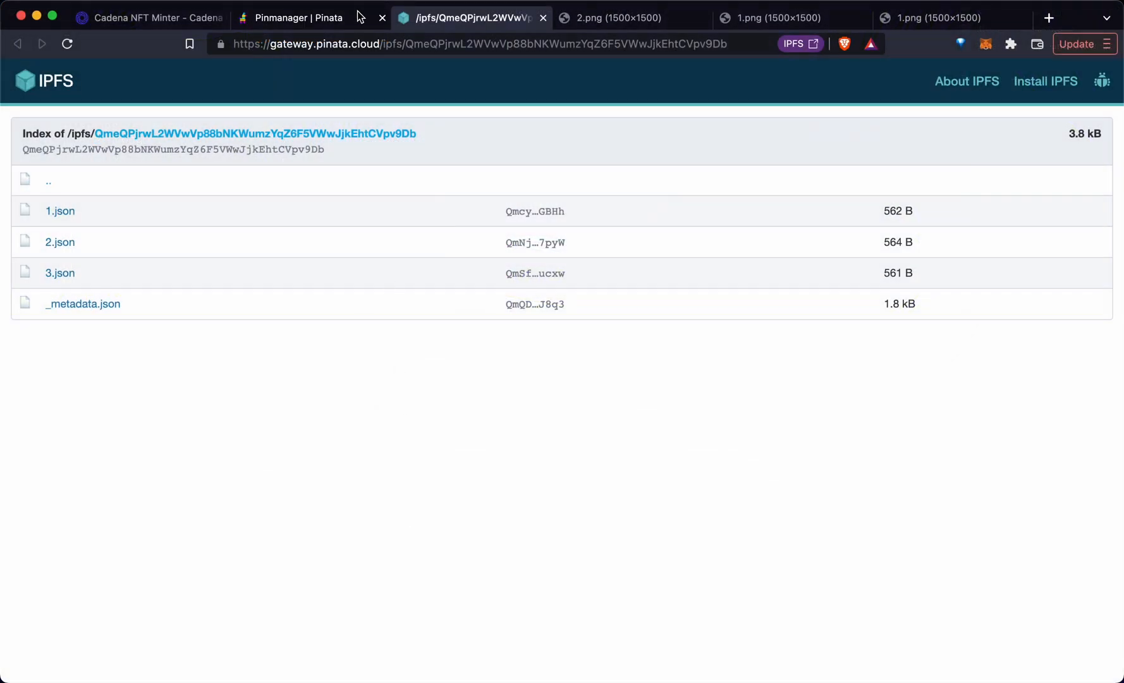
# - Switch back to the Pinmanager tab listing cadena_metadata and cadena_images
pyautogui.click(294, 17)
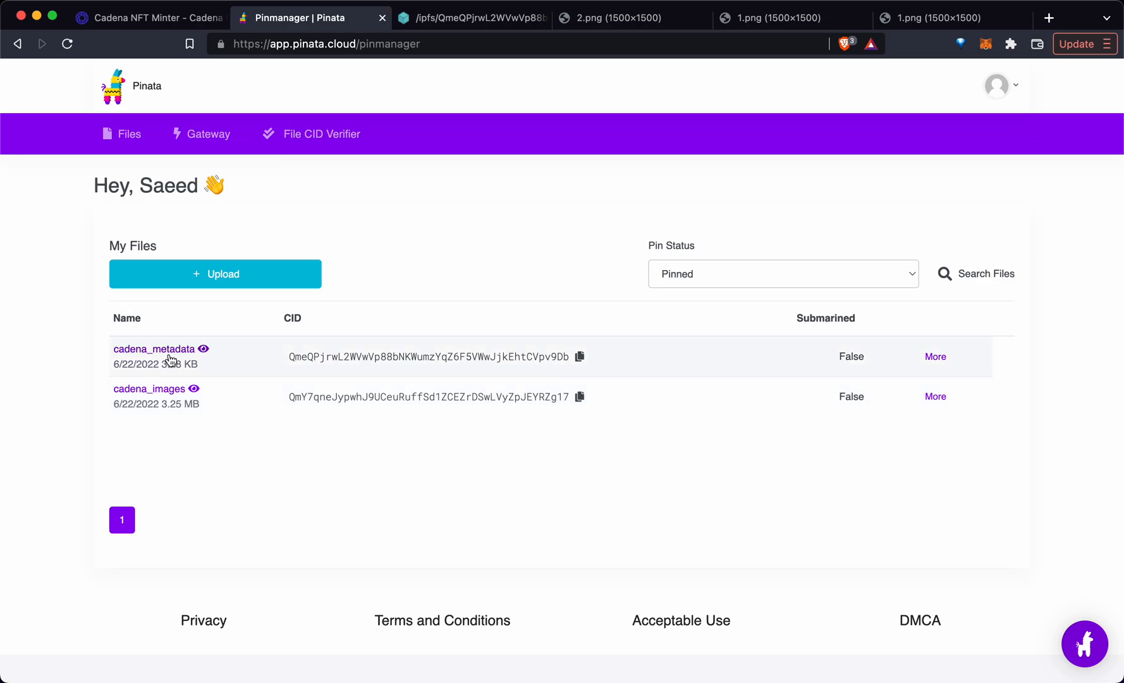
pyautogui.moveTo(172, 357)
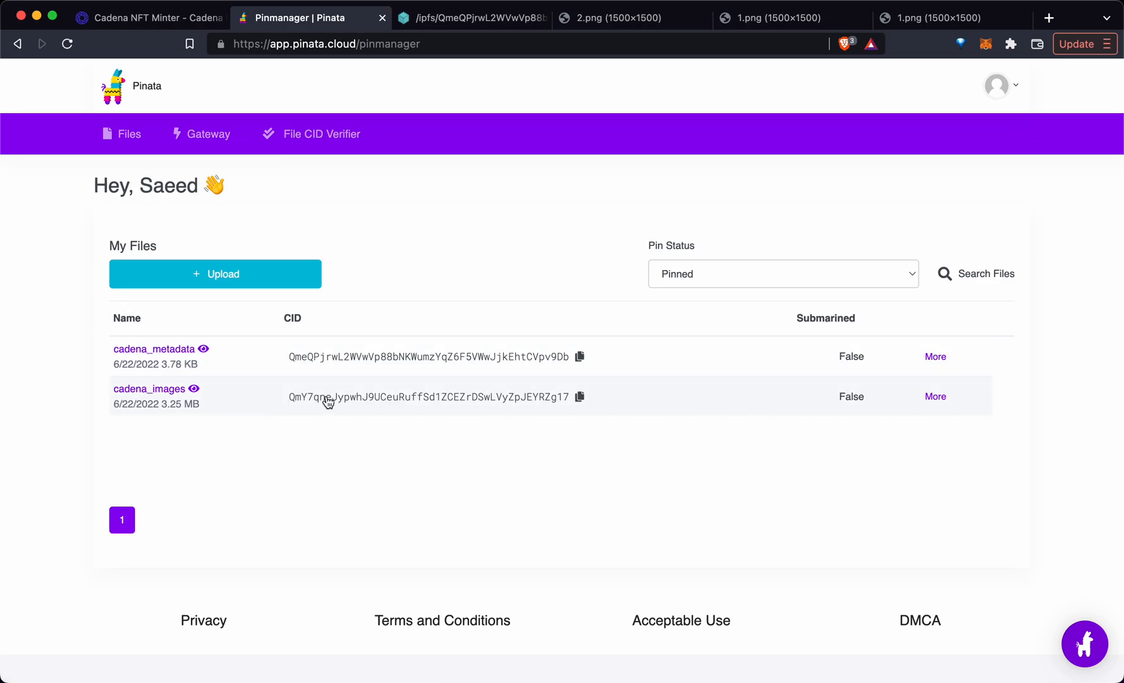
pyautogui.moveTo(335, 391)
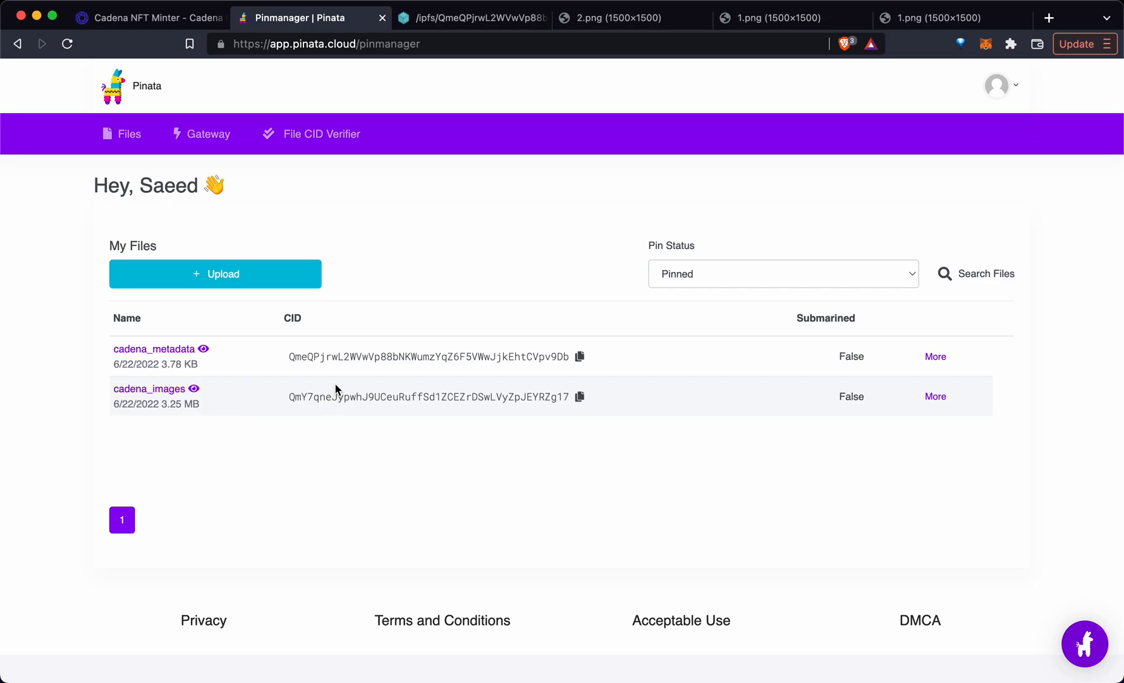
pyautogui.moveTo(404, 303)
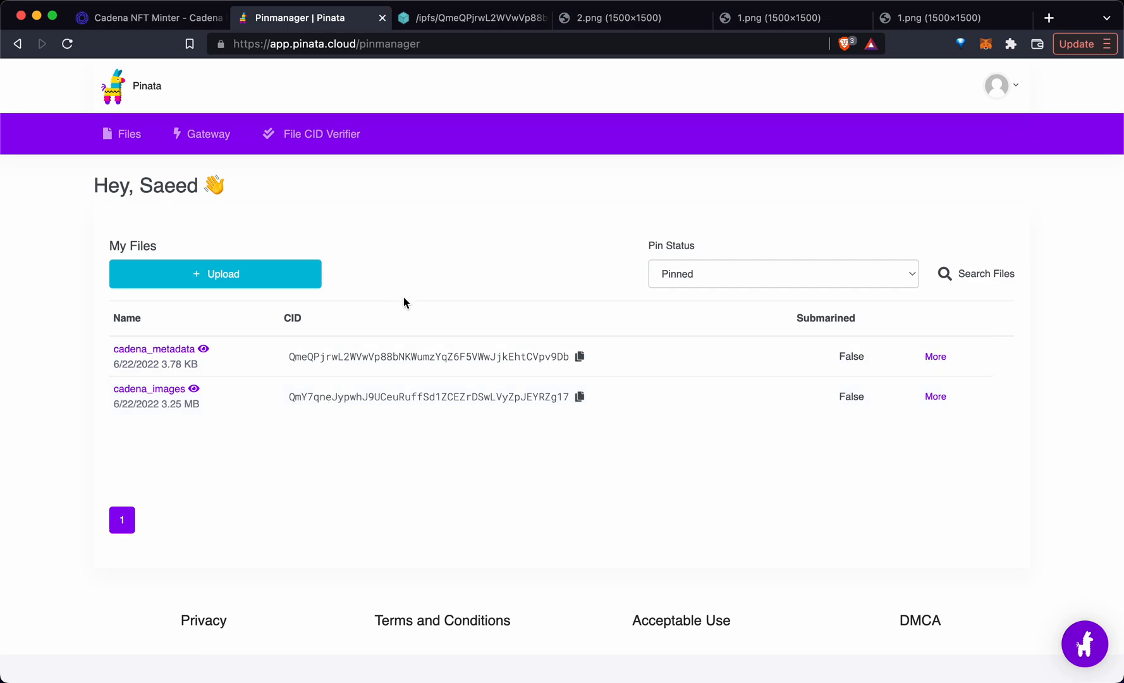